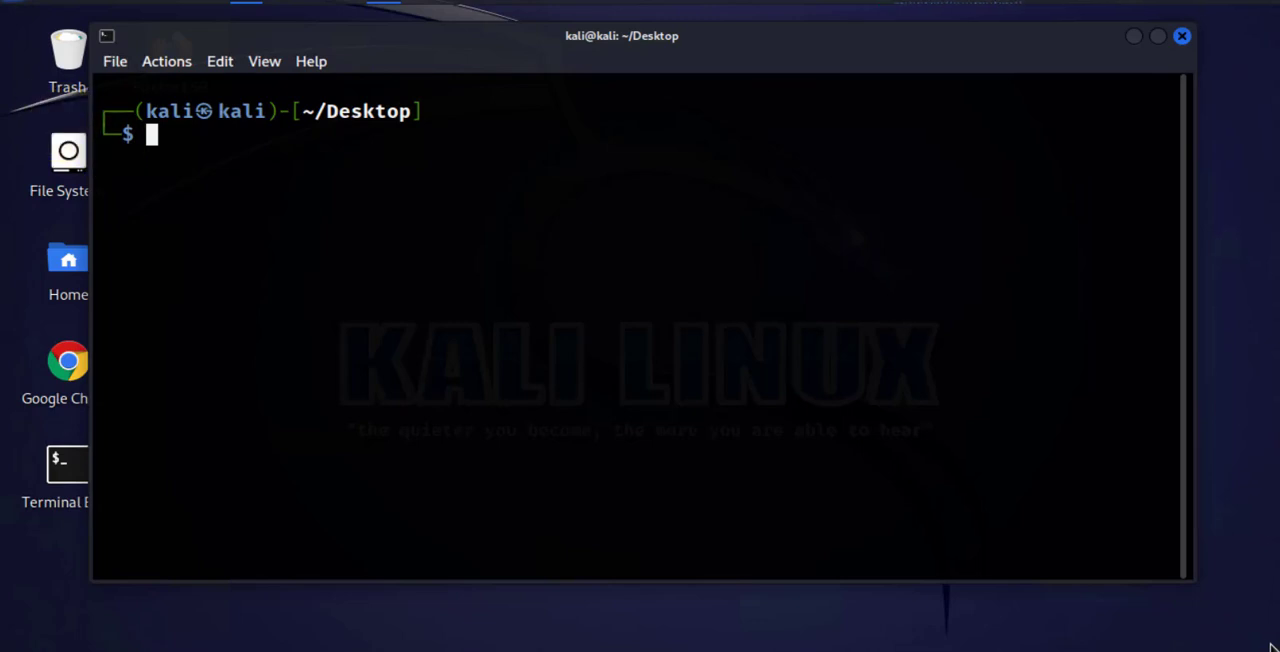
pyautogui.moveTo(504, 168)
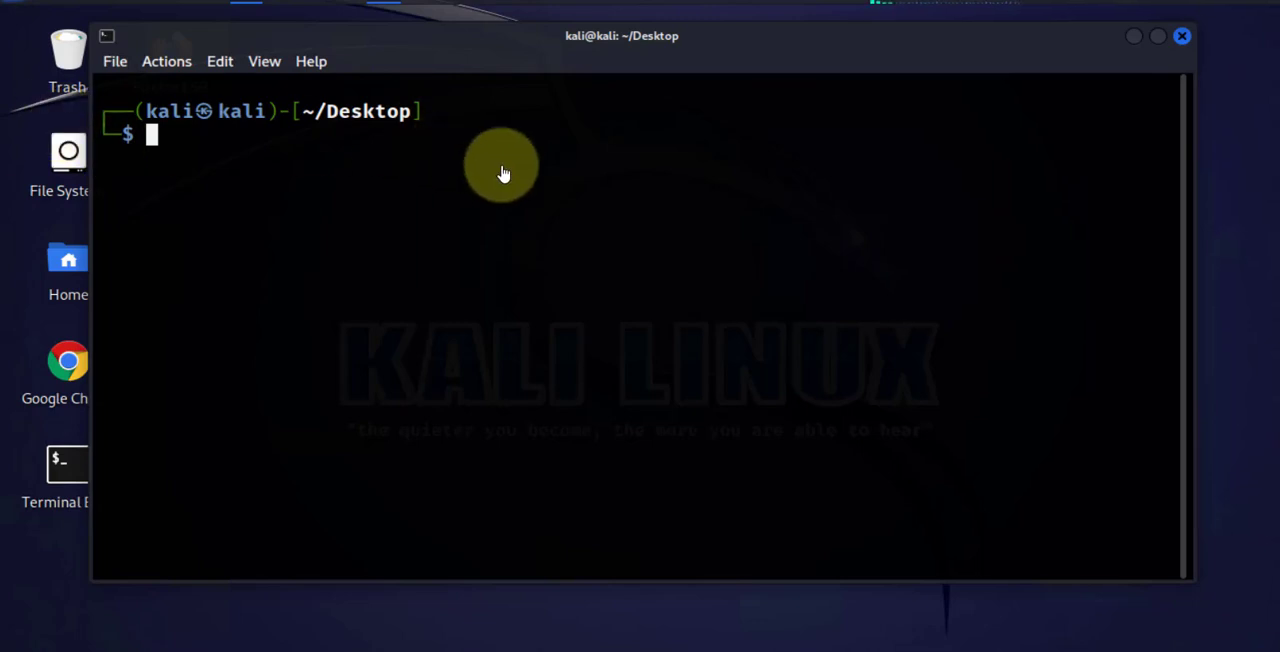
pyautogui.moveTo(500, 156)
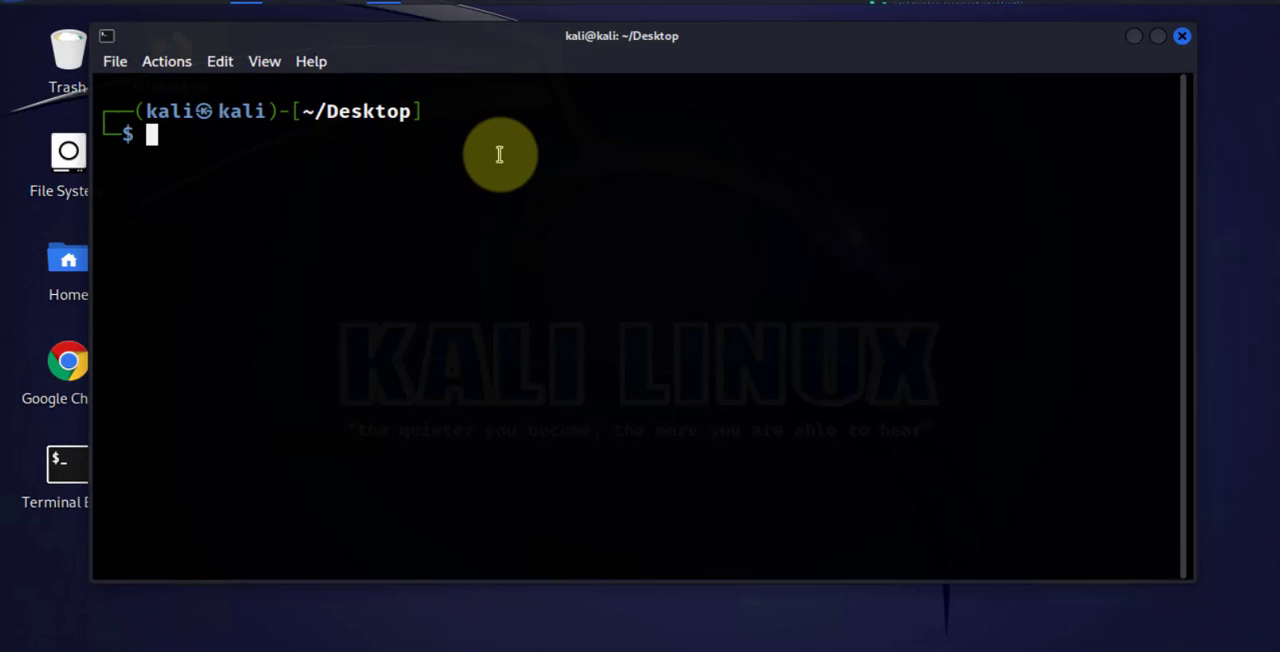
# Step: Run nmap and try zenmap in the shell to check availability, then clear the output
pyautogui.write('nmap')
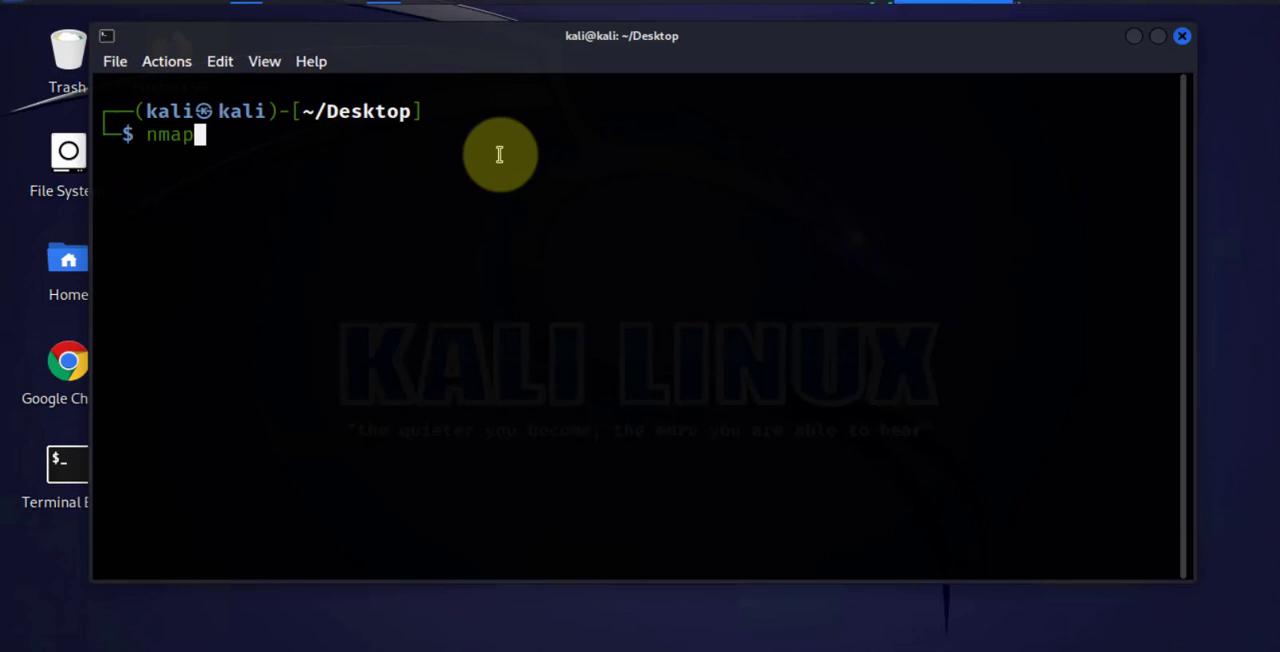
pyautogui.moveTo(500, 150)
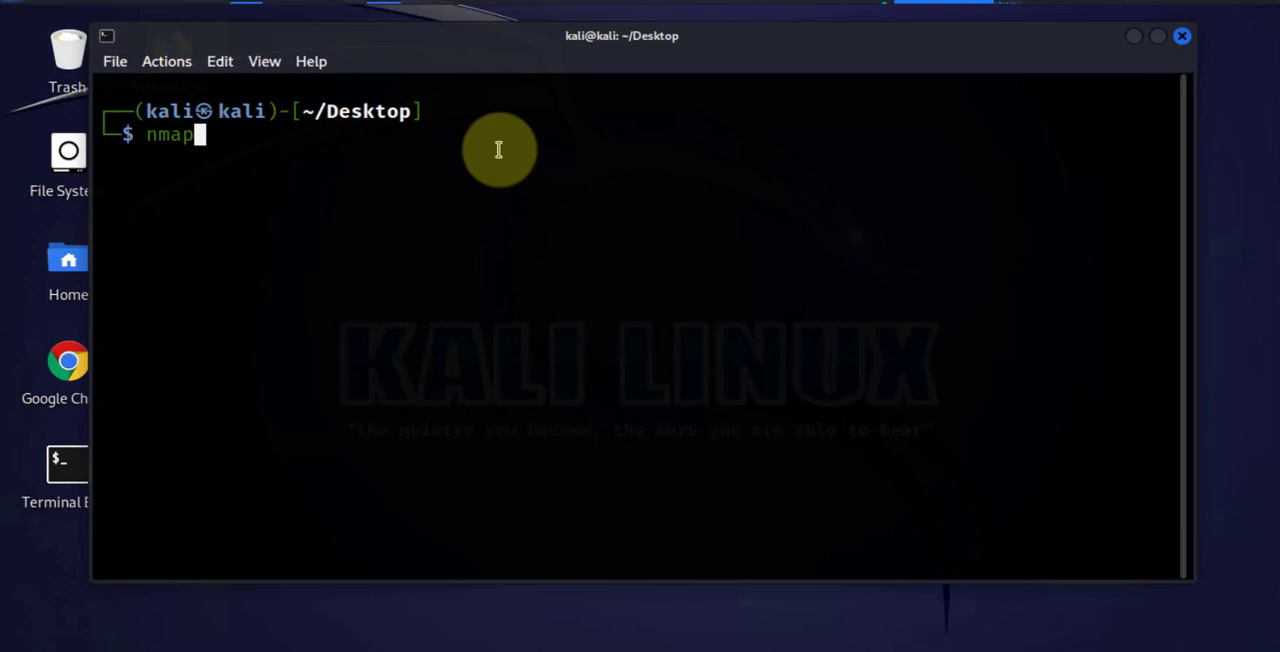
pyautogui.press('Return')
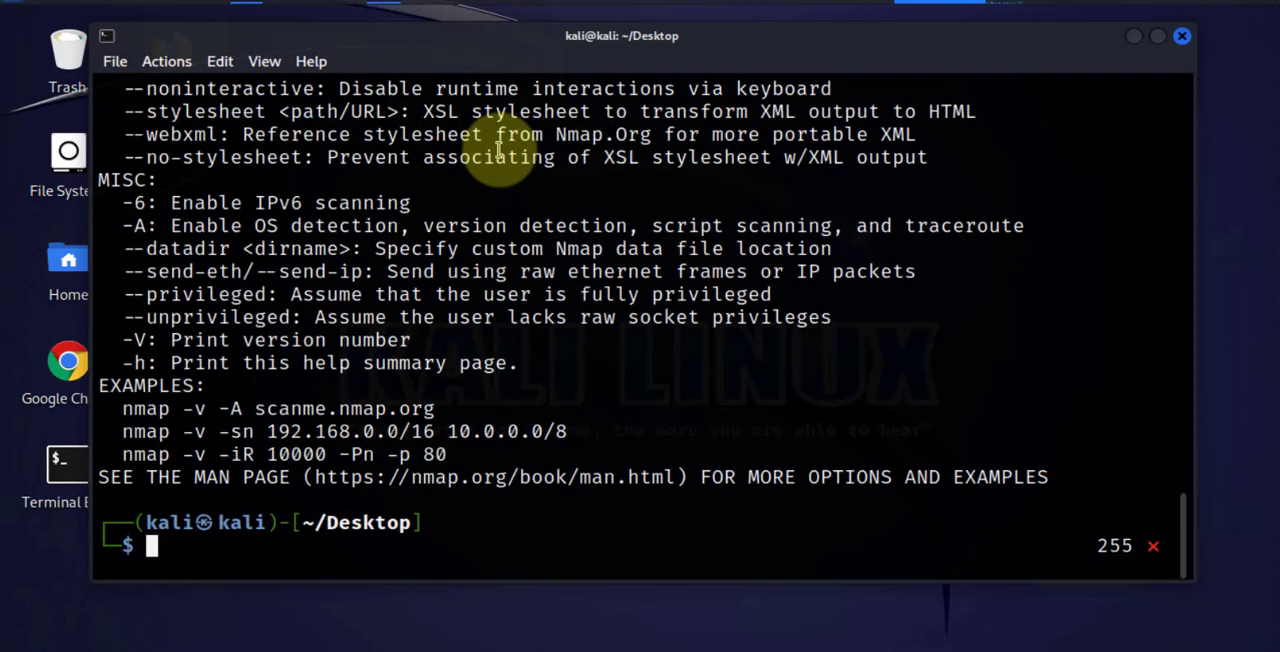
pyautogui.scroll(3)
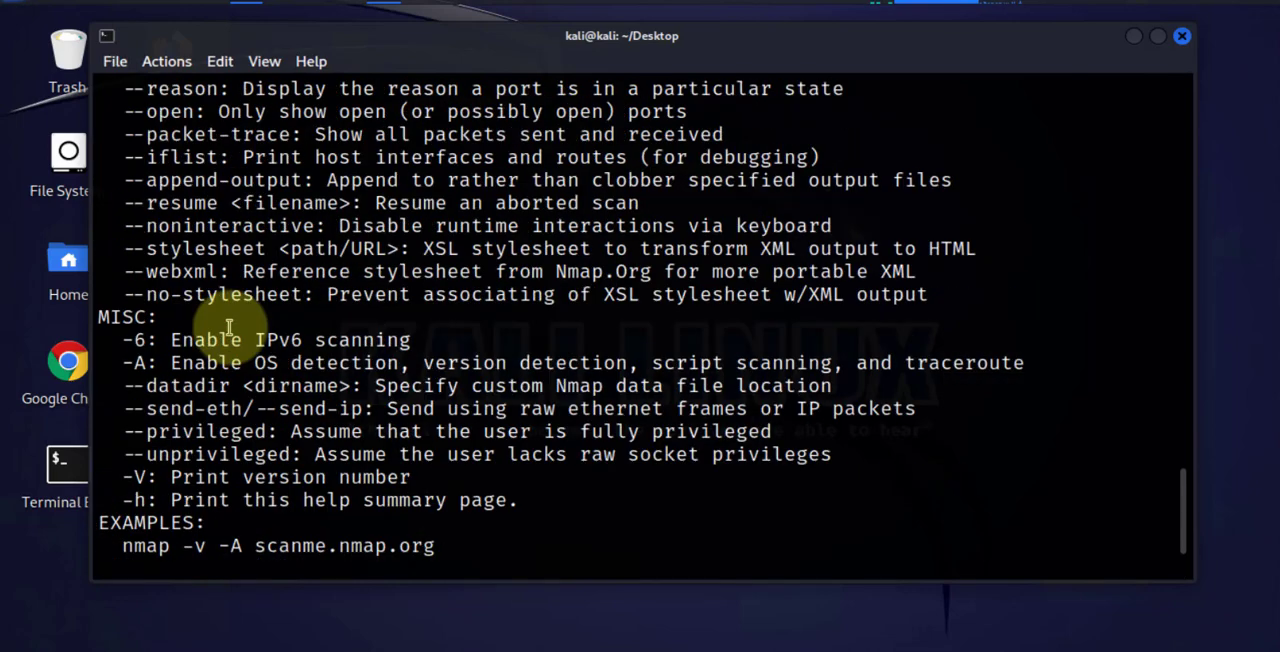
pyautogui.scroll(3)
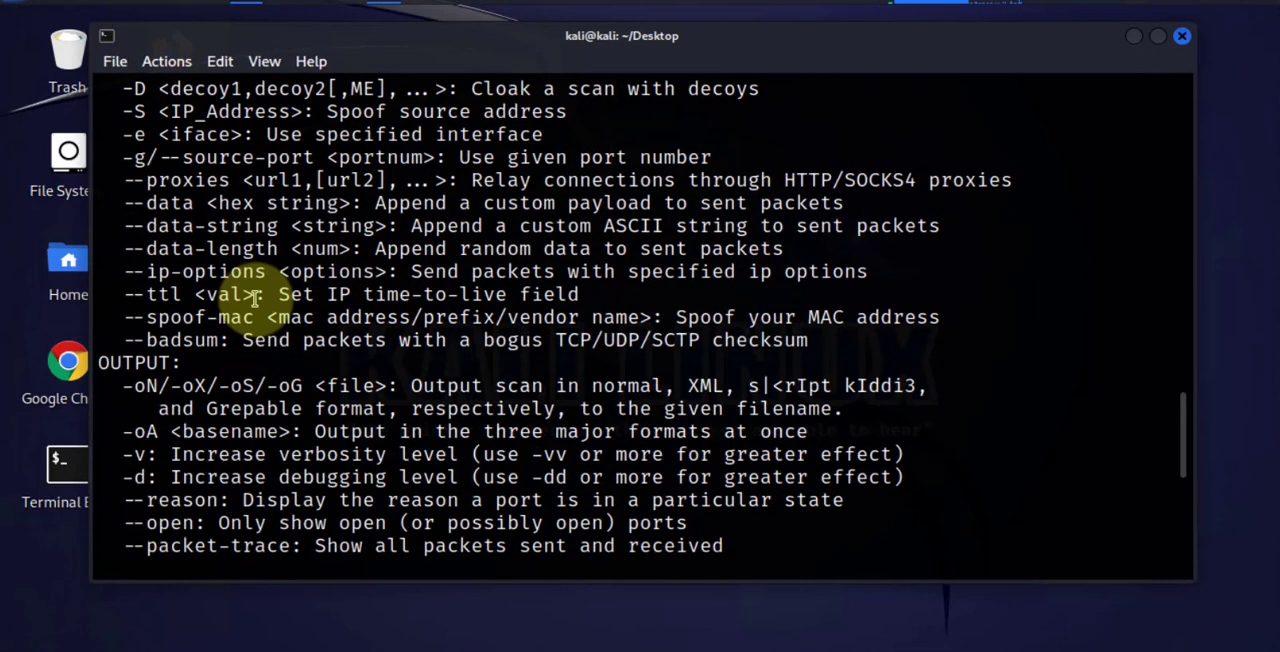
pyautogui.scroll(-3)
pyautogui.write('z')
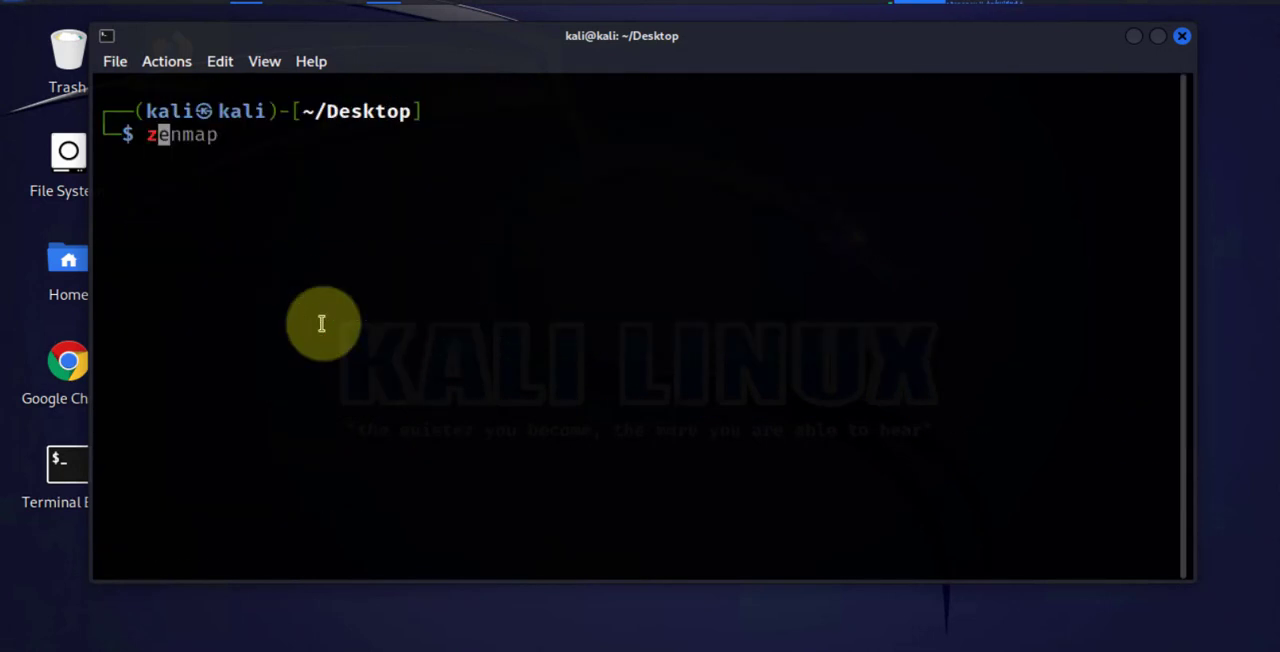
pyautogui.press('Return')
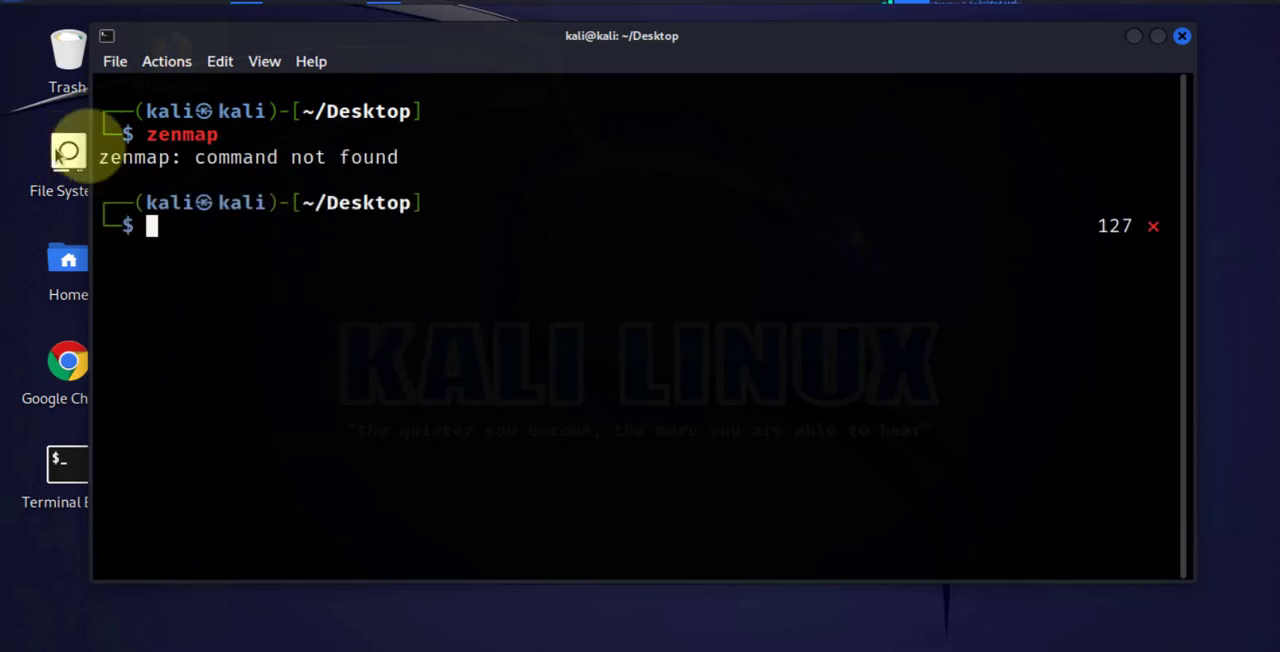
pyautogui.moveTo(340, 164)
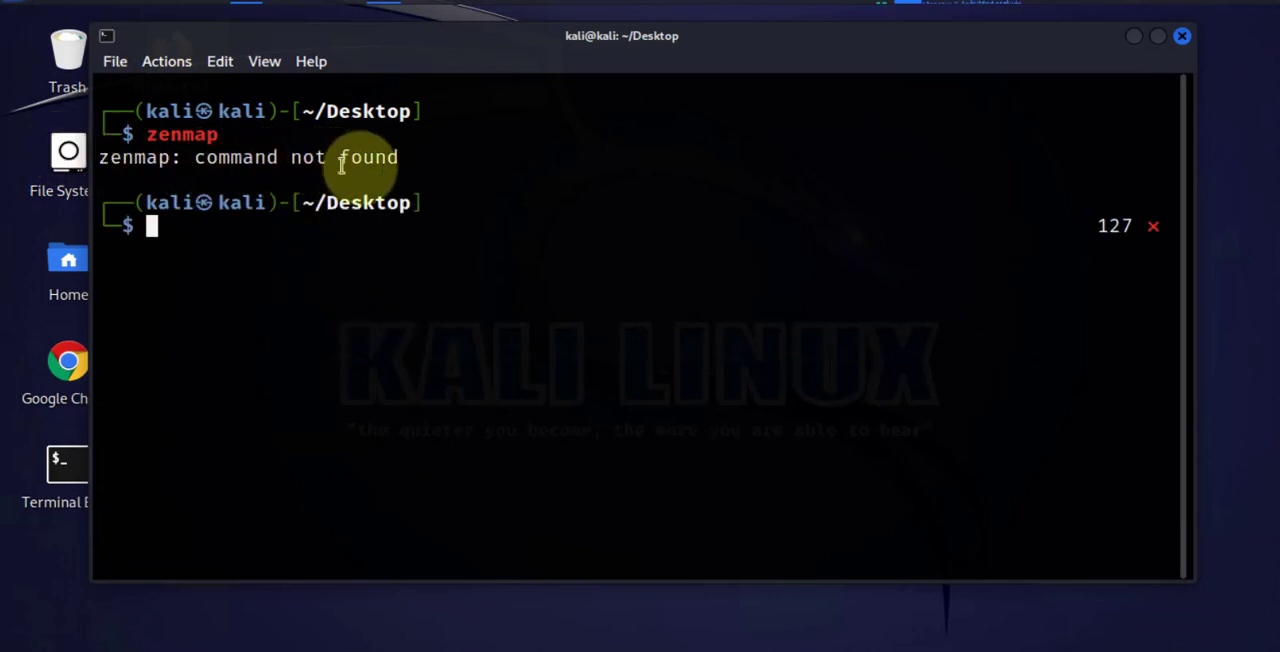
pyautogui.write('clear')
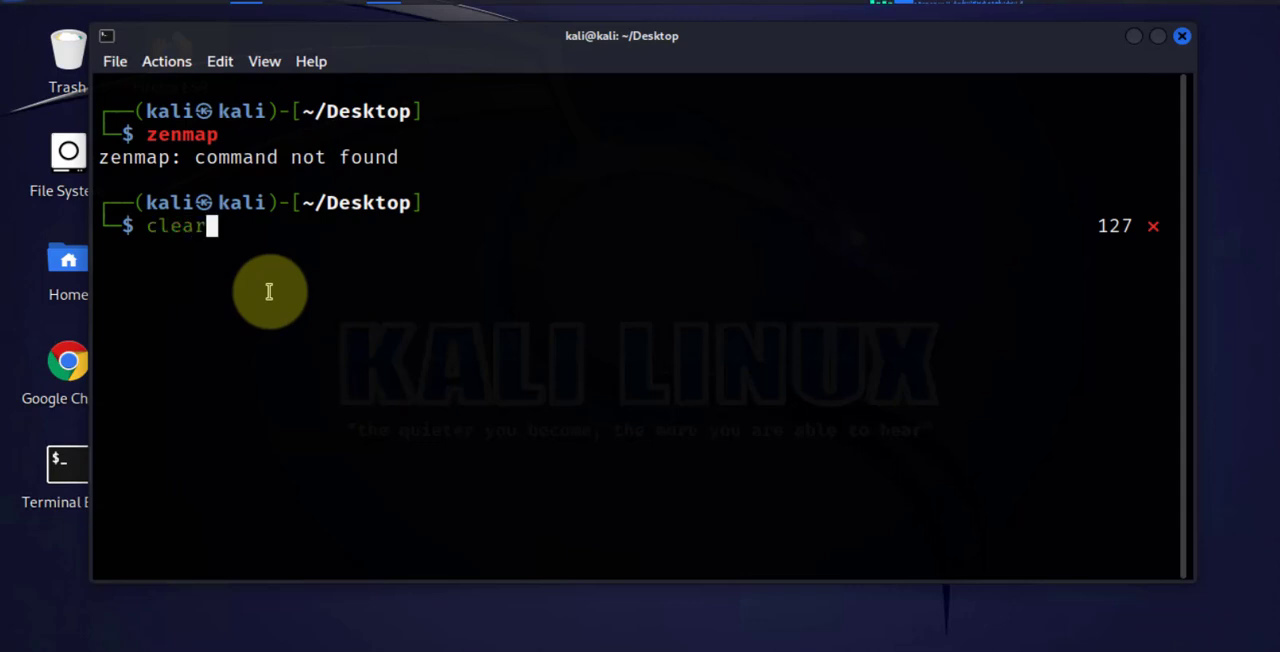
pyautogui.press('Return')
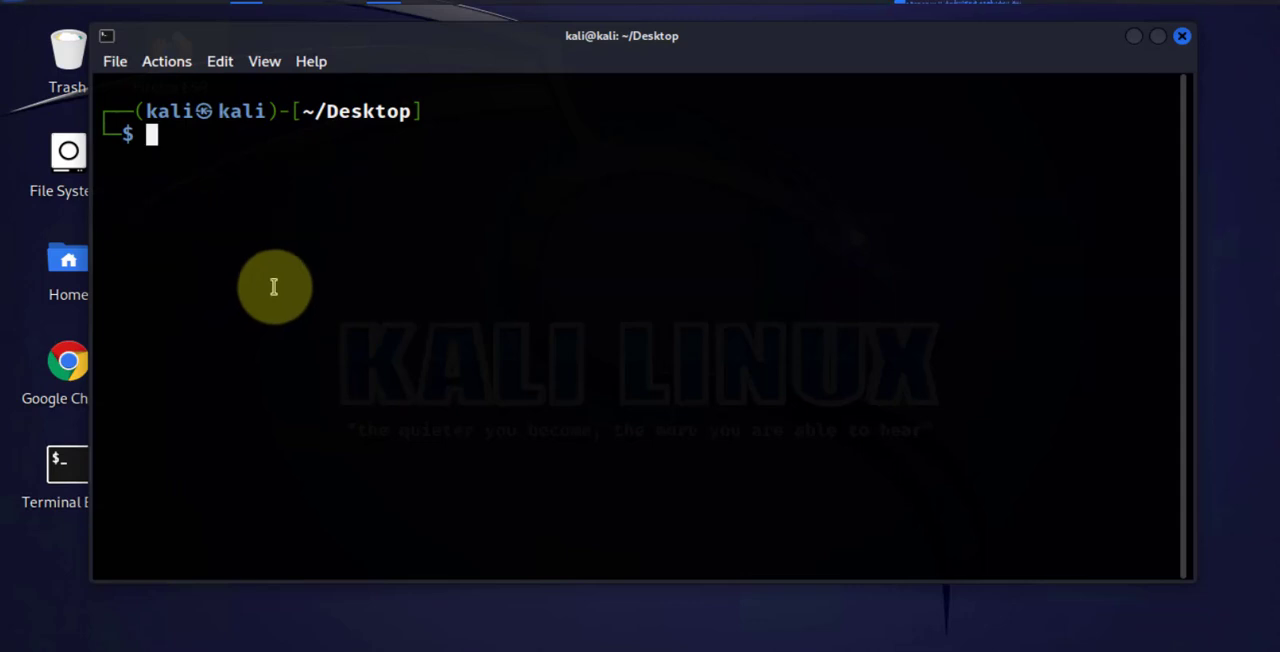
pyautogui.moveTo(140, 388)
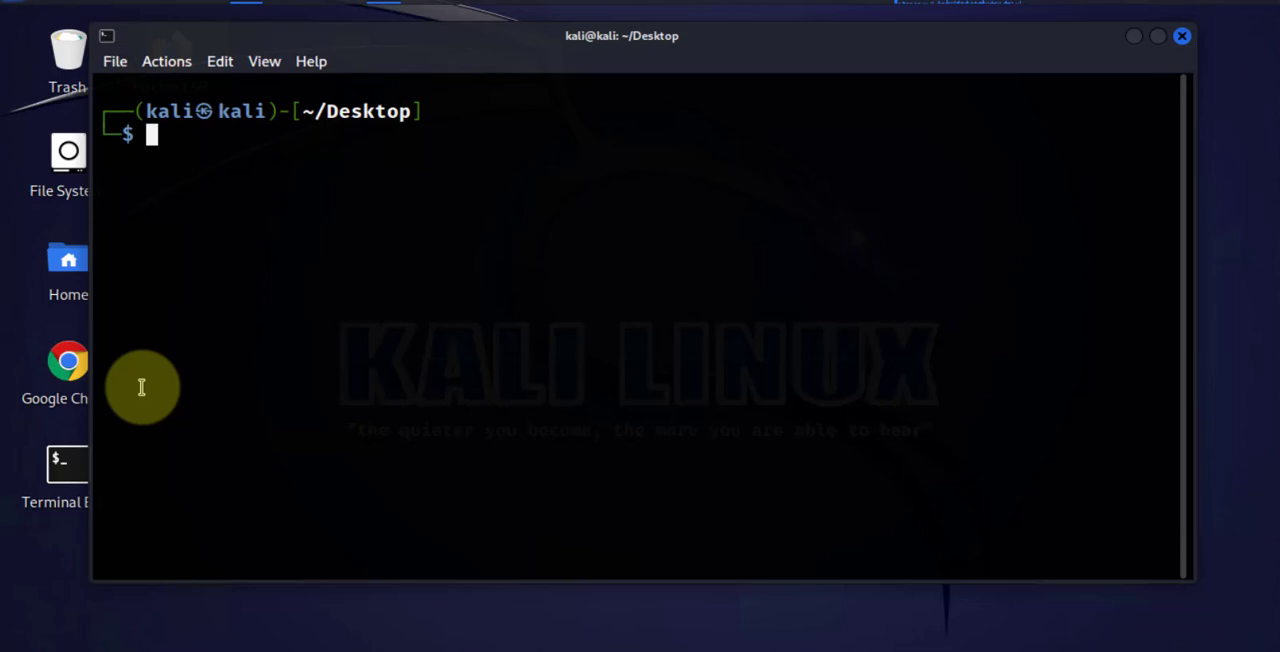
pyautogui.moveTo(368, 370)
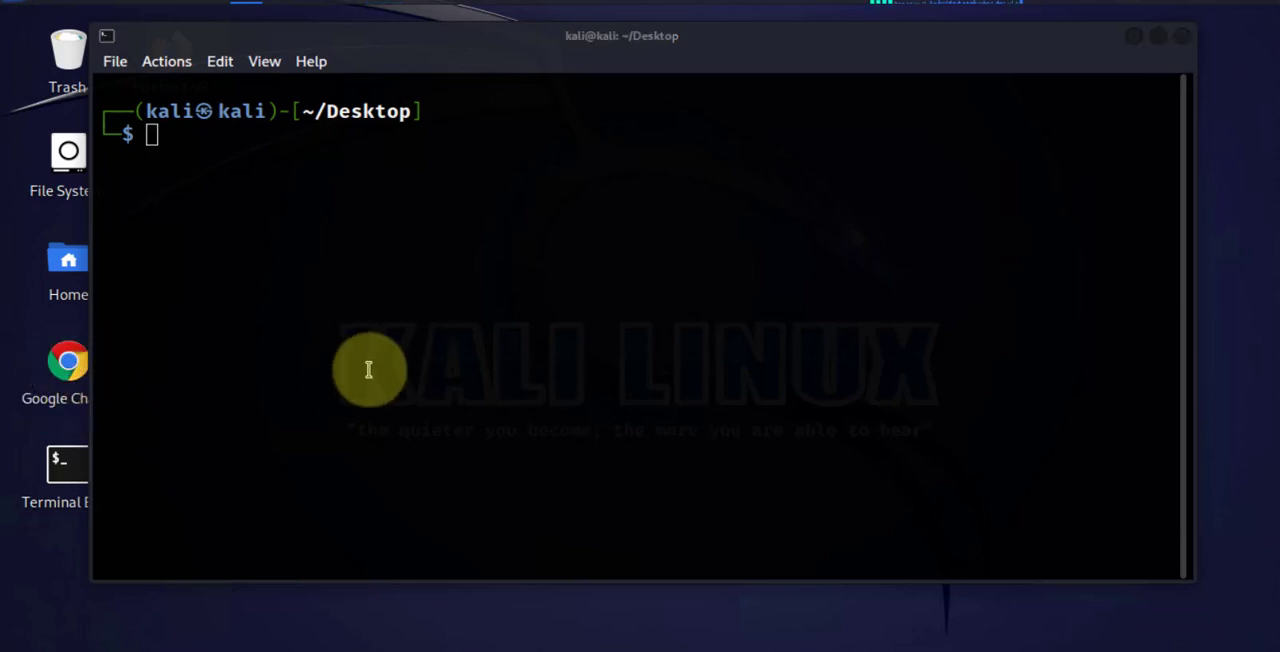
# Step: Search the web for Zenmap in Chrome and reach the nmap.org Download page
pyautogui.click(68, 360)
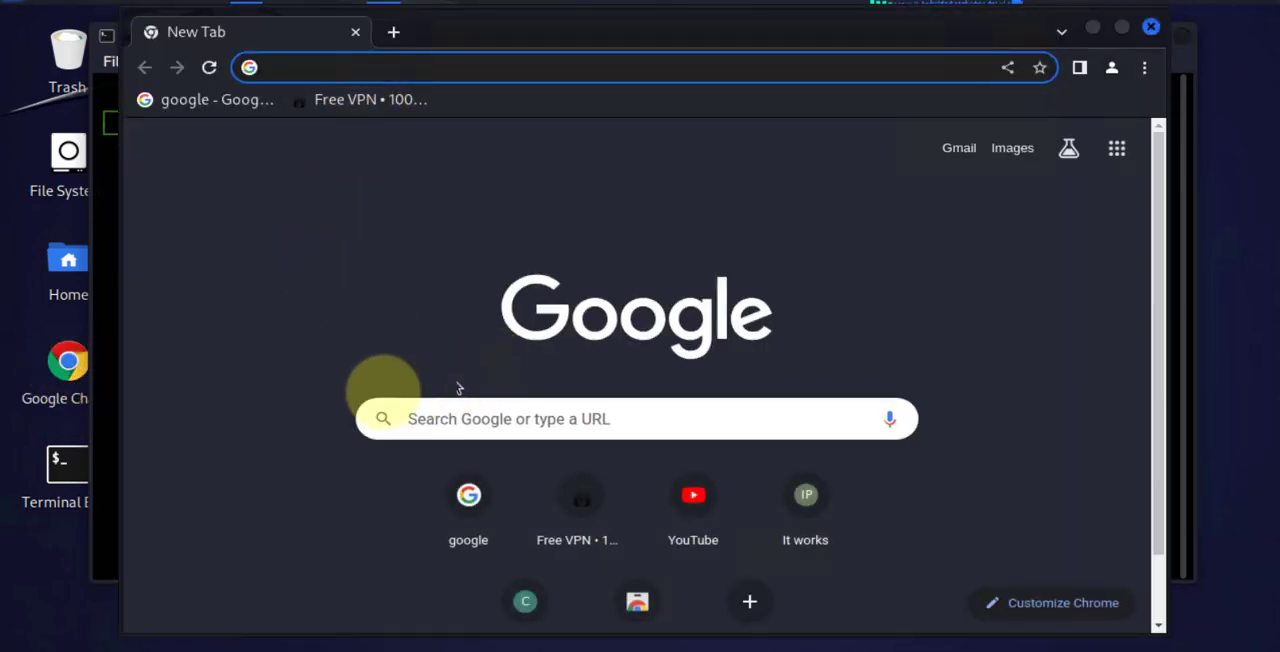
pyautogui.click(636, 418)
pyautogui.write('zenmap download')
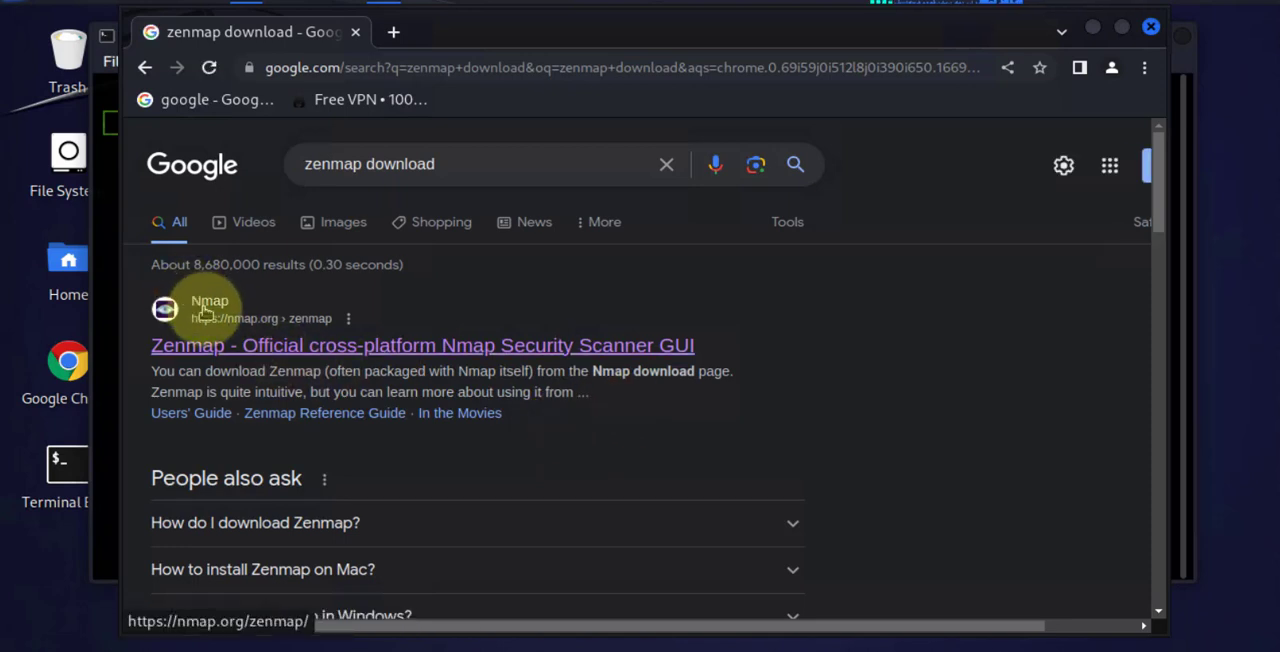
pyautogui.moveTo(258, 332)
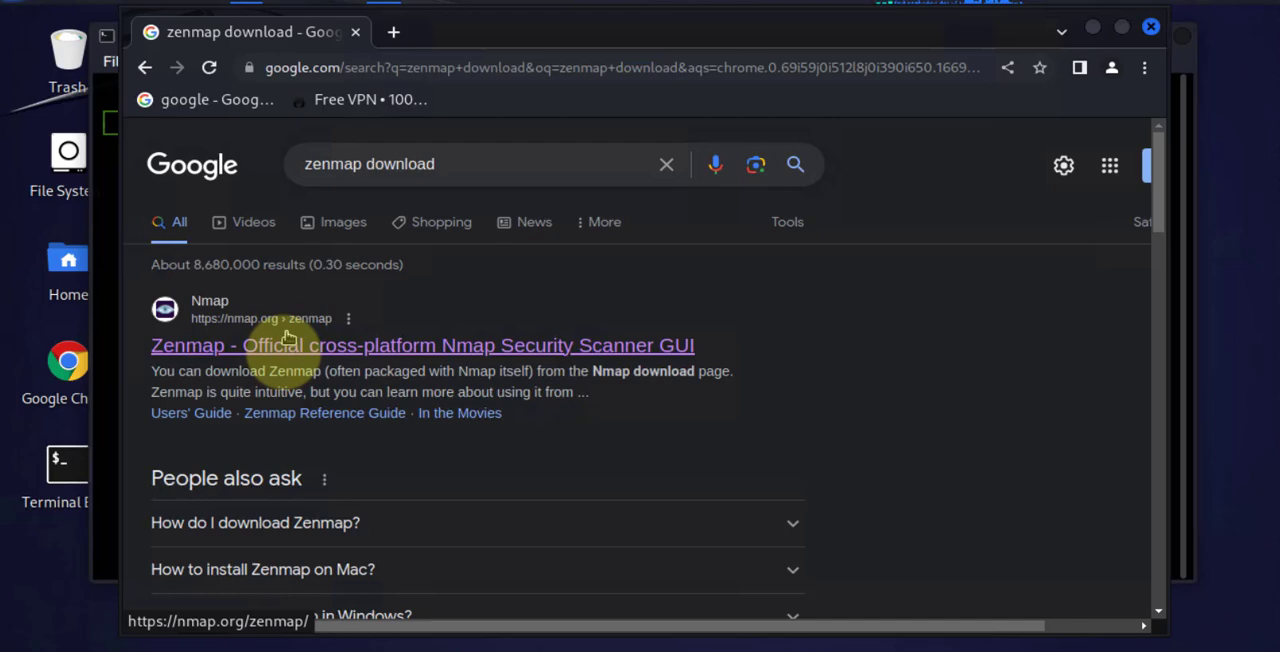
pyautogui.click(422, 346)
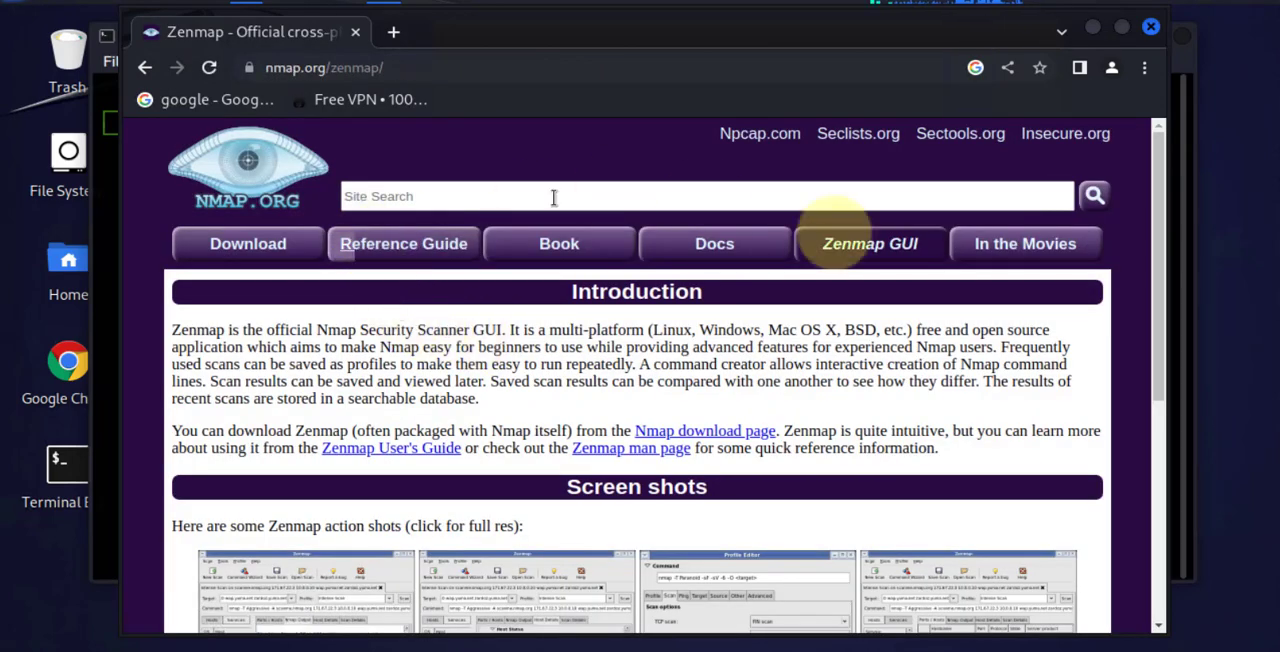
pyautogui.moveTo(320, 224)
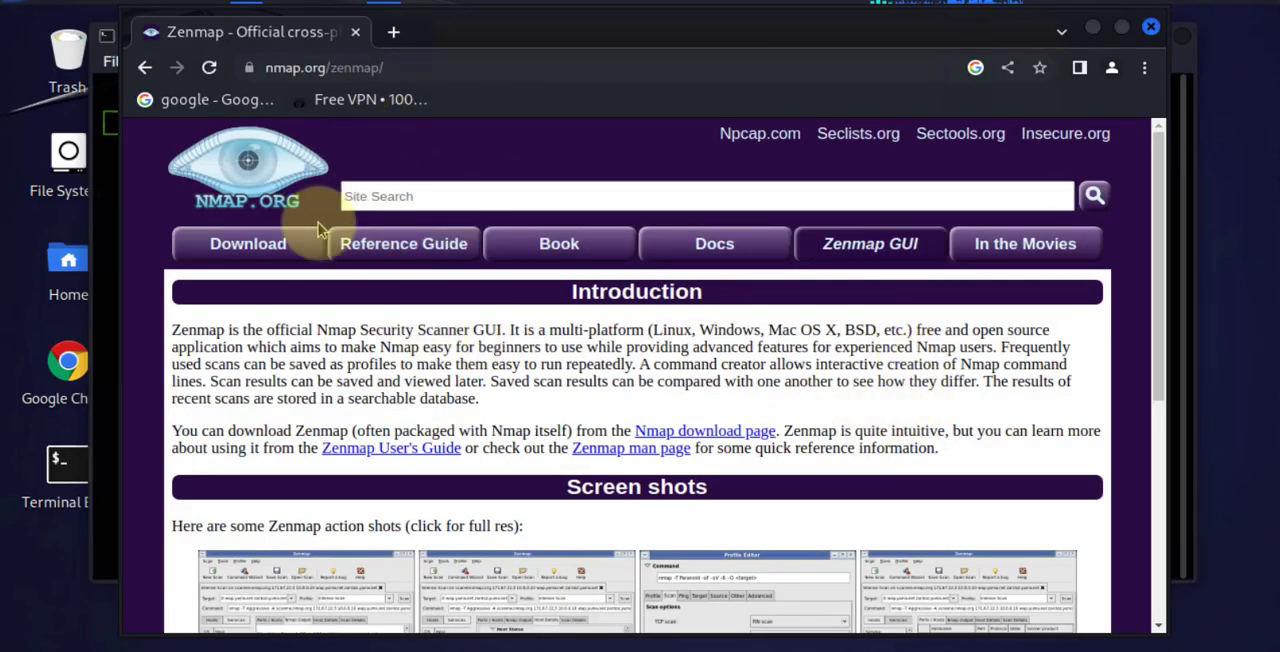
pyautogui.click(248, 244)
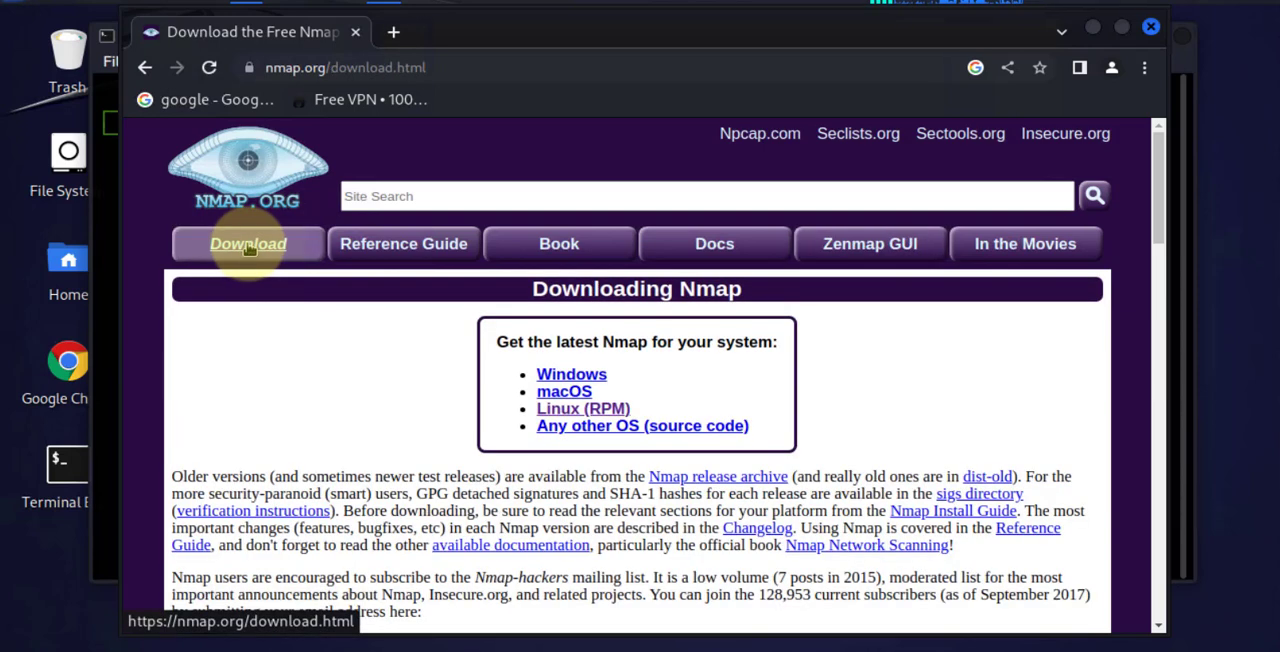
pyautogui.moveTo(484, 376)
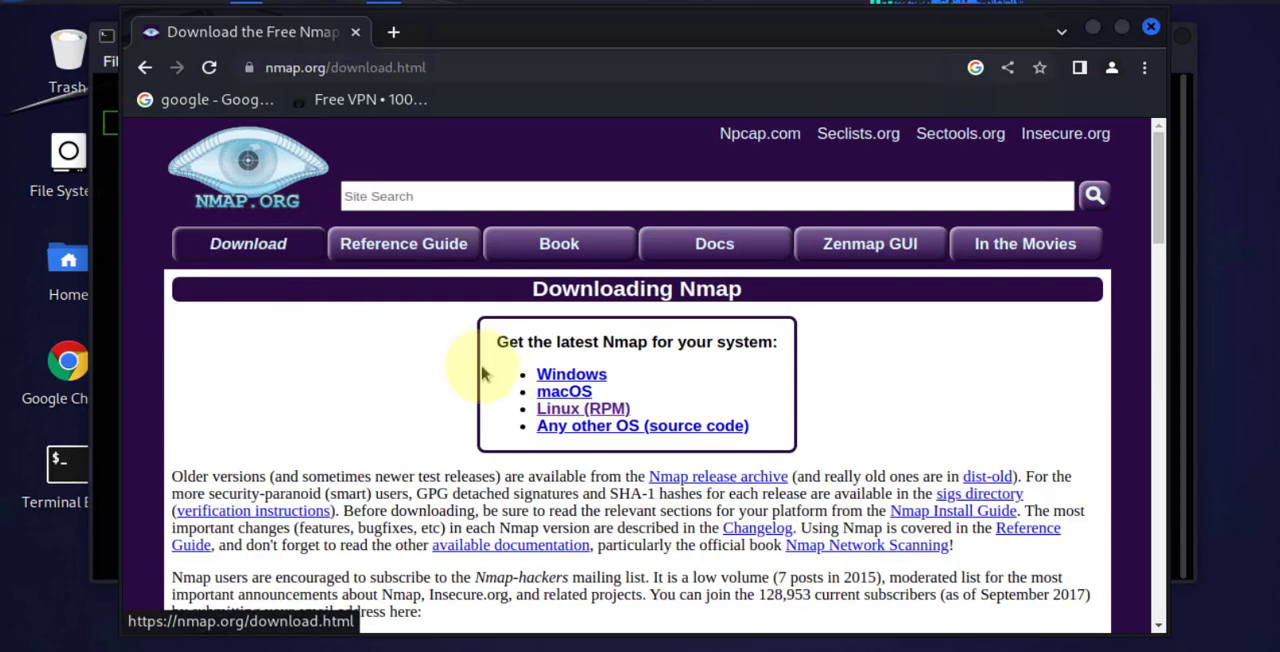
pyautogui.moveTo(572, 374)
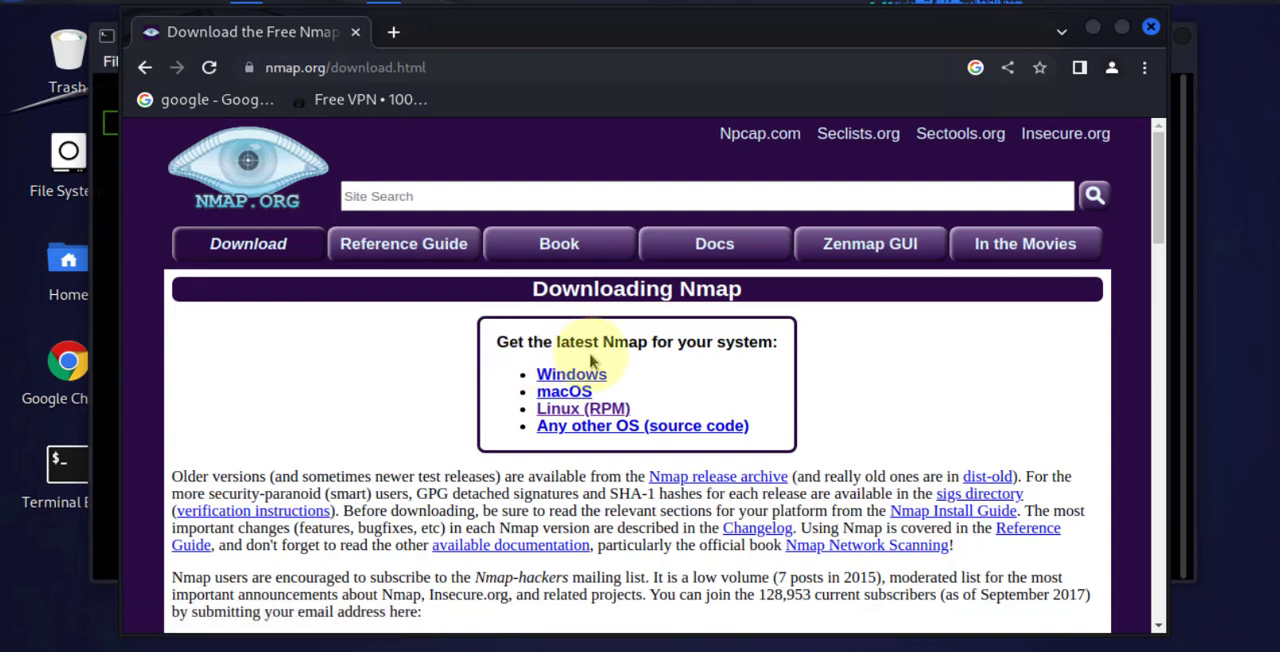
pyautogui.moveTo(564, 392)
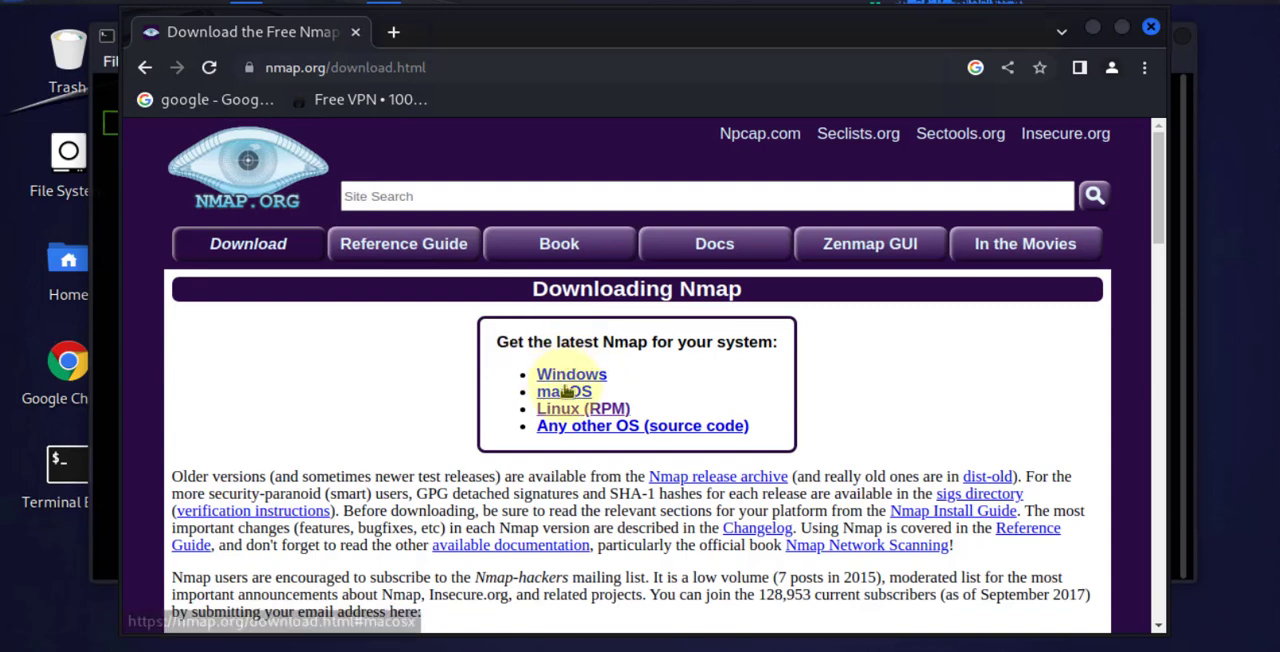
pyautogui.moveTo(570, 408)
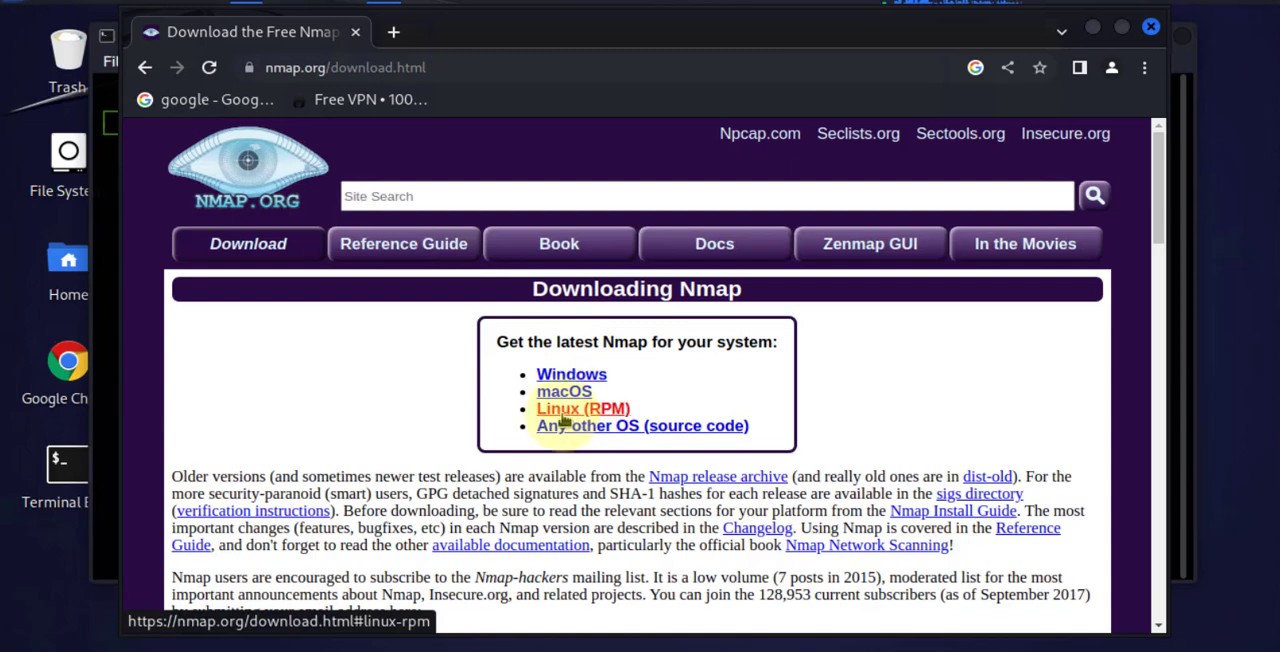
# Step: Download the Zenmap GUI noarch.rpm package from the Linux RPM section
pyautogui.click(582, 408)
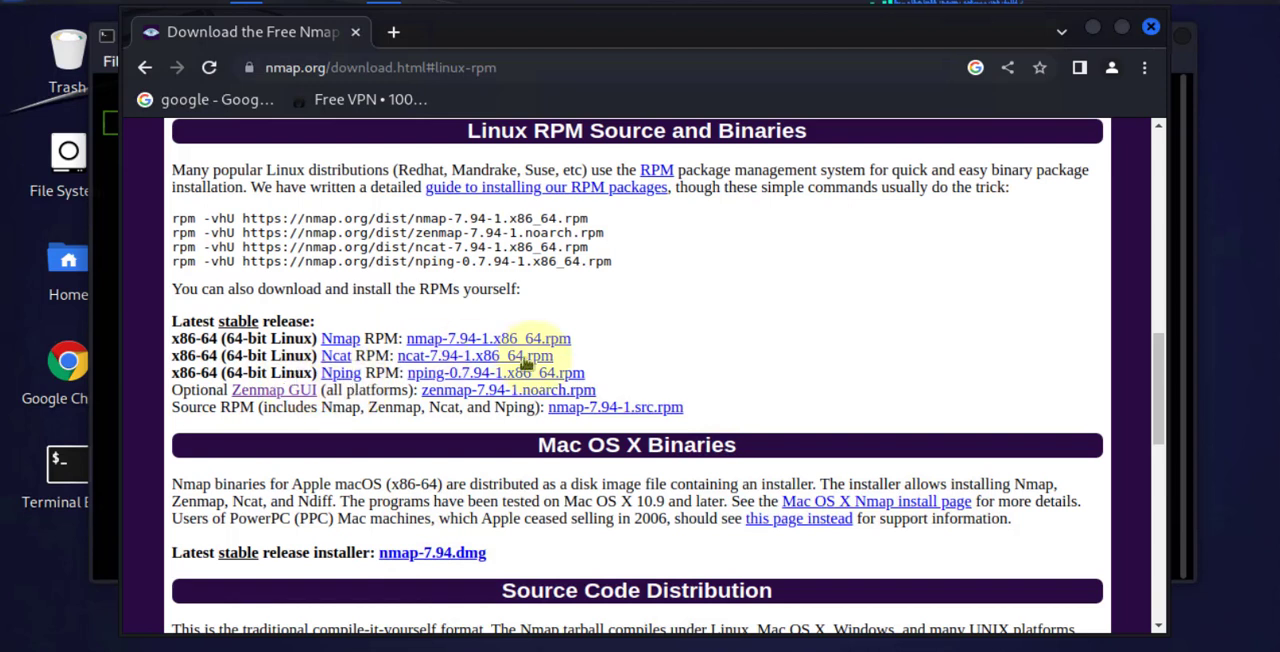
pyautogui.moveTo(272, 390)
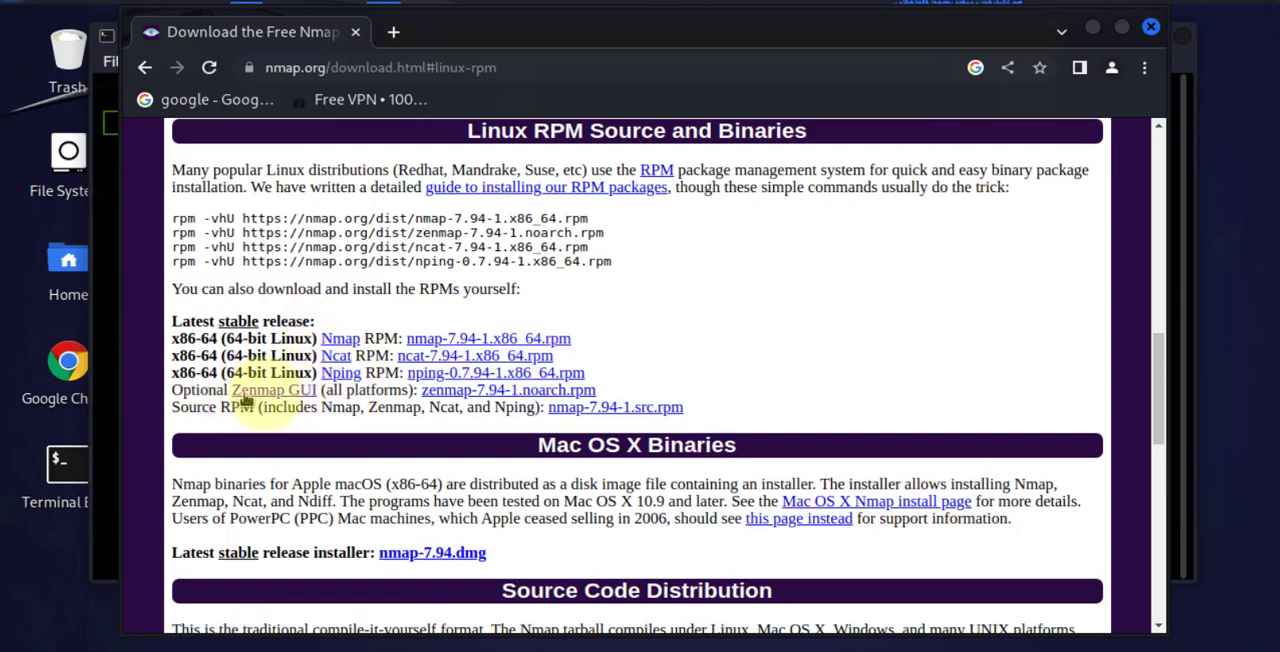
pyautogui.moveTo(272, 390)
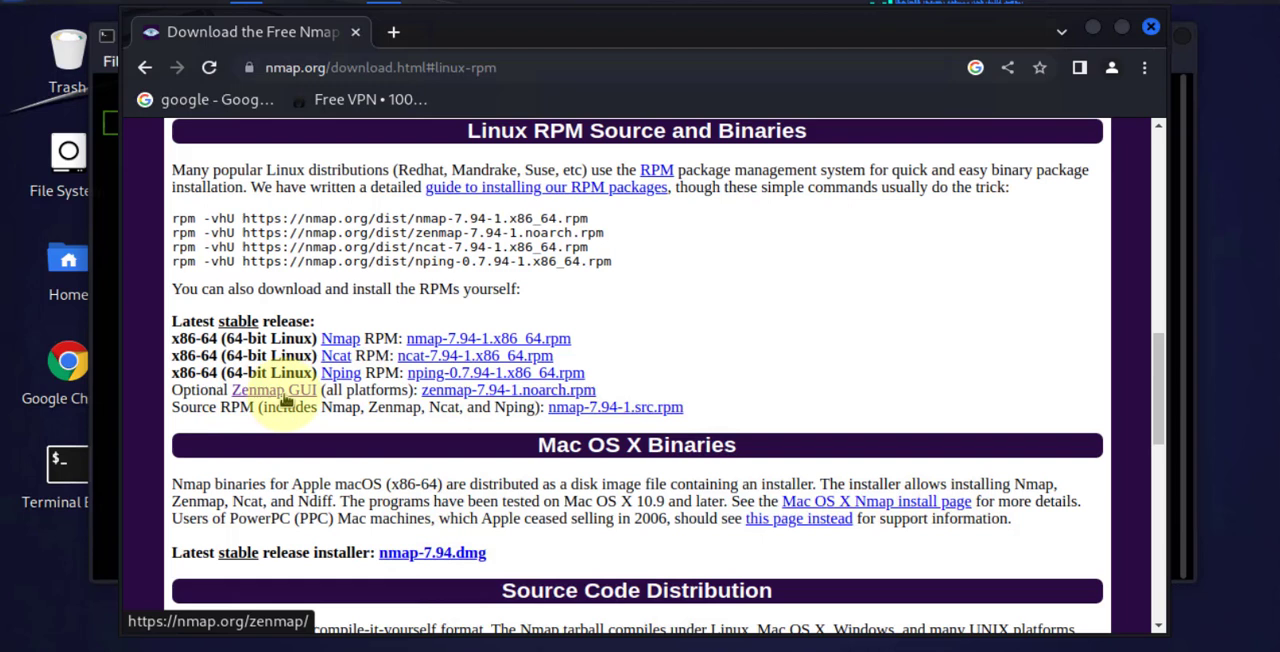
pyautogui.moveTo(480, 400)
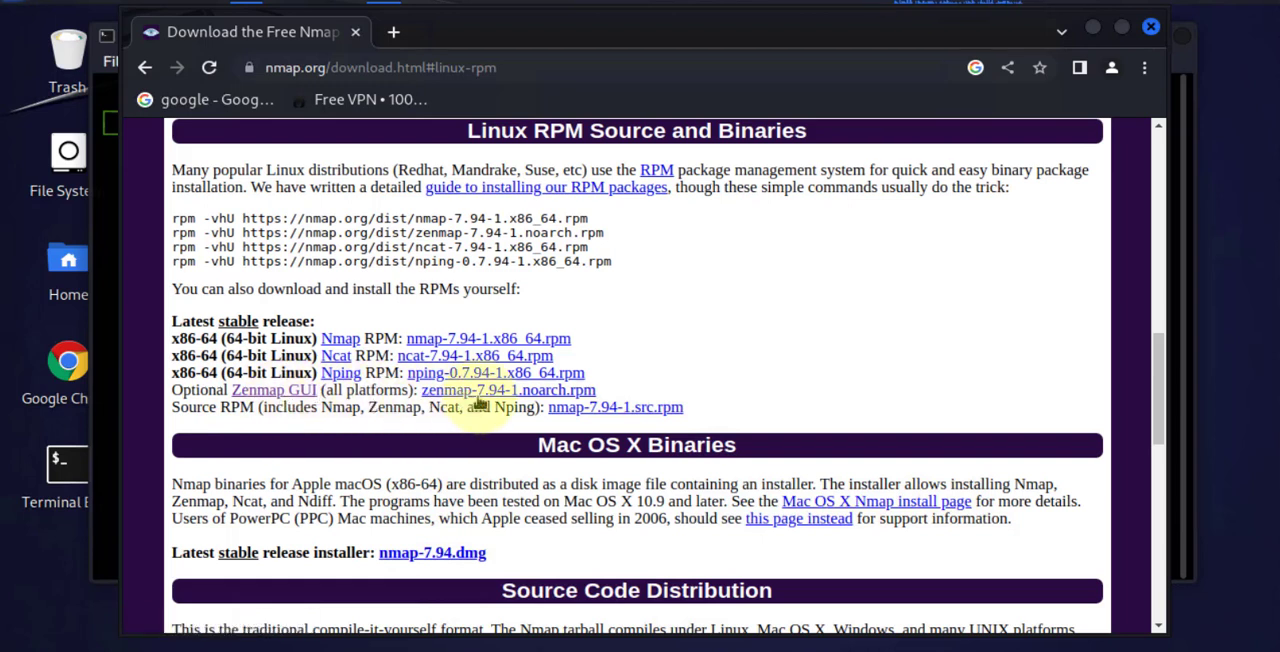
pyautogui.moveTo(490, 390)
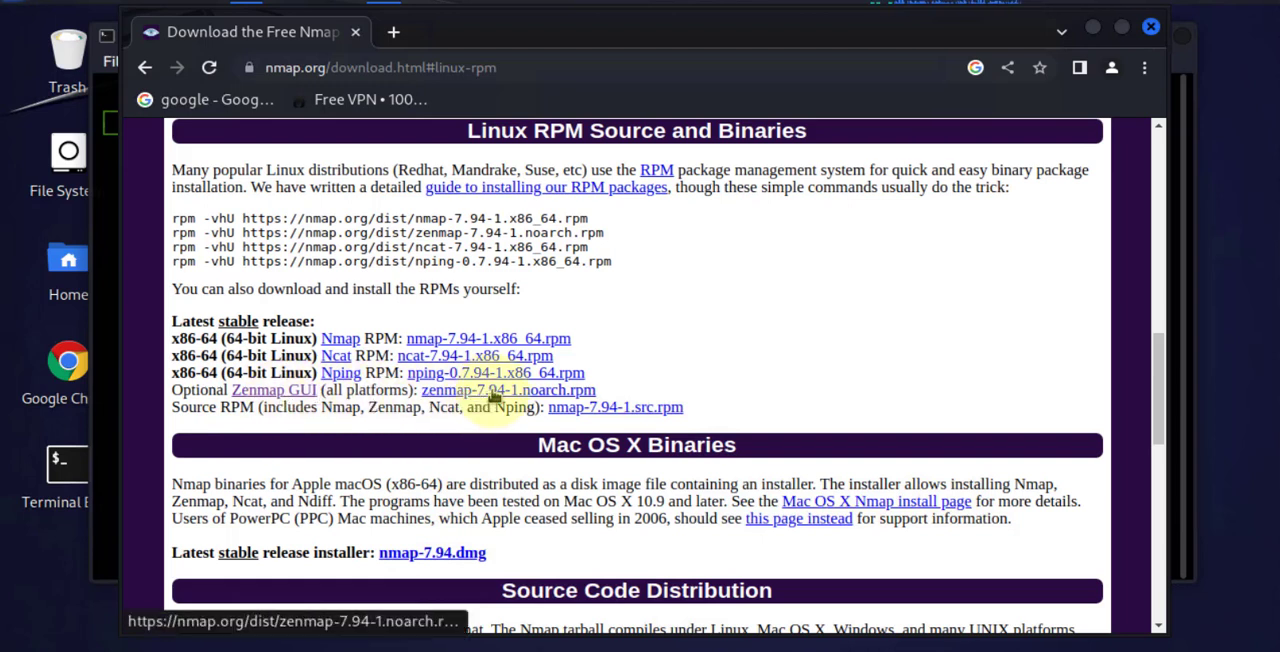
pyautogui.click(508, 388)
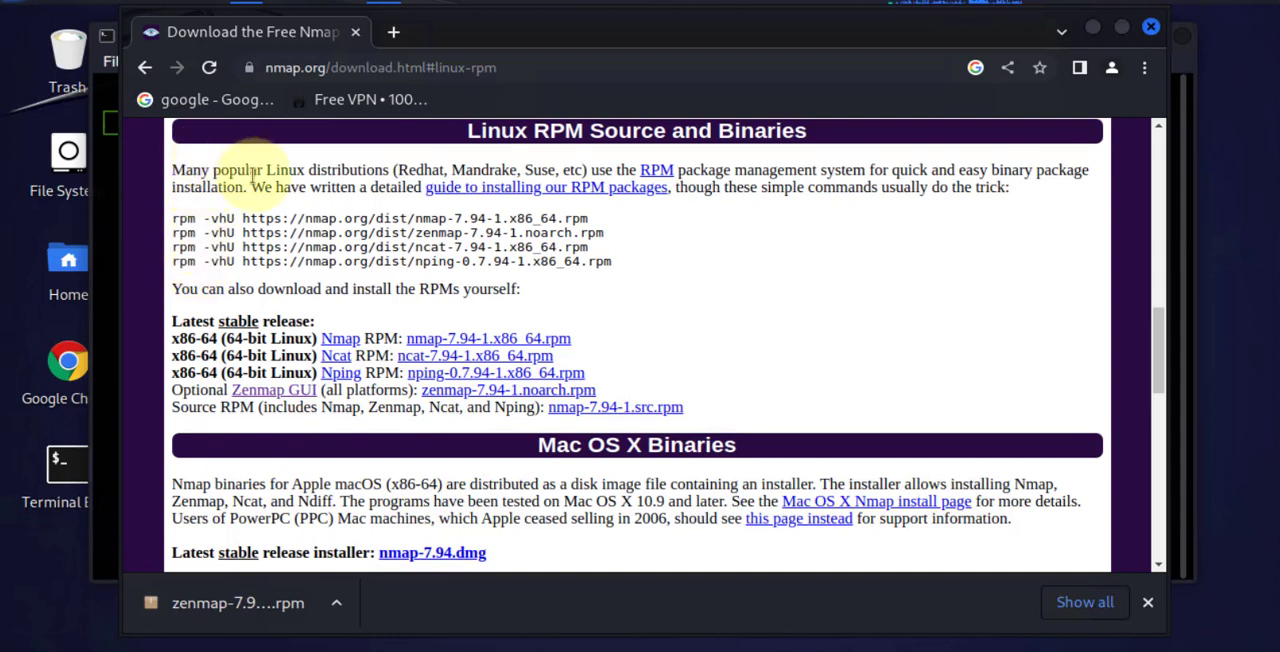
pyautogui.moveTo(958, 136)
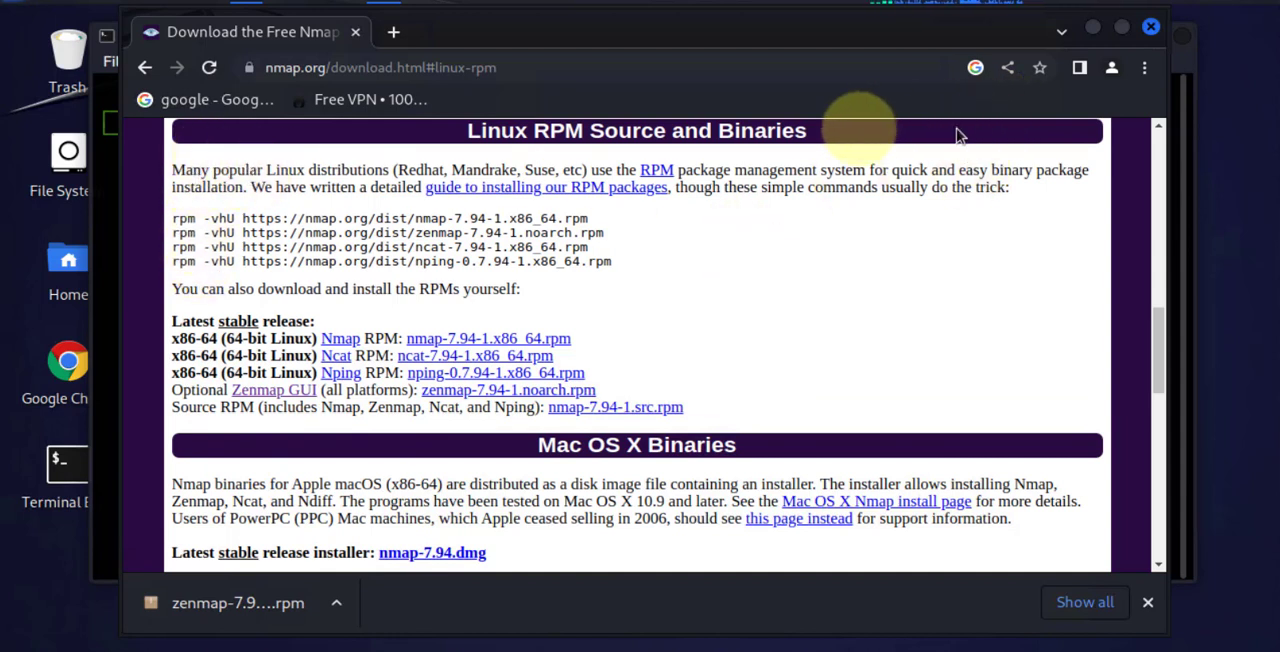
pyautogui.moveTo(1120, 44)
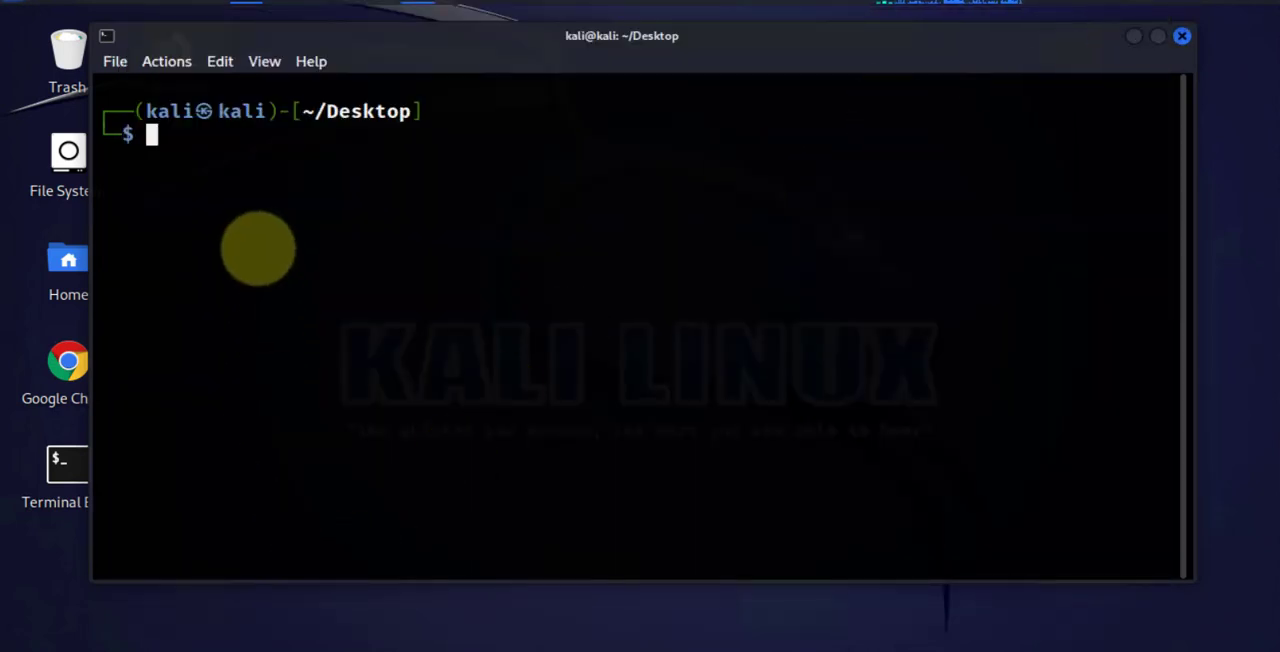
pyautogui.moveTo(256, 176)
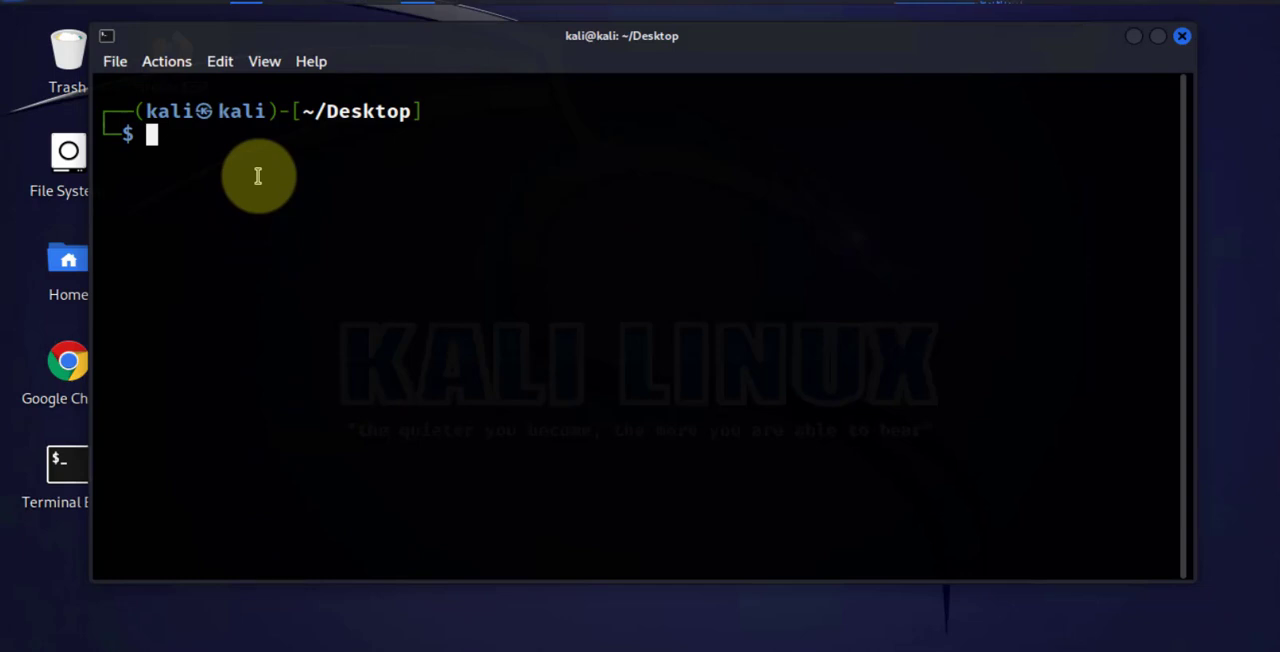
pyautogui.moveTo(1222, 174)
pyautogui.write('cd ..')
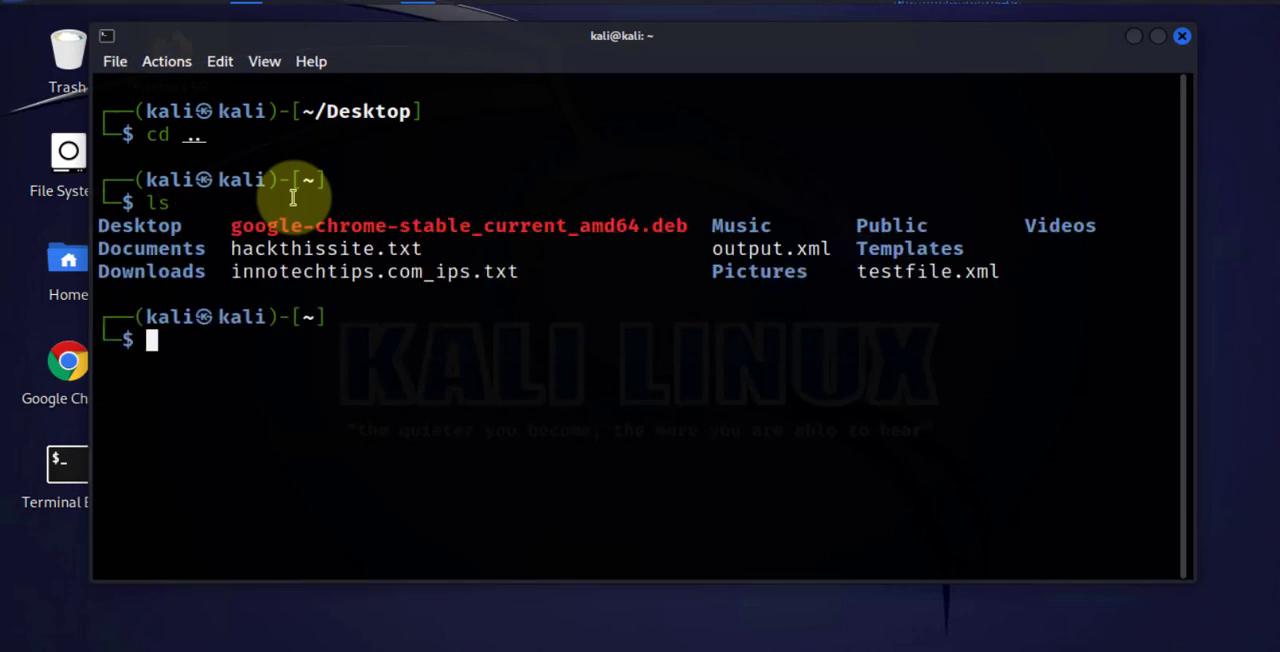
pyautogui.moveTo(196, 280)
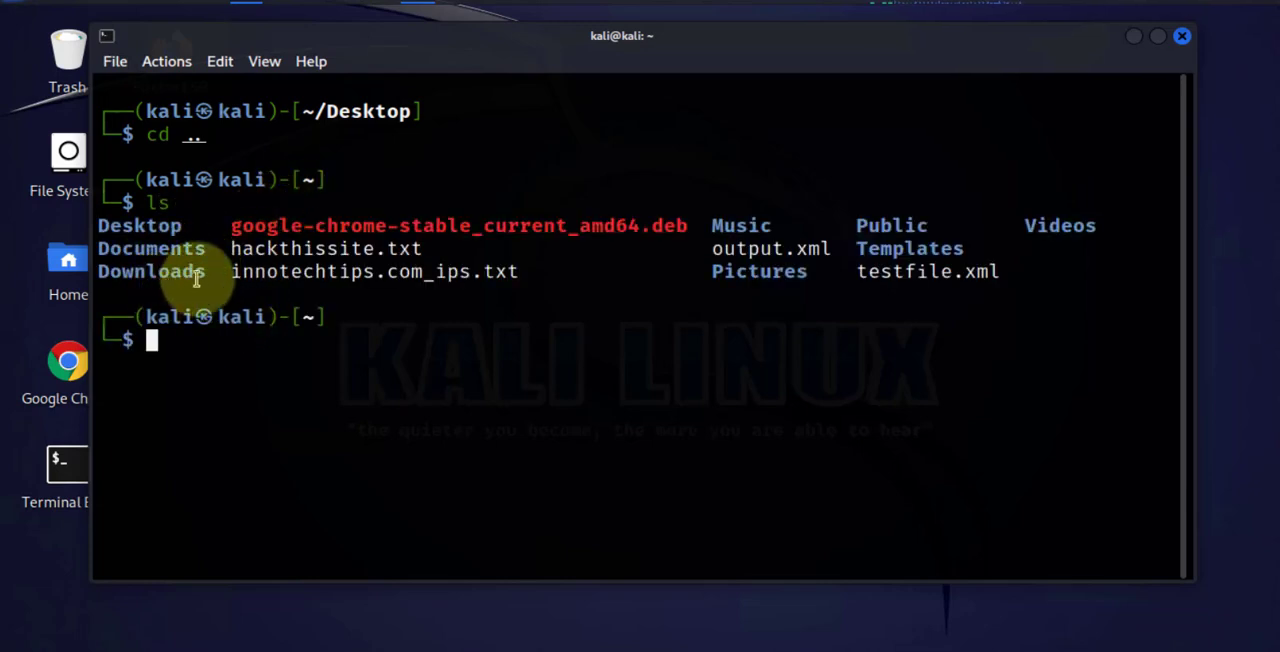
pyautogui.moveTo(268, 344)
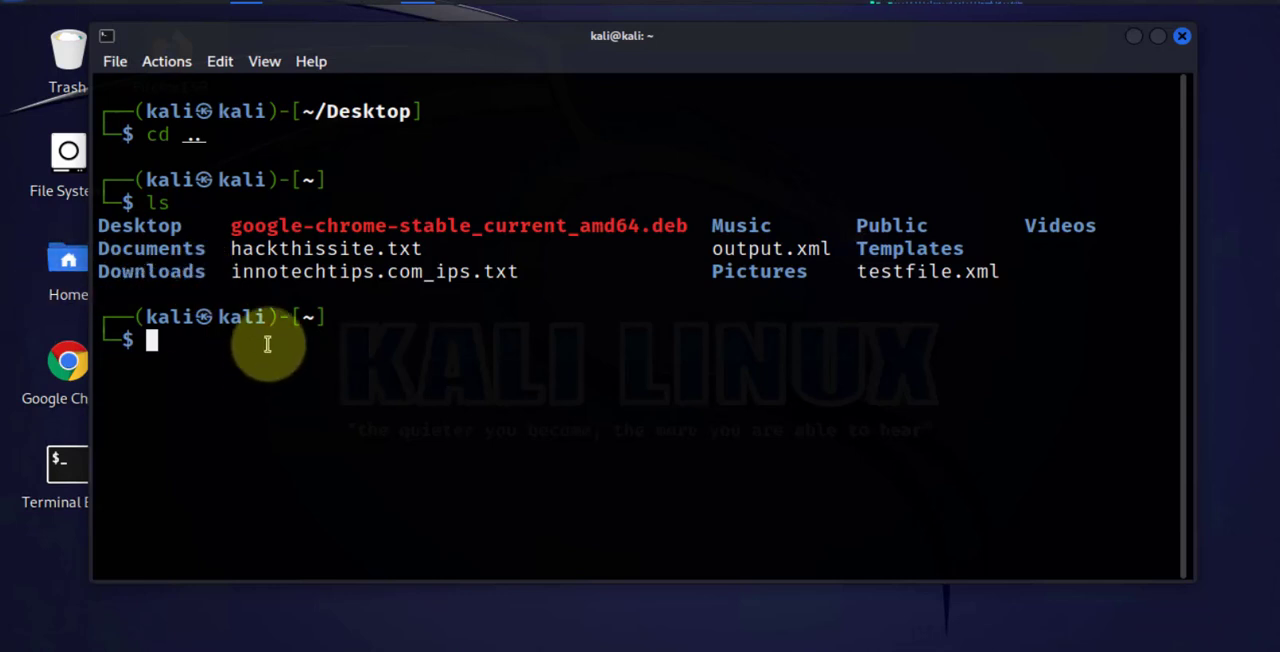
# Step: Enter the Downloads folder and highlight the zenmap-7.94-1.noarch.rpm file name
pyautogui.write('cd Downloads')
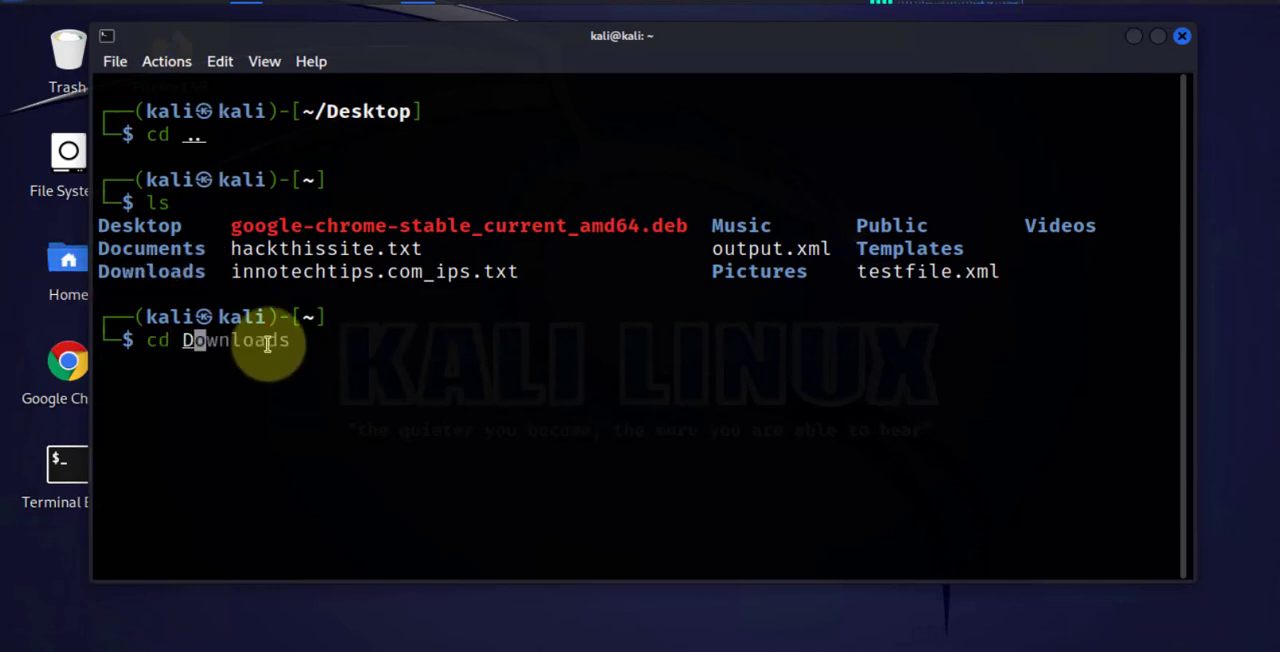
pyautogui.press('Return')
pyautogui.write('ls')
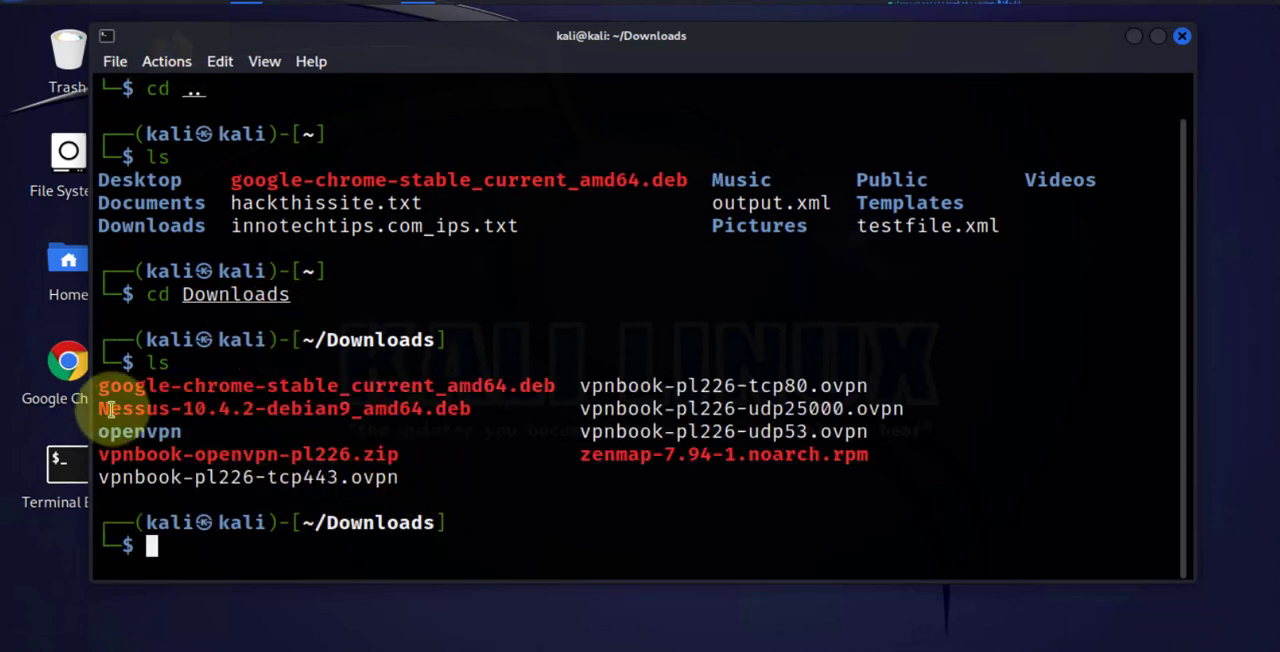
pyautogui.moveTo(844, 464)
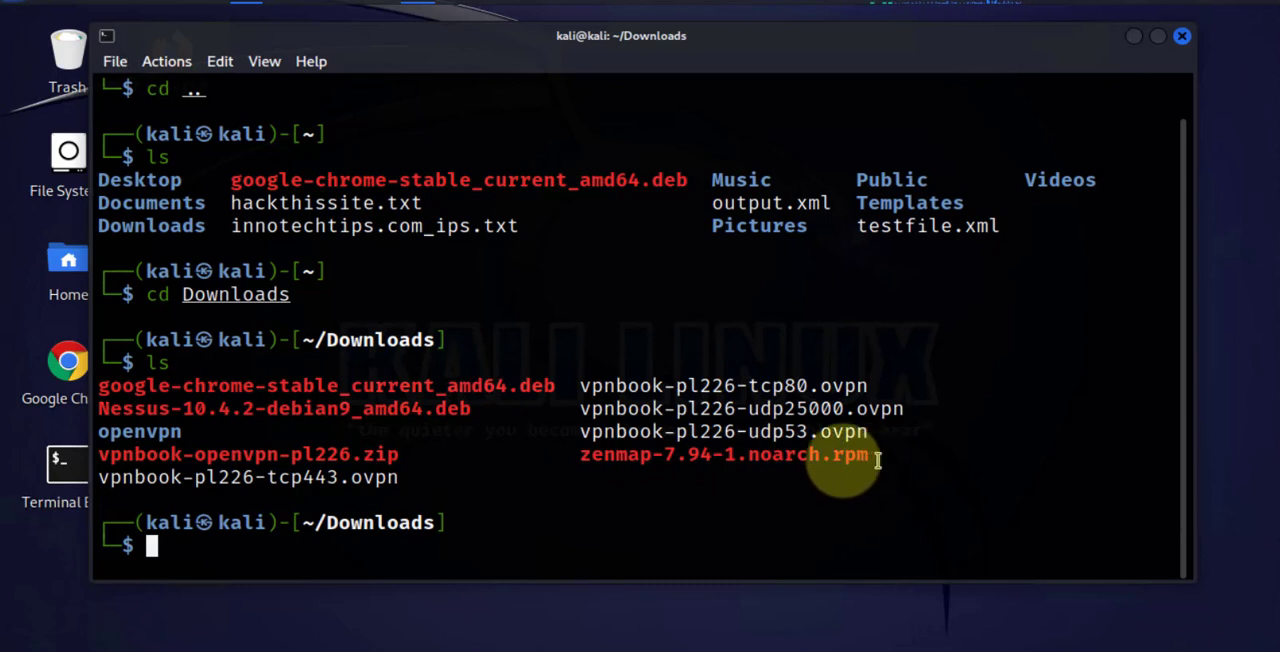
pyautogui.doubleClick(724, 454)
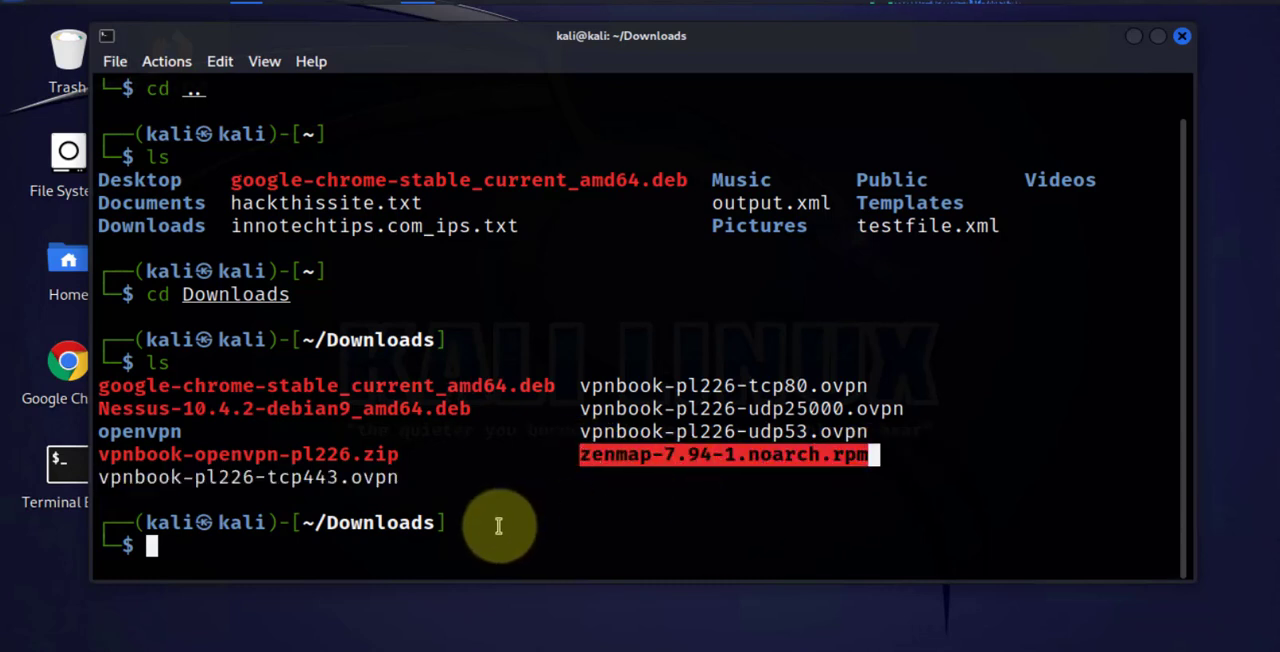
pyautogui.moveTo(848, 464)
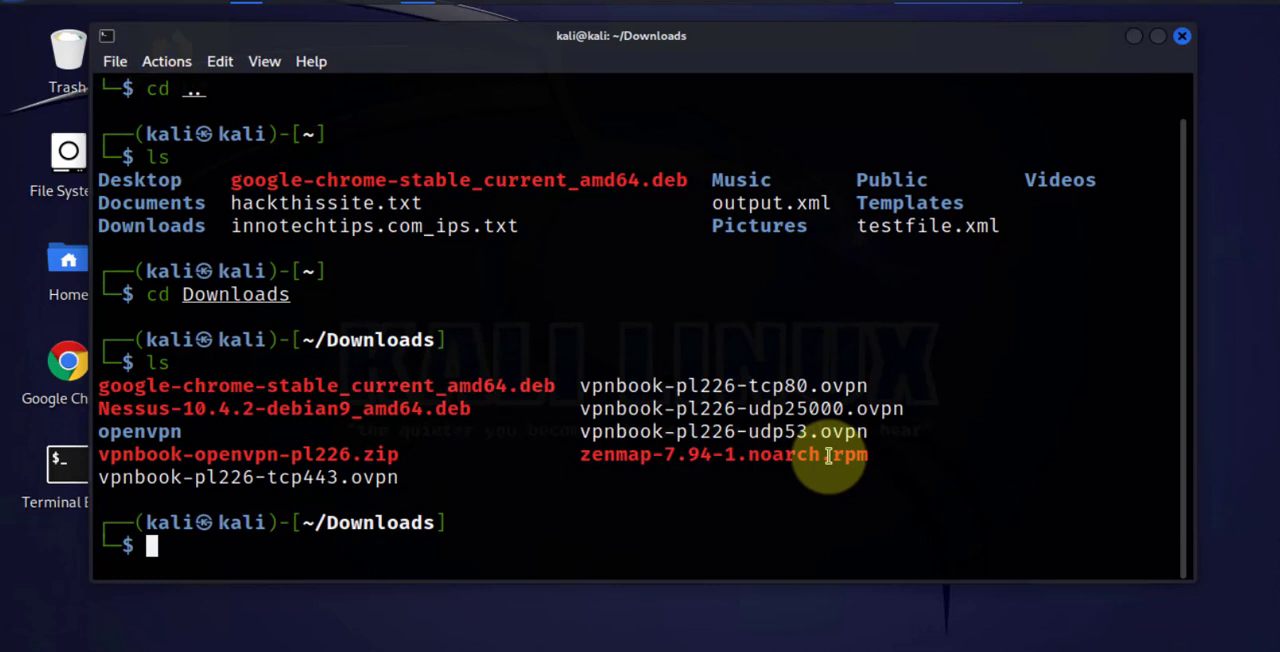
pyautogui.moveTo(896, 472)
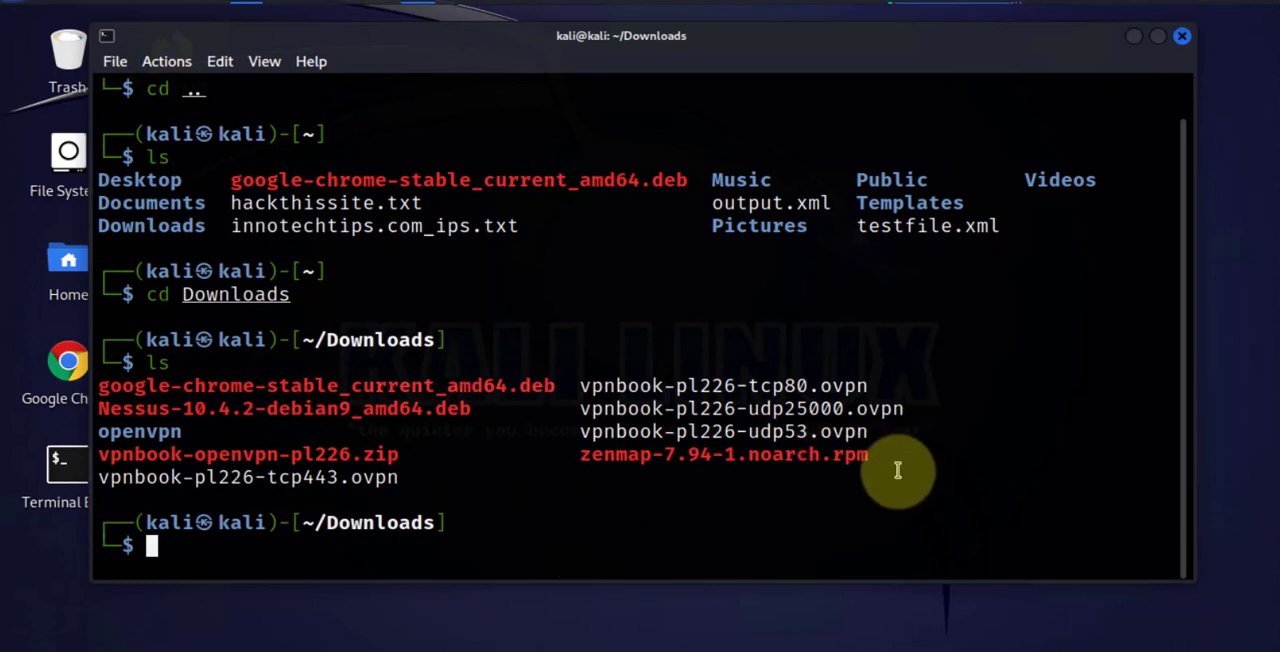
pyautogui.moveTo(590, 508)
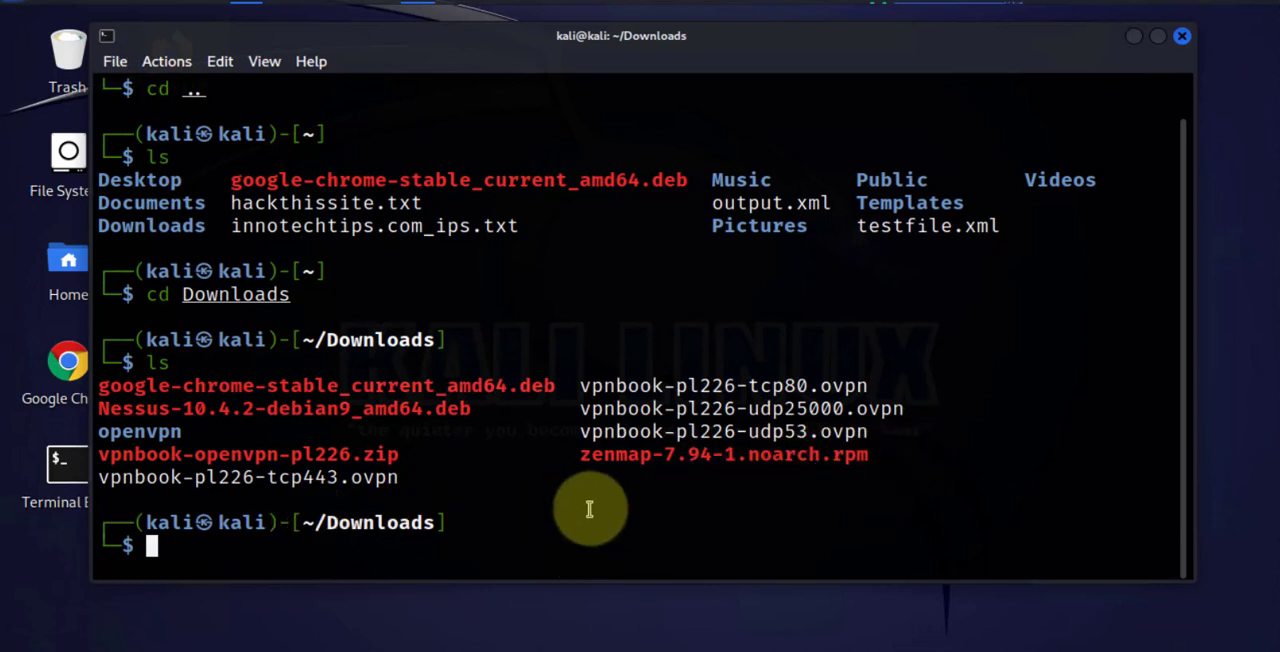
pyautogui.write('clear')
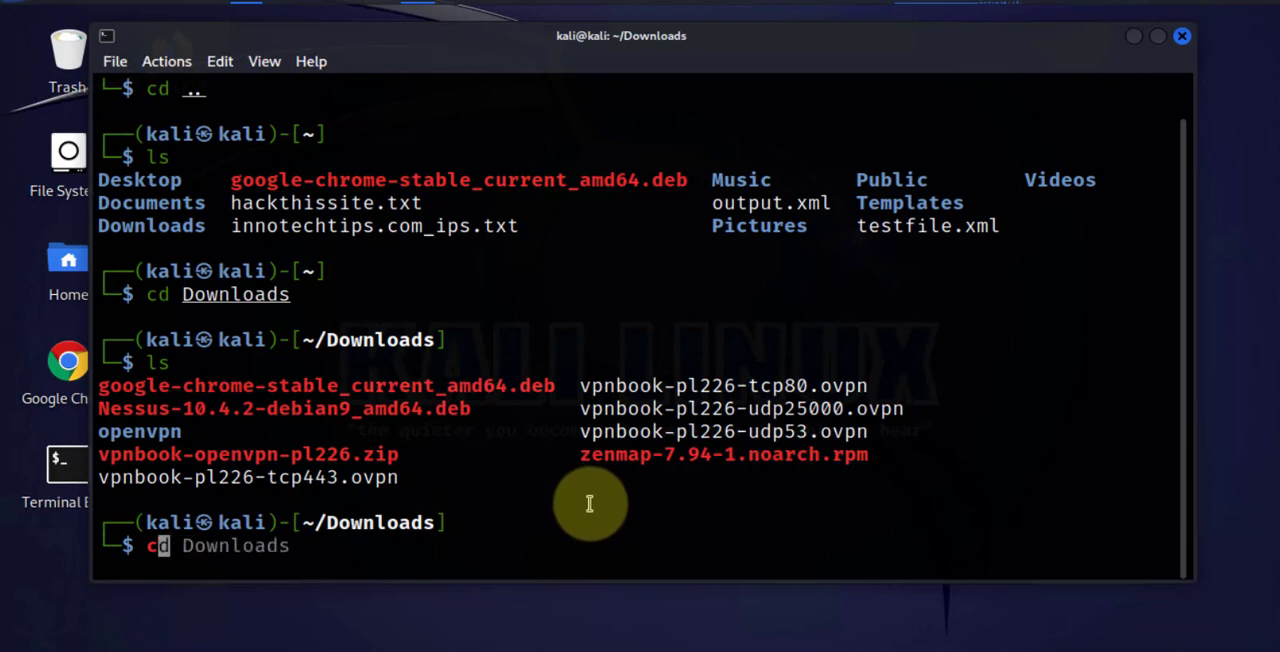
pyautogui.write('clear')
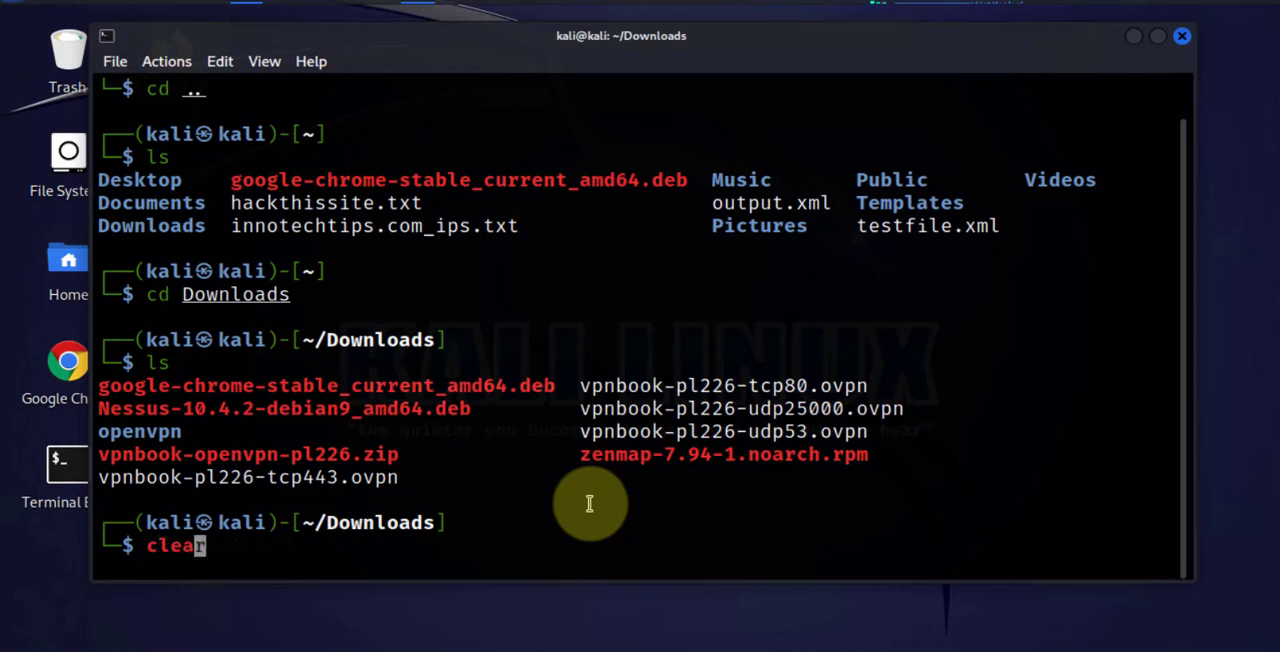
# Step: Clear the screen and run sudo apt install alien dpkg-dev debhelper build-essential
pyautogui.press('Return')
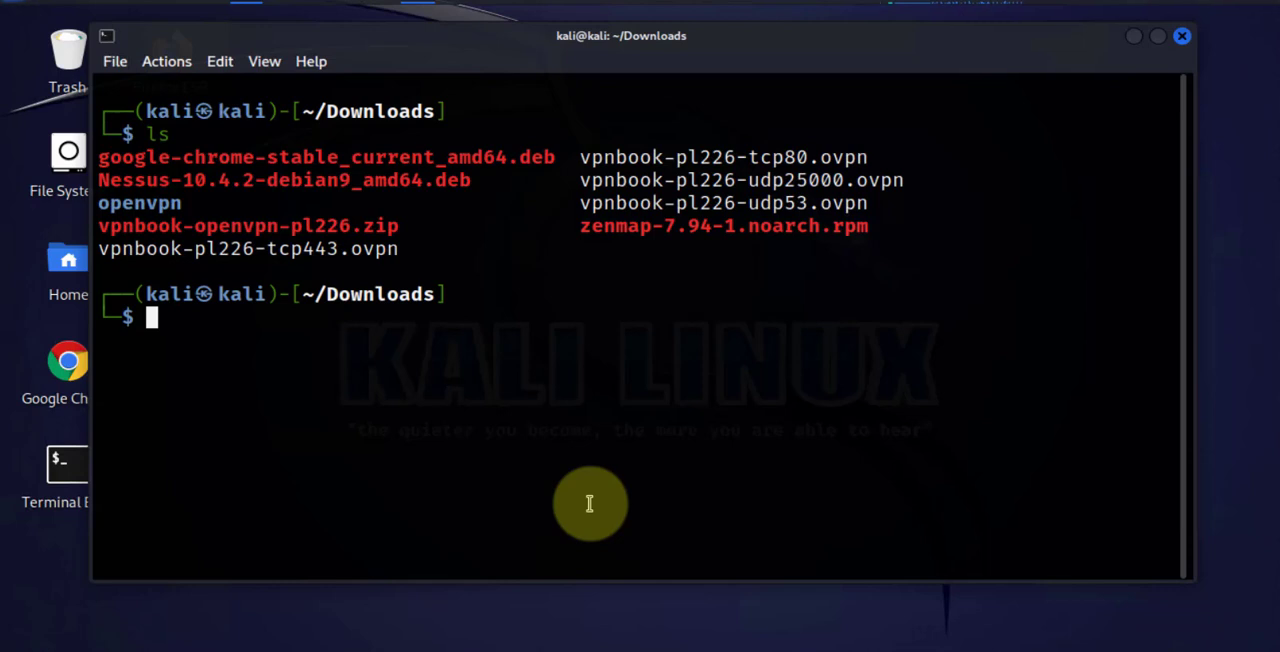
pyautogui.moveTo(592, 456)
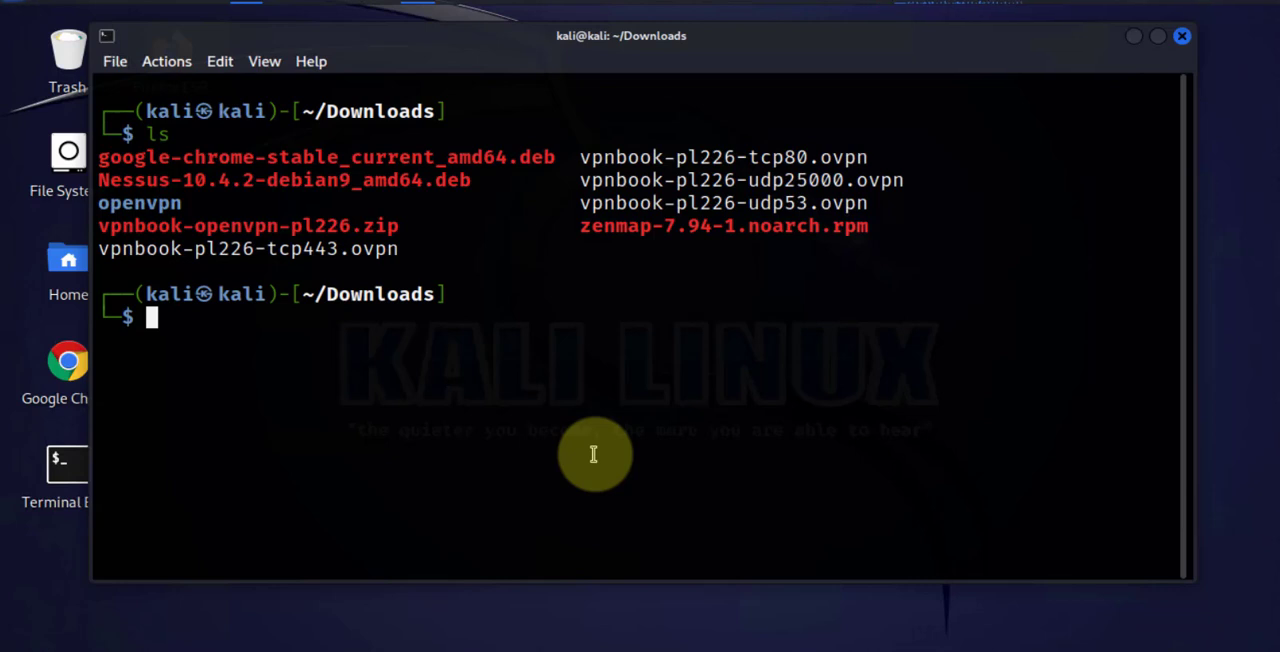
pyautogui.write('apt-get update')
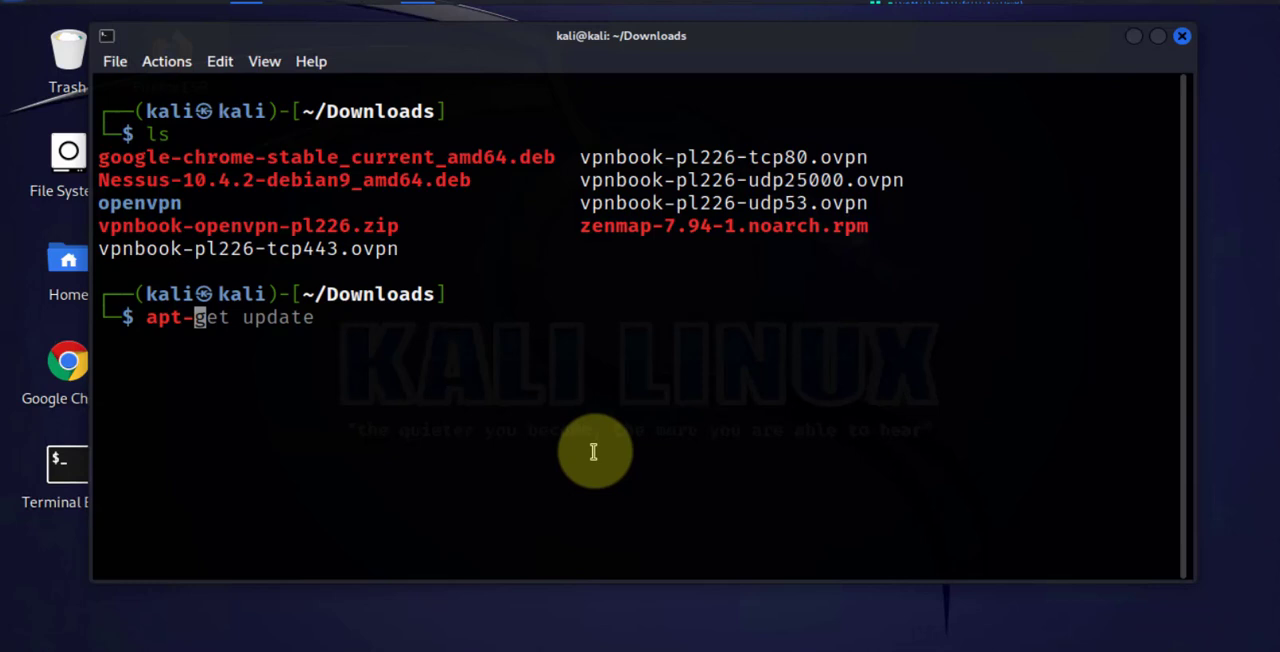
pyautogui.write('sudo apt install alien dpkg-dev debhelper build-essential')
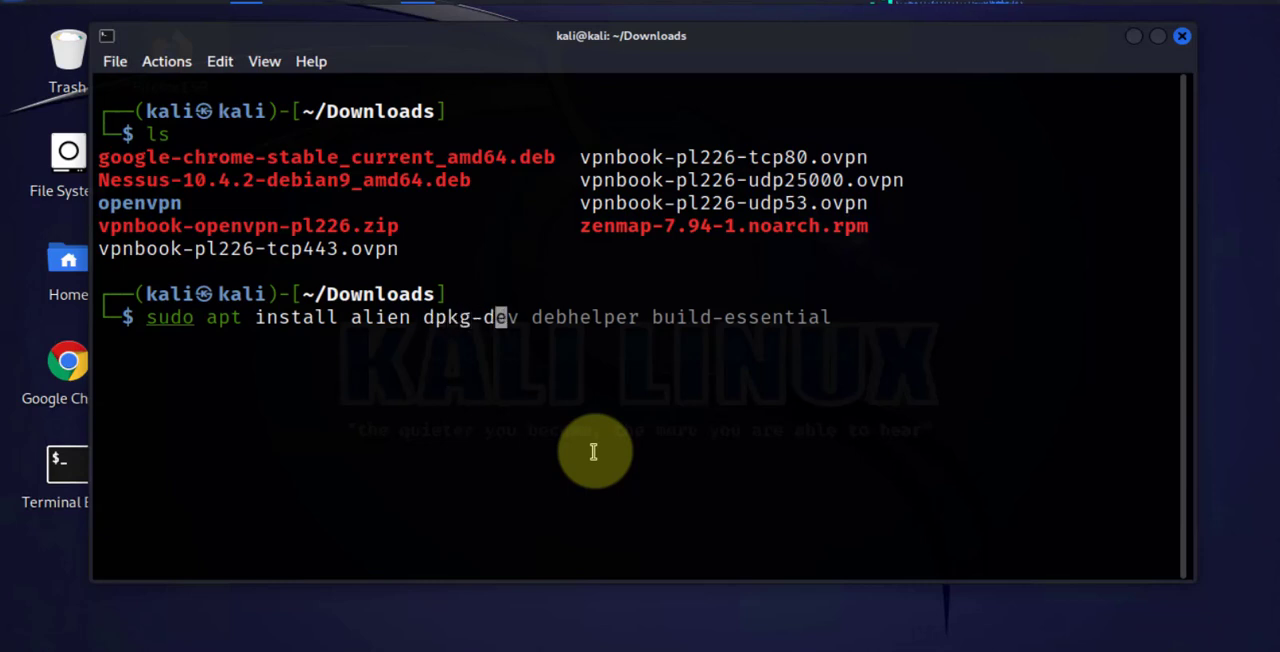
pyautogui.press('Right')
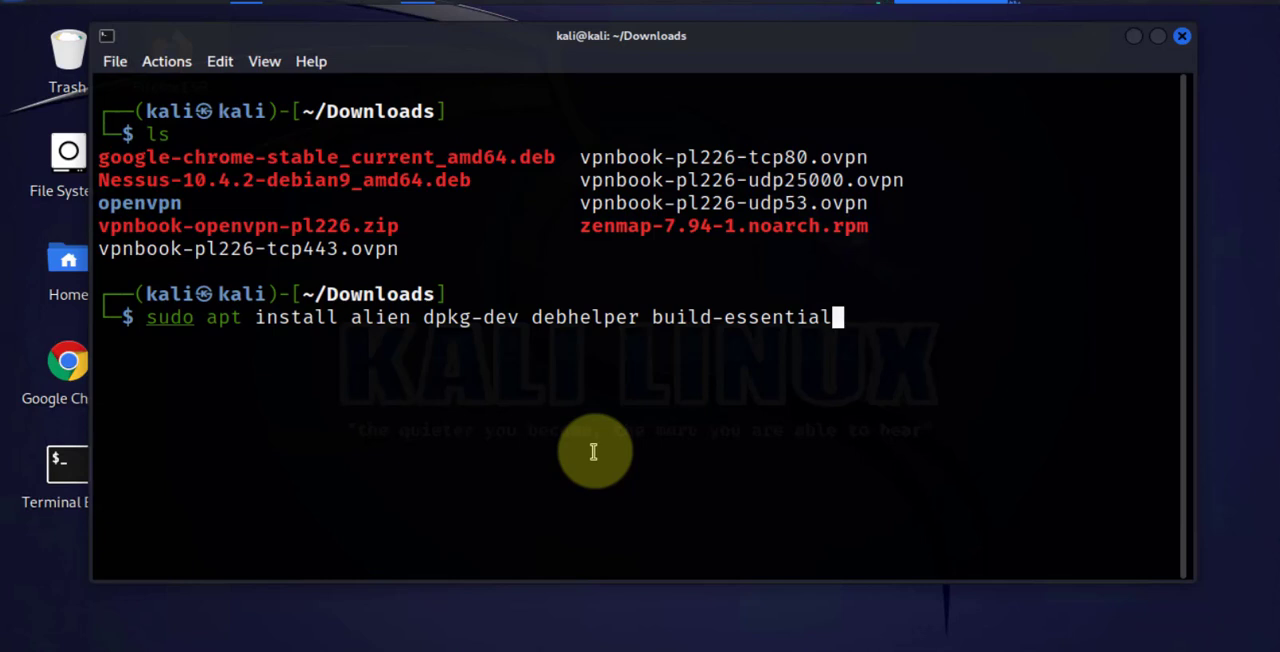
pyautogui.moveTo(904, 228)
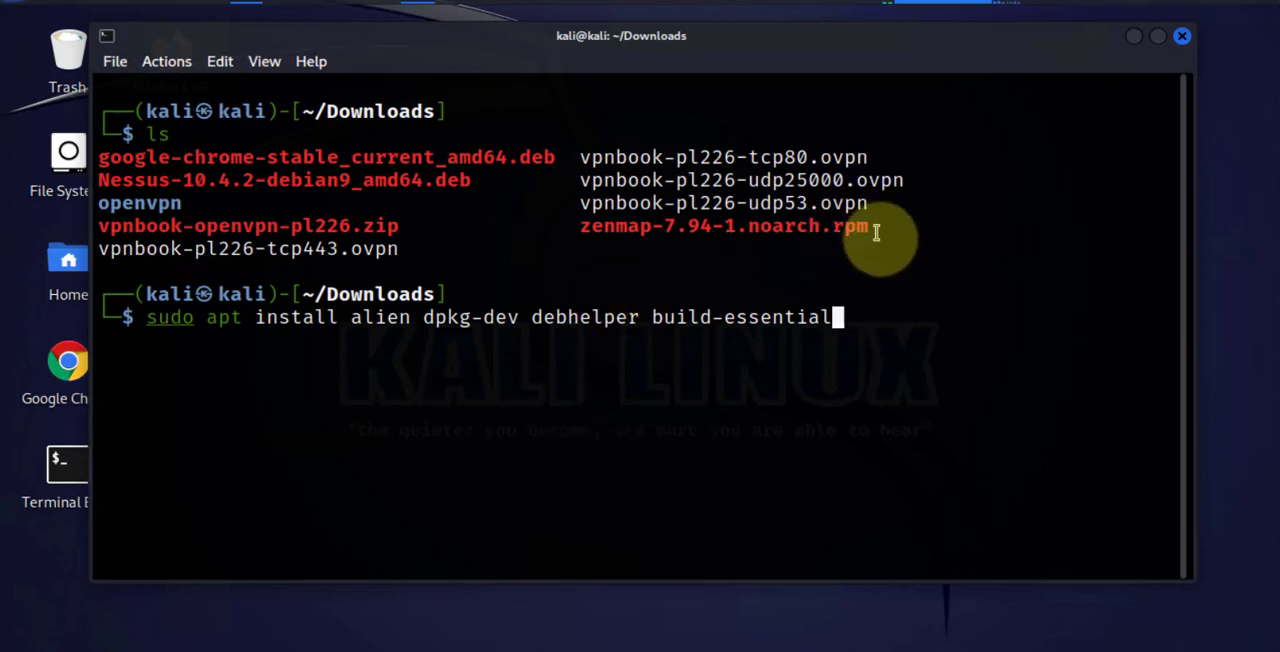
pyautogui.moveTo(544, 388)
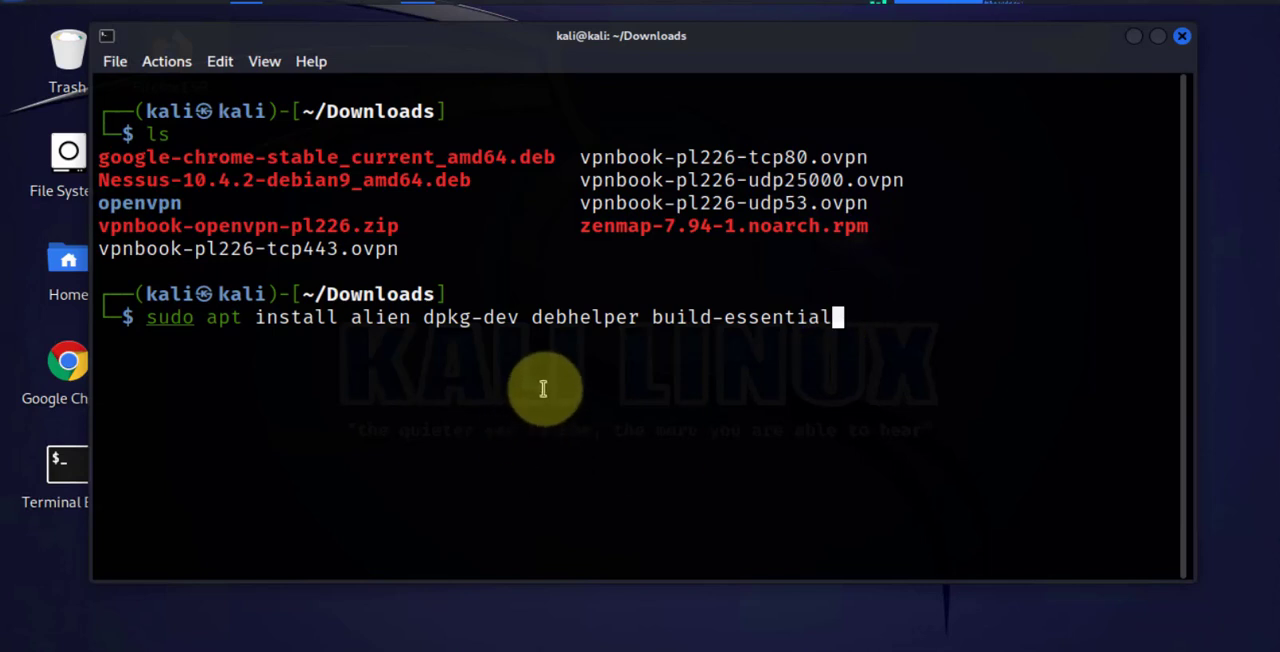
pyautogui.moveTo(548, 386)
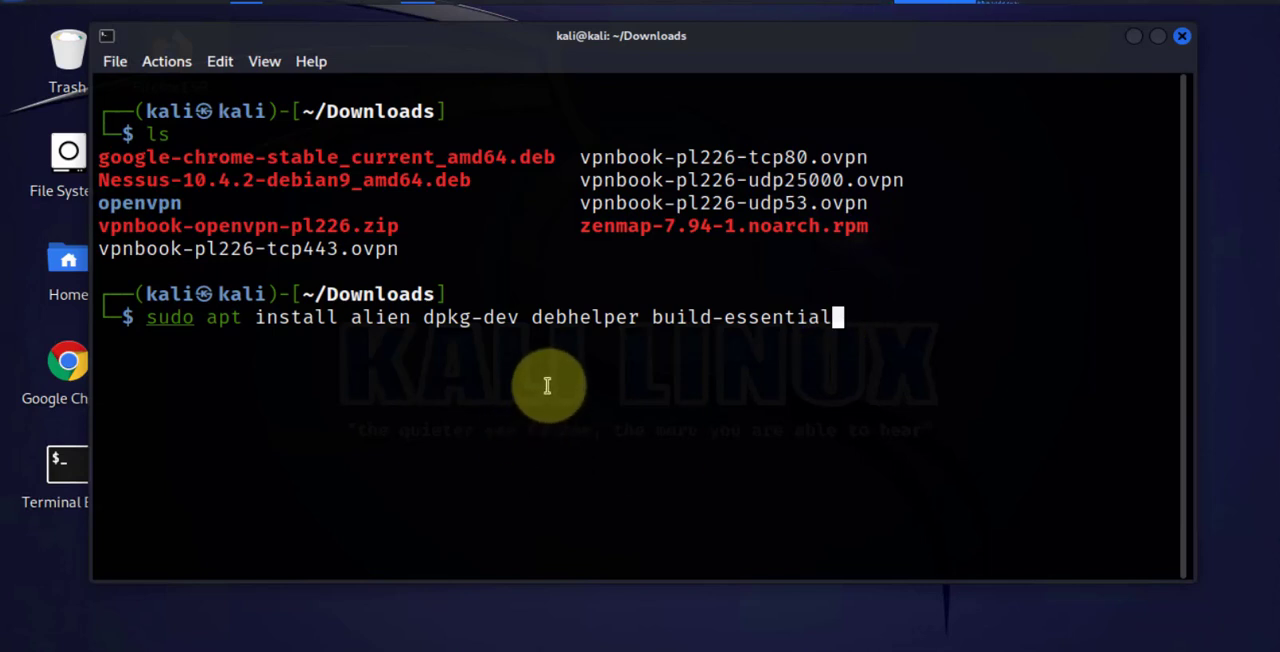
pyautogui.moveTo(548, 316)
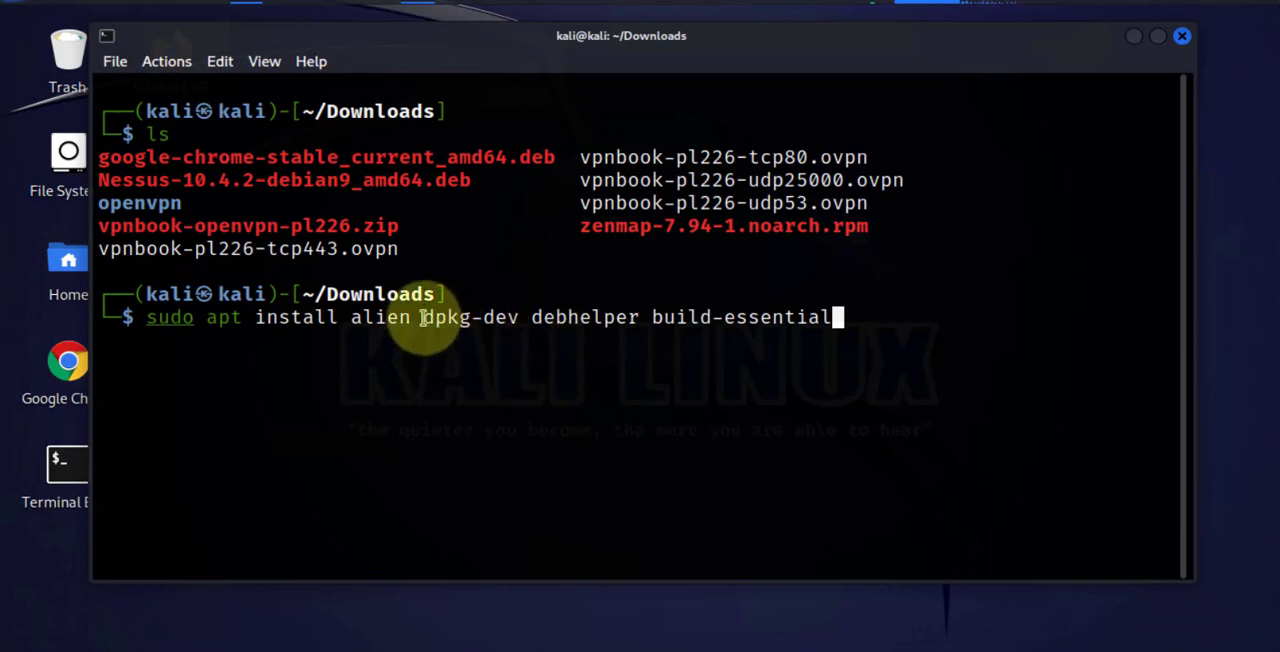
pyautogui.moveTo(444, 164)
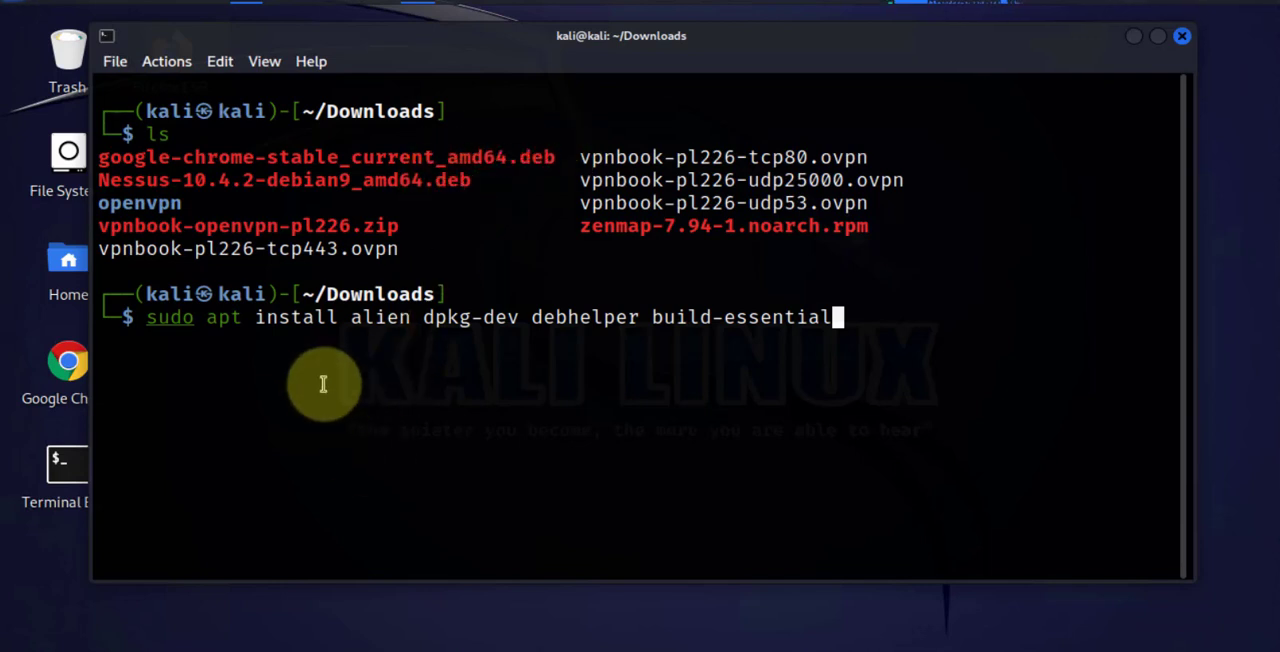
pyautogui.moveTo(868, 316)
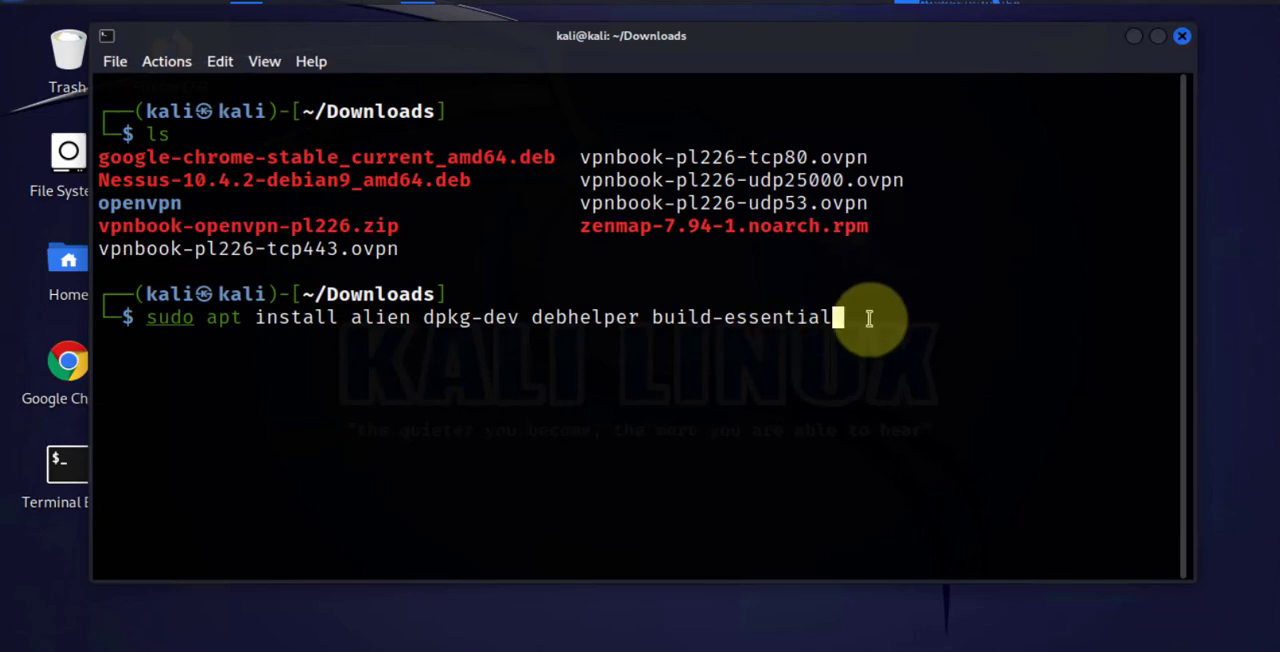
pyautogui.press('Return')
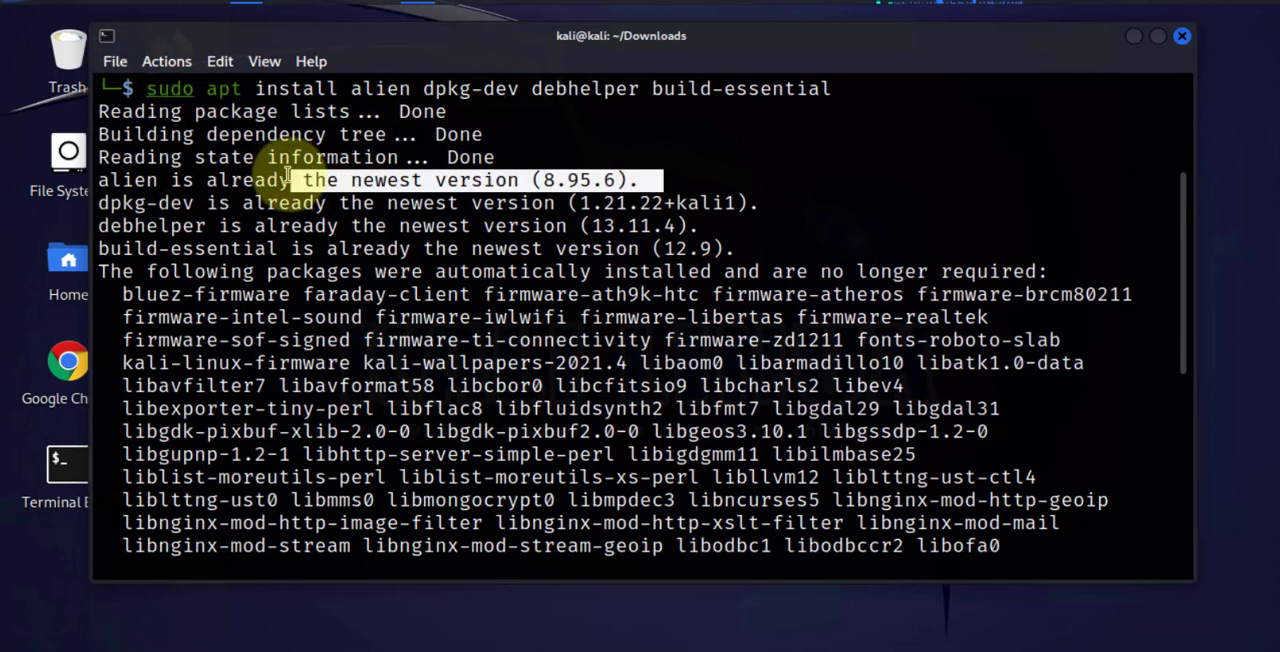
pyautogui.moveTo(774, 234)
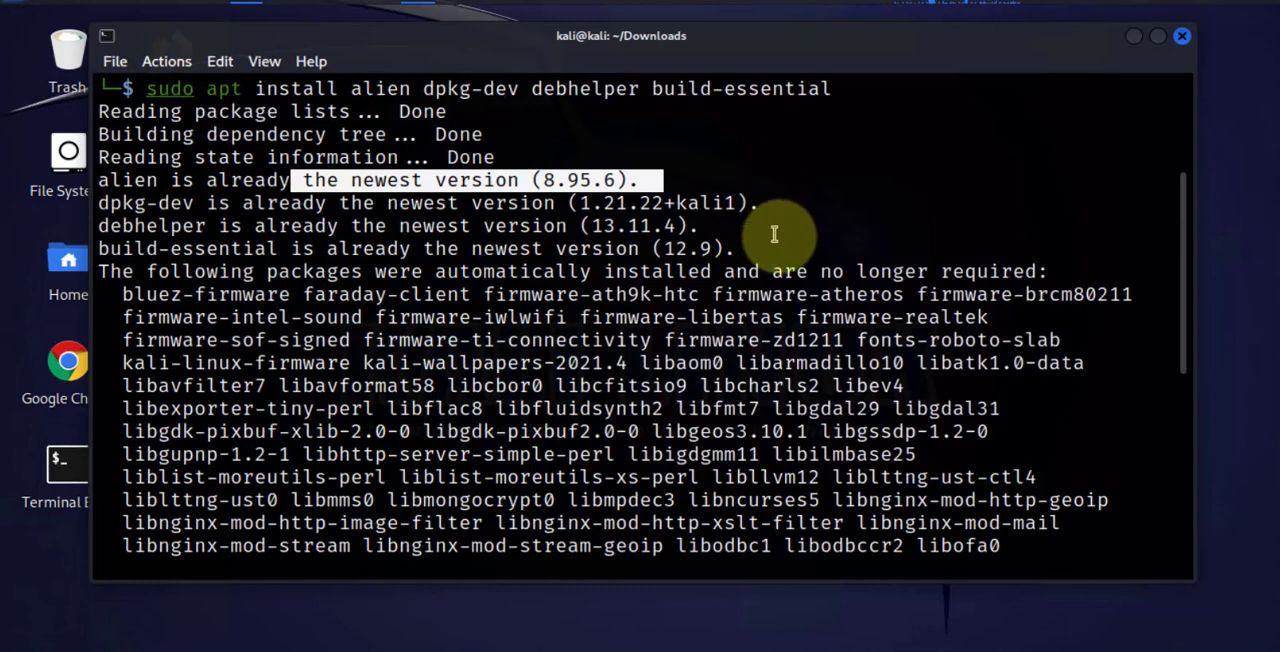
pyautogui.moveTo(90, 164)
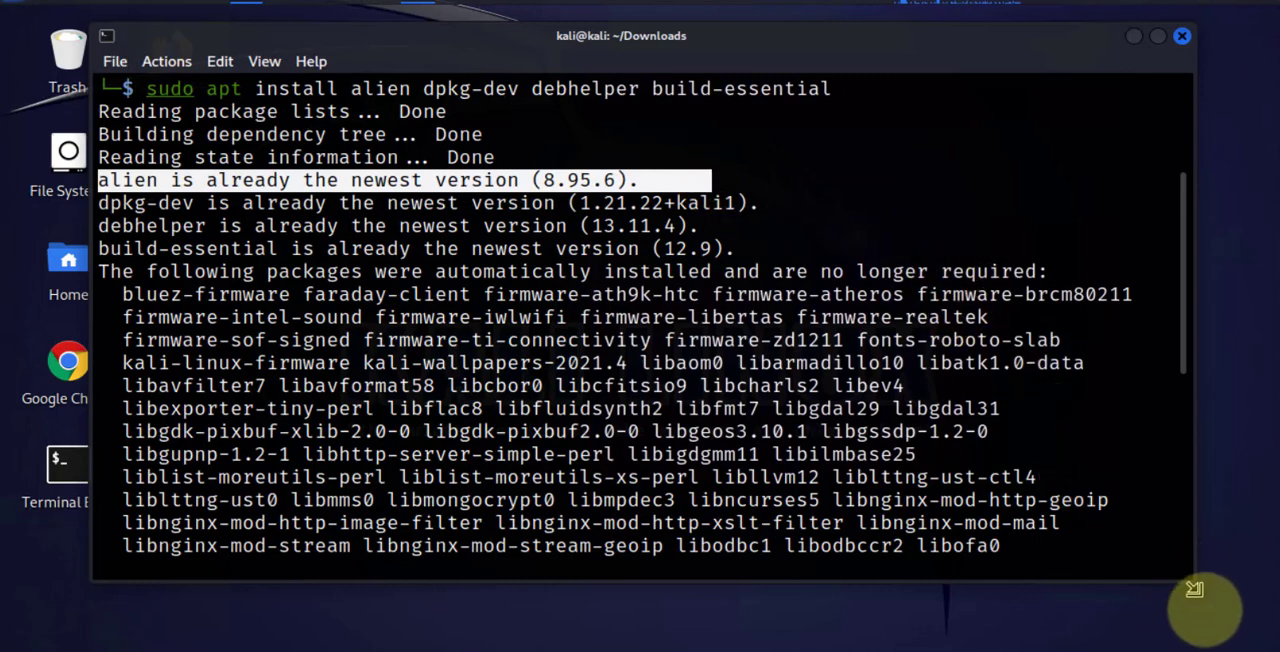
# Step: Scroll through the apt output confirming the conversion tools are already the newest versions
pyautogui.scroll(-3)
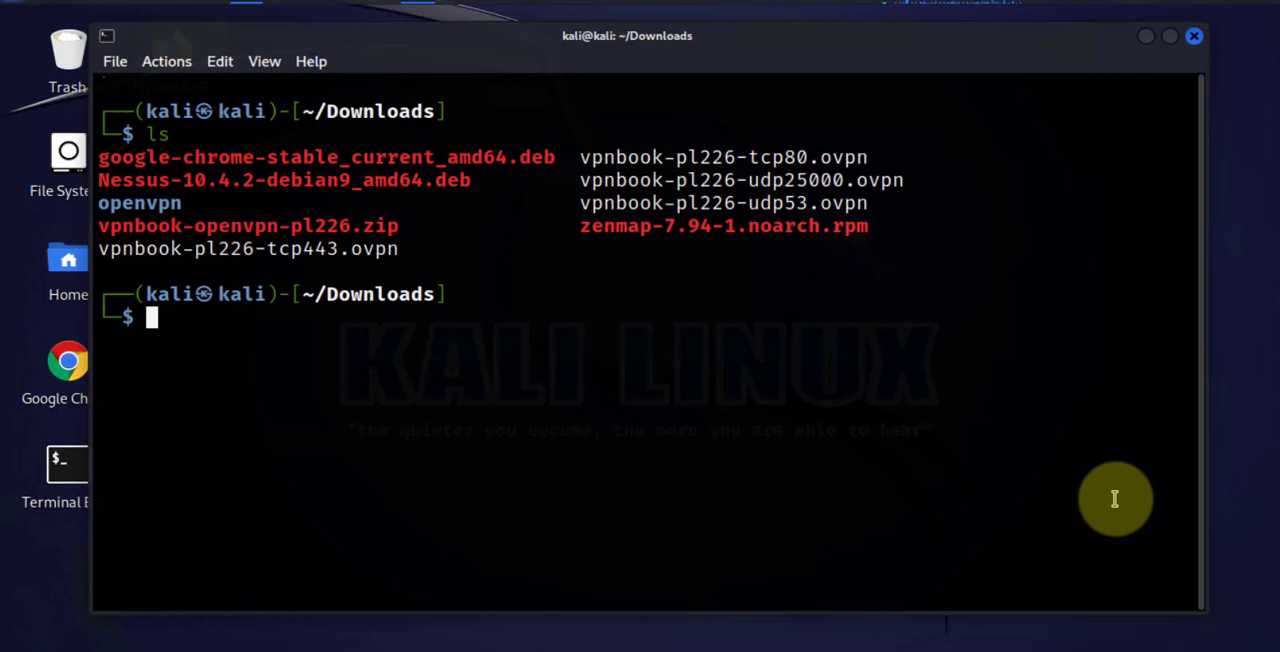
# Step: Convert zenmap-7.94-1.noarch.rpm to a .deb with sudo alien
pyautogui.write('sudo apt install alien dpkg-dev debhelper build-essential')
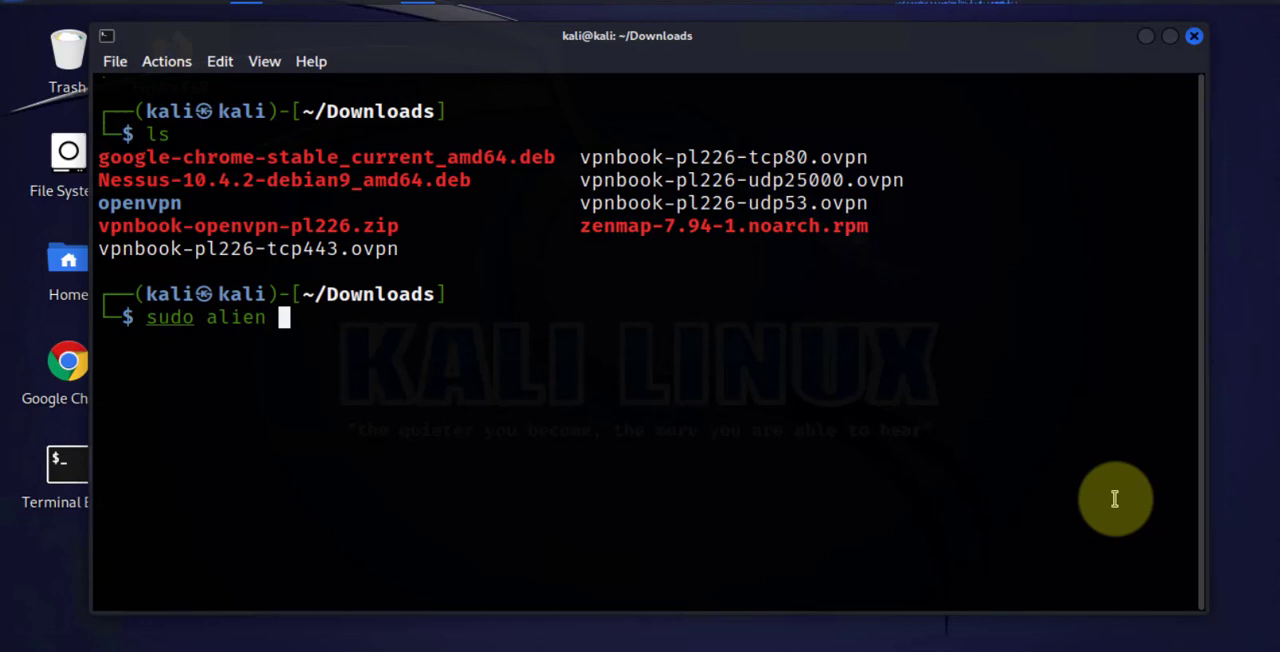
pyautogui.write('zenmap-7.94-1.noarch.rpm')
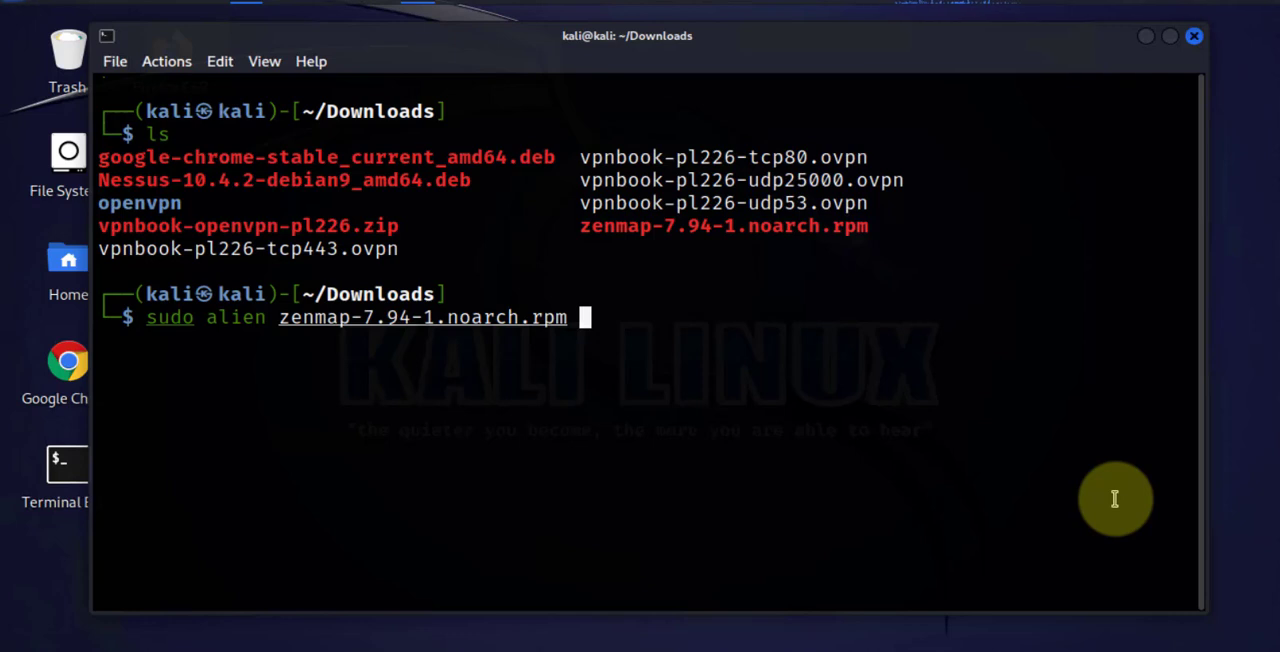
pyautogui.press('Return')
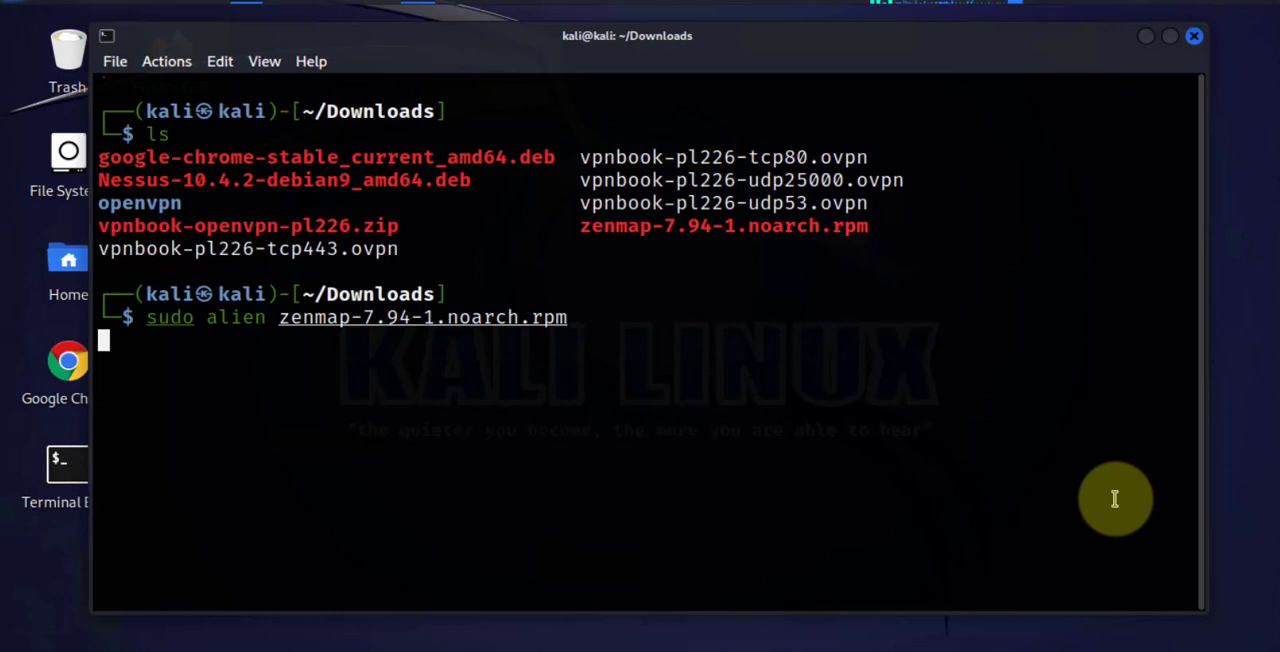
pyautogui.press('Return')
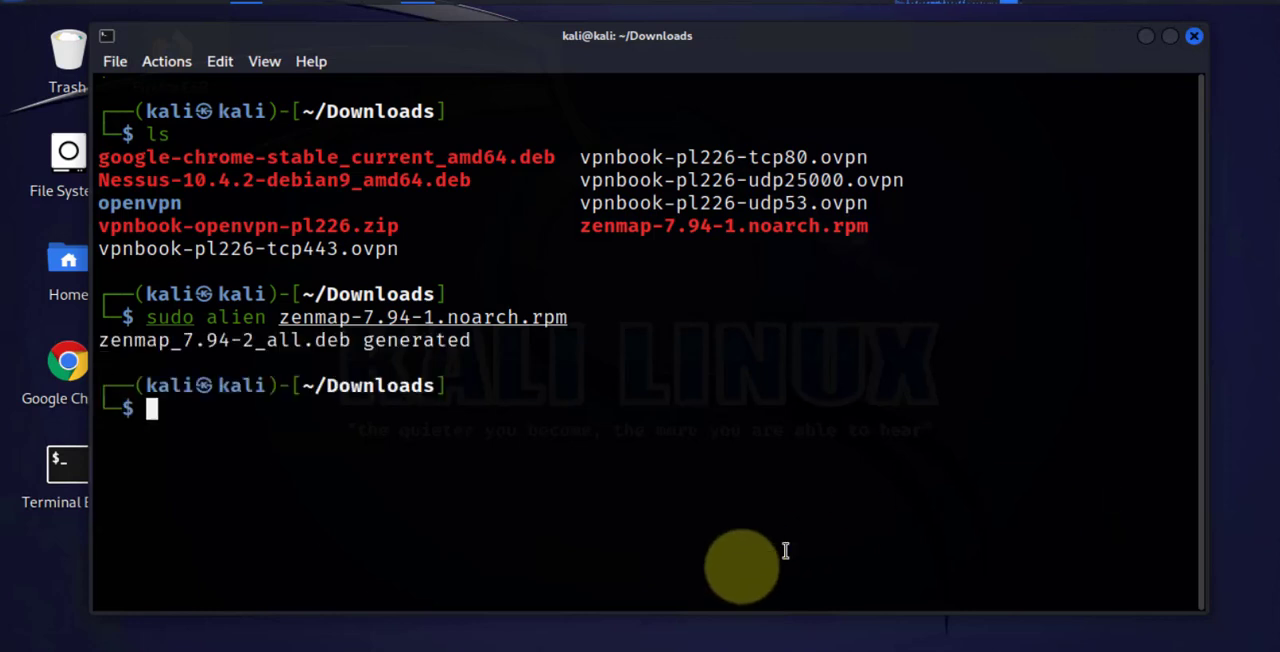
pyautogui.moveTo(80, 340)
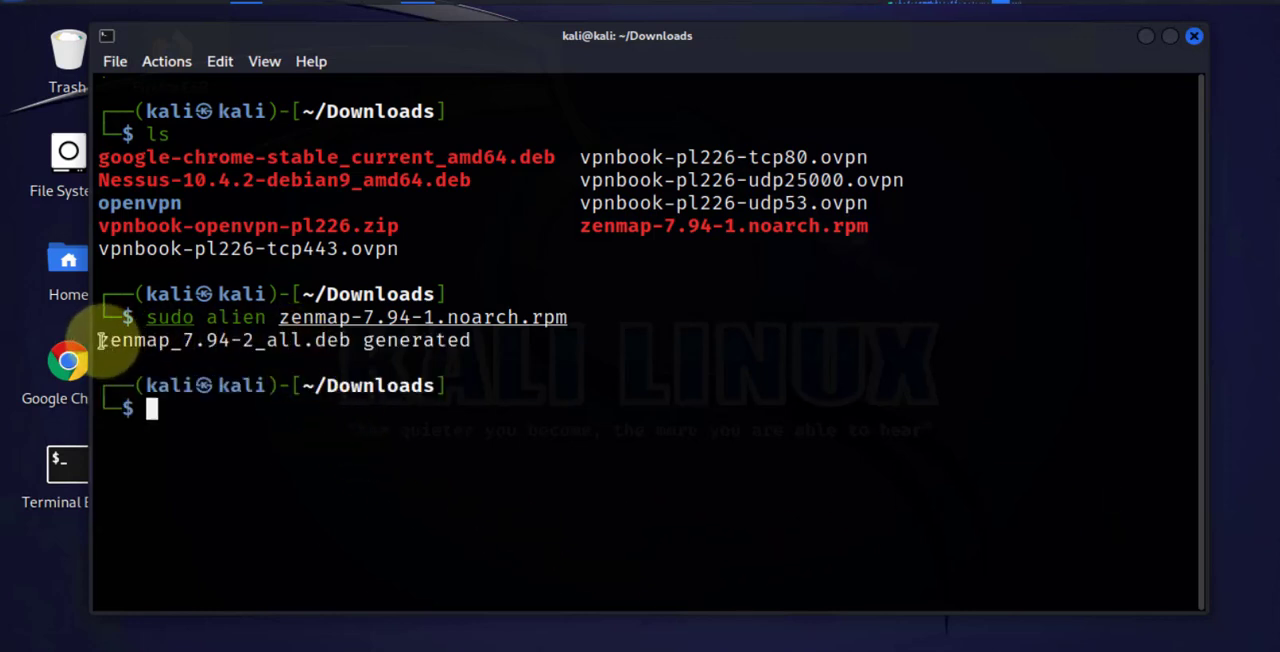
pyautogui.moveTo(410, 340)
pyautogui.write('ls')
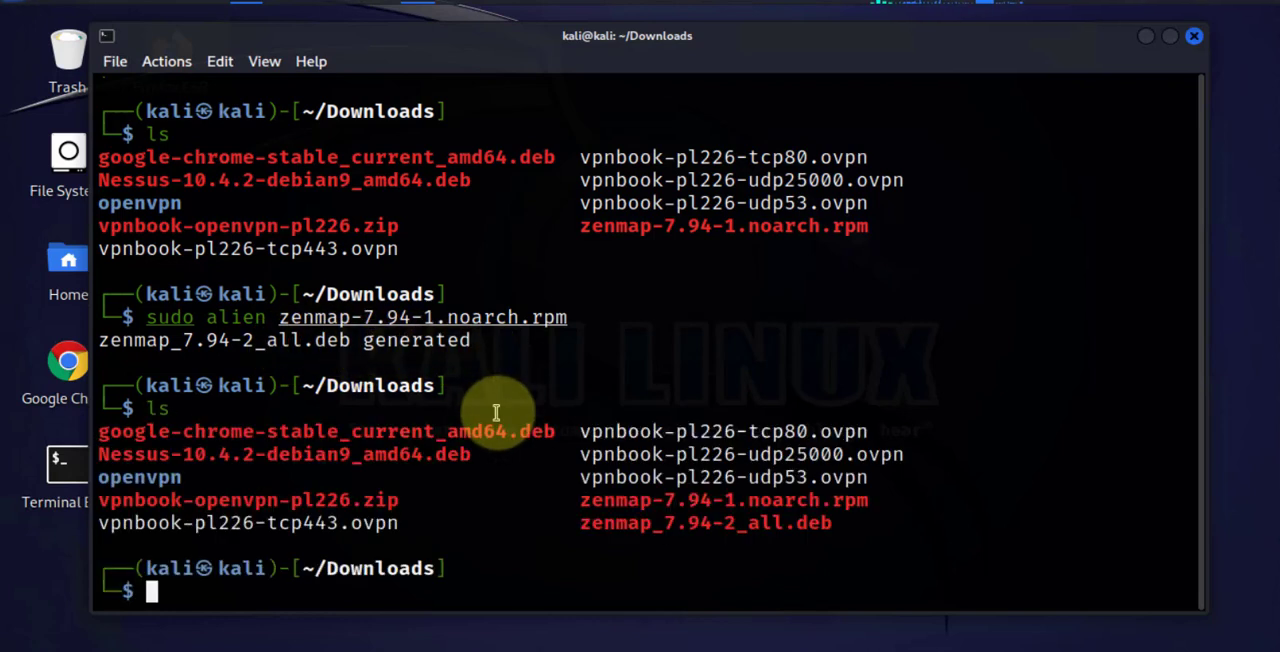
# Step: Highlight the generated zenmap_7.94-2_all.deb in the listing and clear the terminal
pyautogui.doubleClick(704, 522)
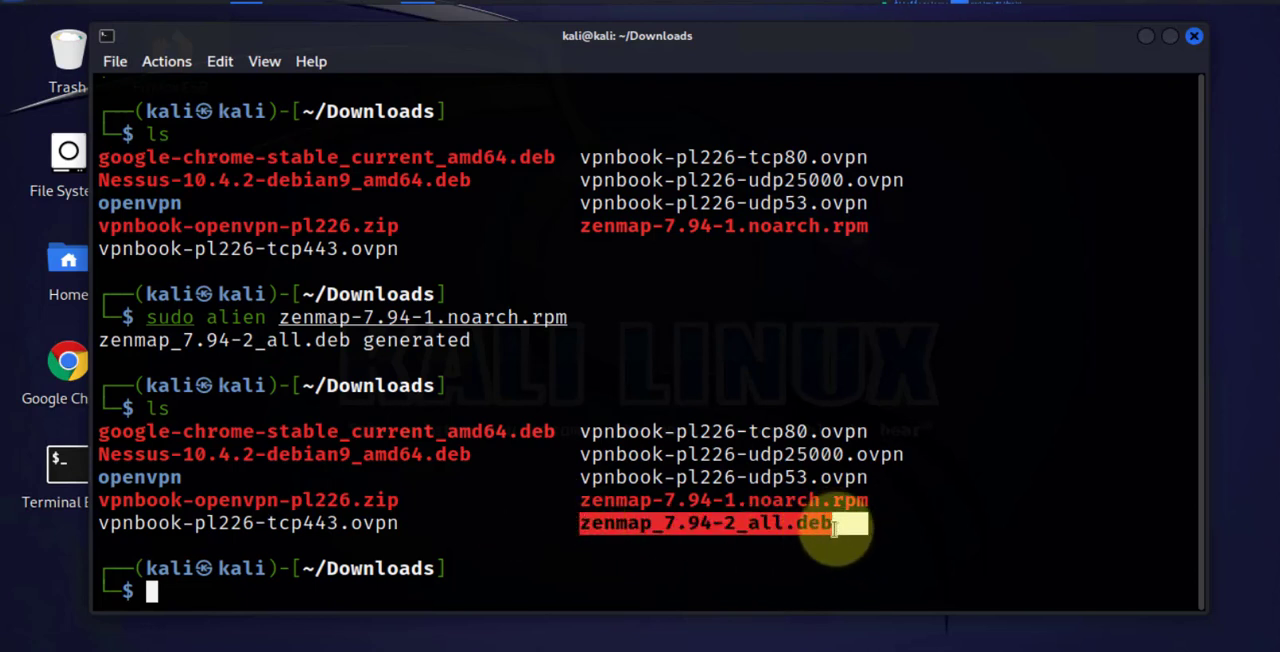
pyautogui.write('clear')
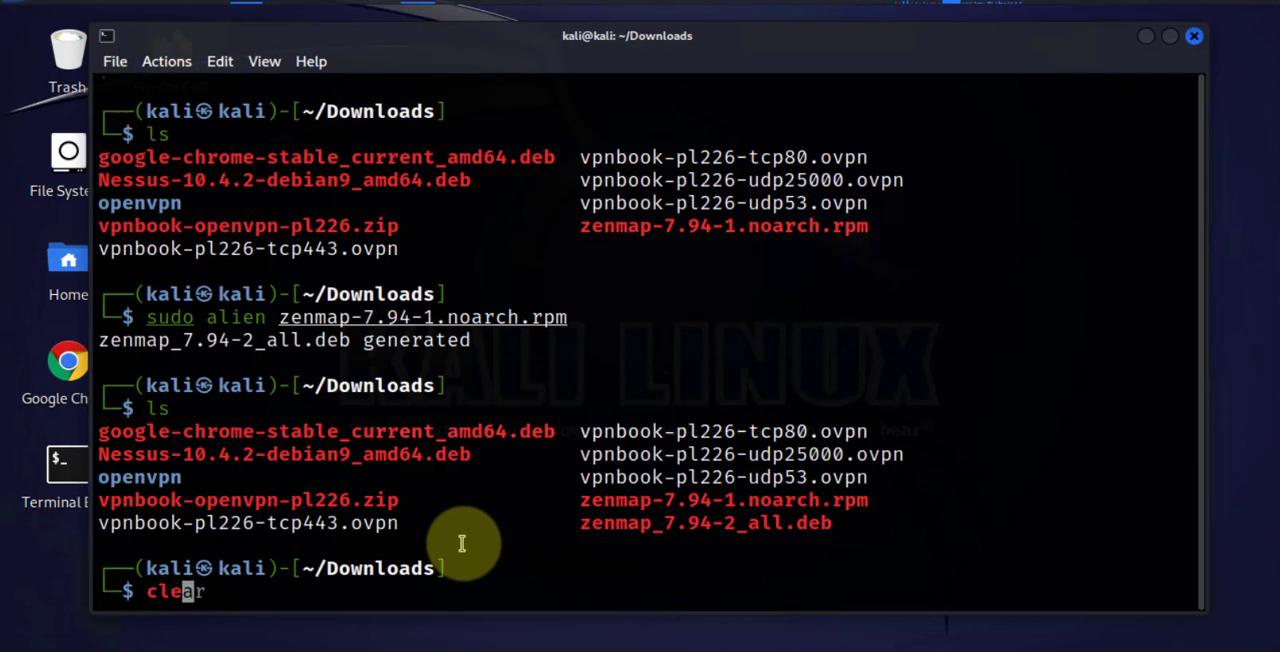
pyautogui.press('Return')
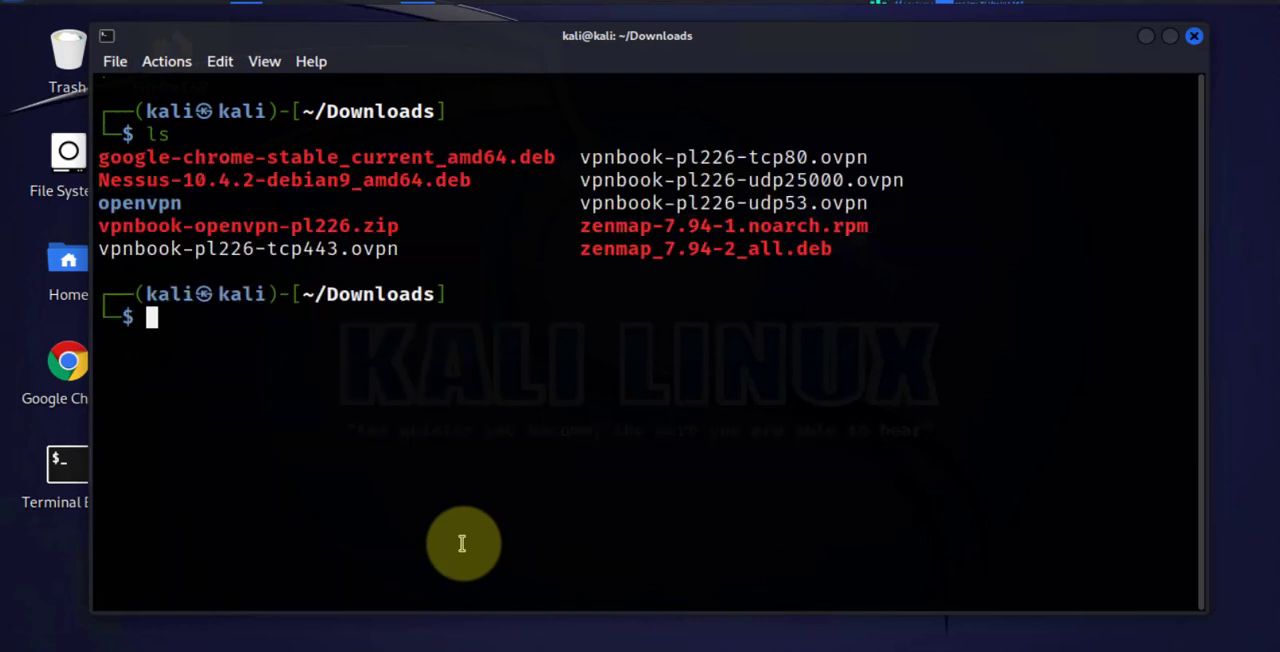
pyautogui.moveTo(506, 344)
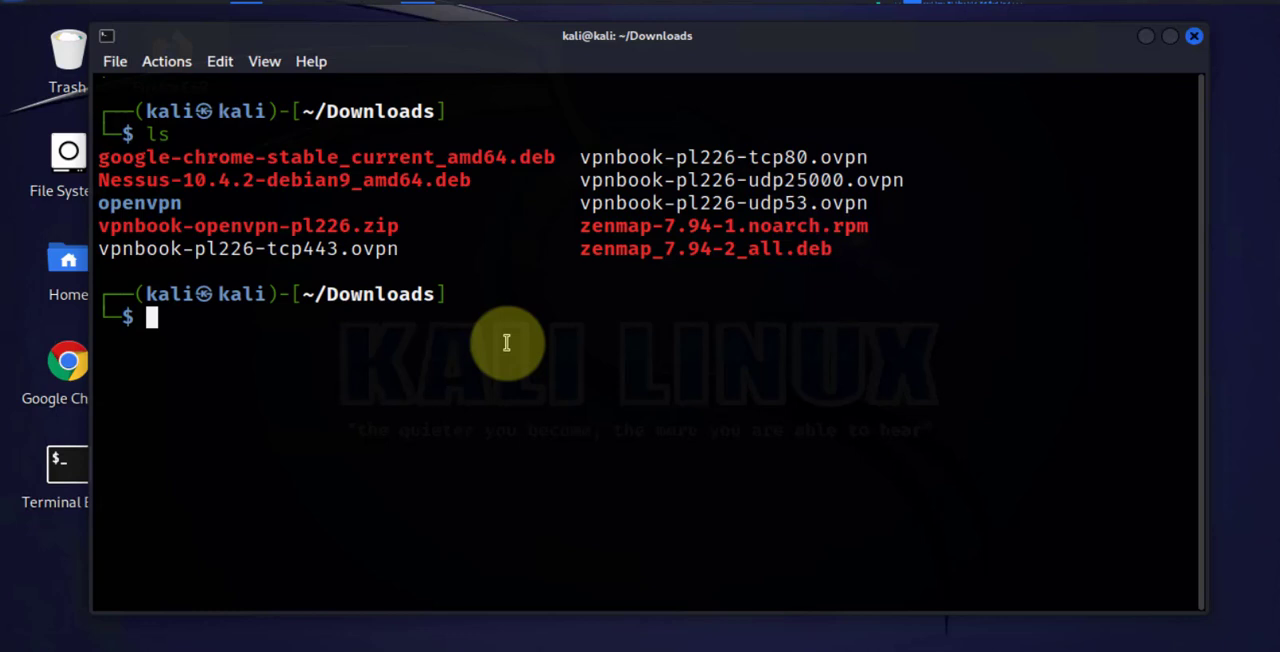
# Step: Install the package with sudo dpkg -i zenmap_7.94-2_all.deb, fixing the .deb typo first
pyautogui.write('nslookup google.com')
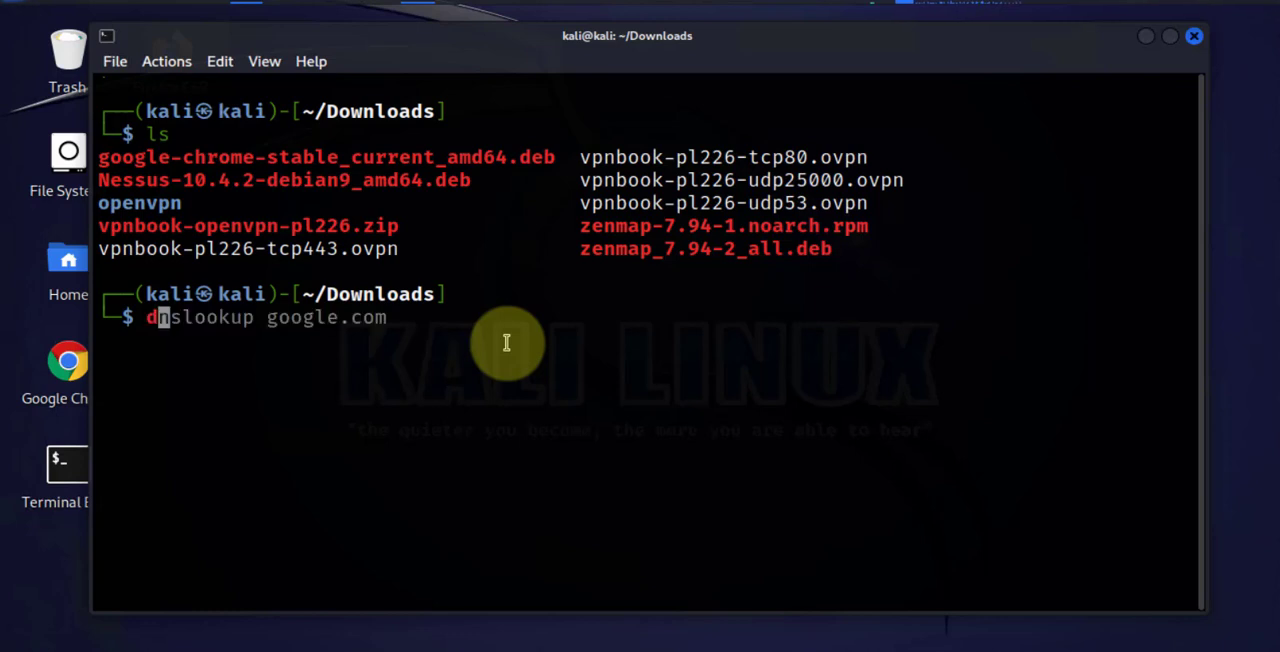
pyautogui.write('sudo alien zenmap-7.94-1.noarch.rpm')
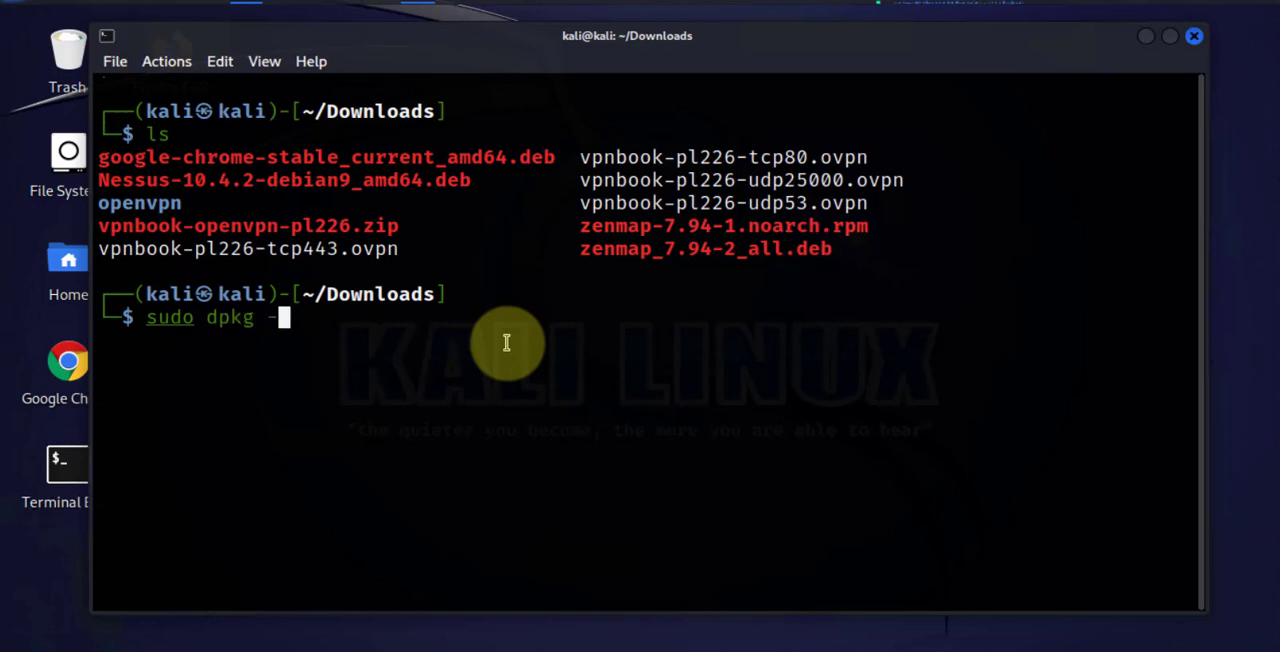
pyautogui.write('i zen')
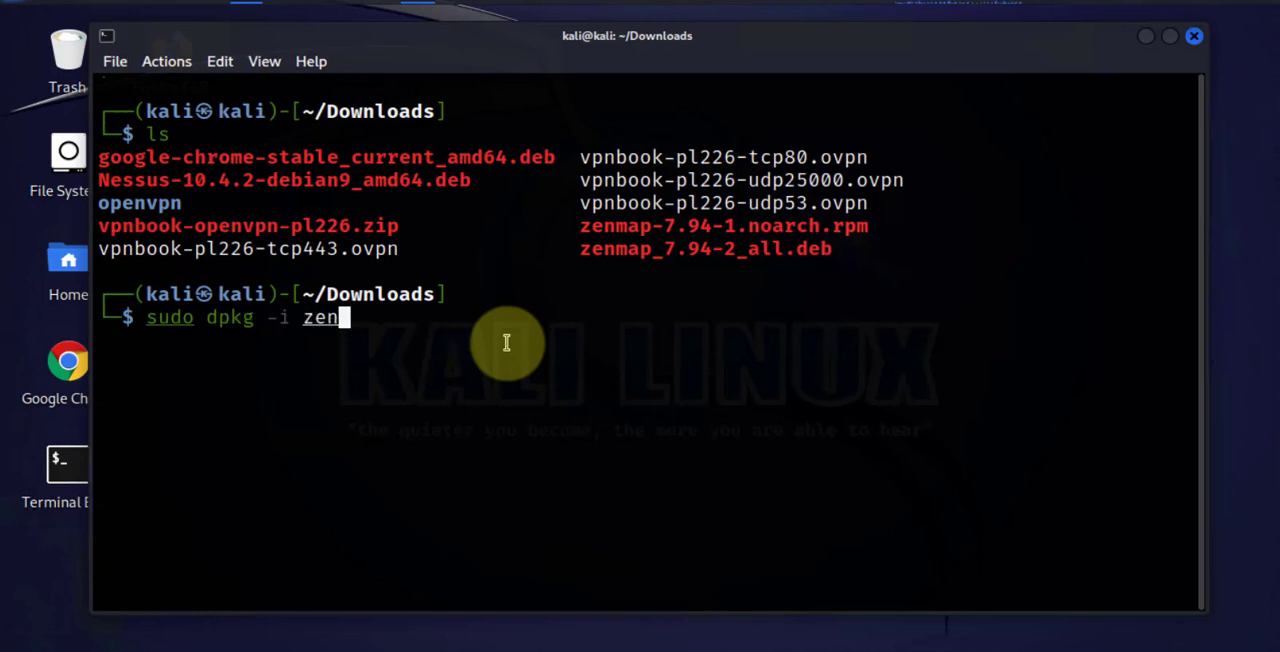
pyautogui.write('map')
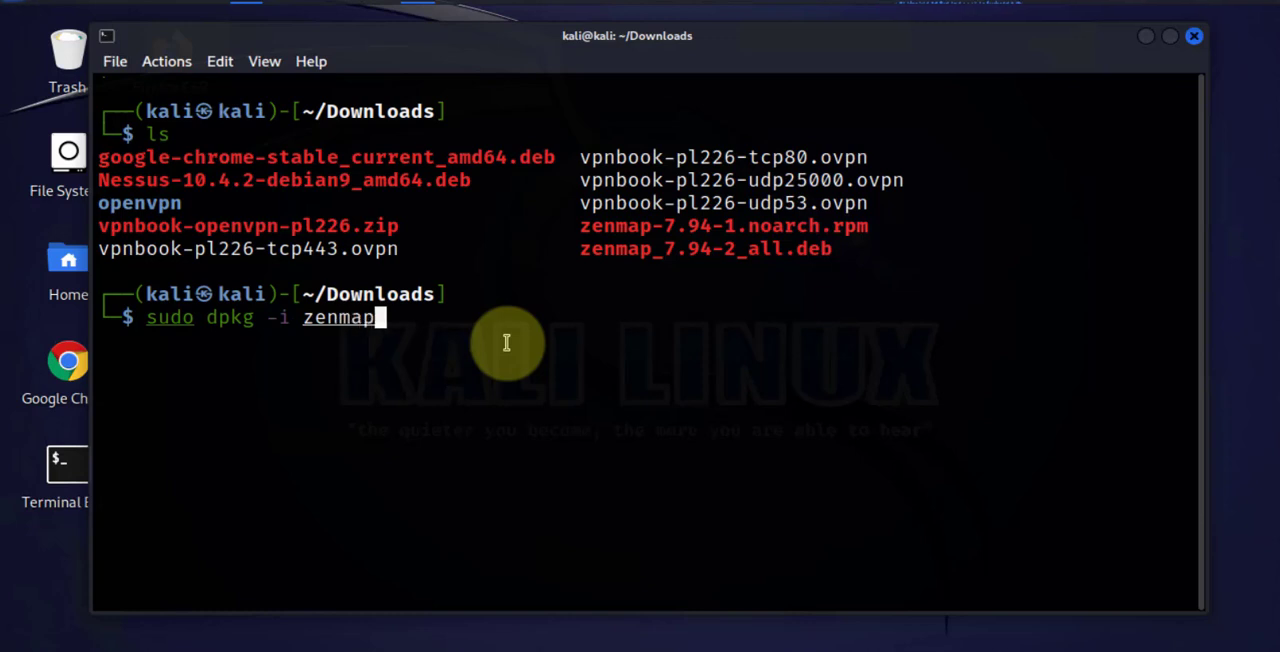
pyautogui.write('_7')
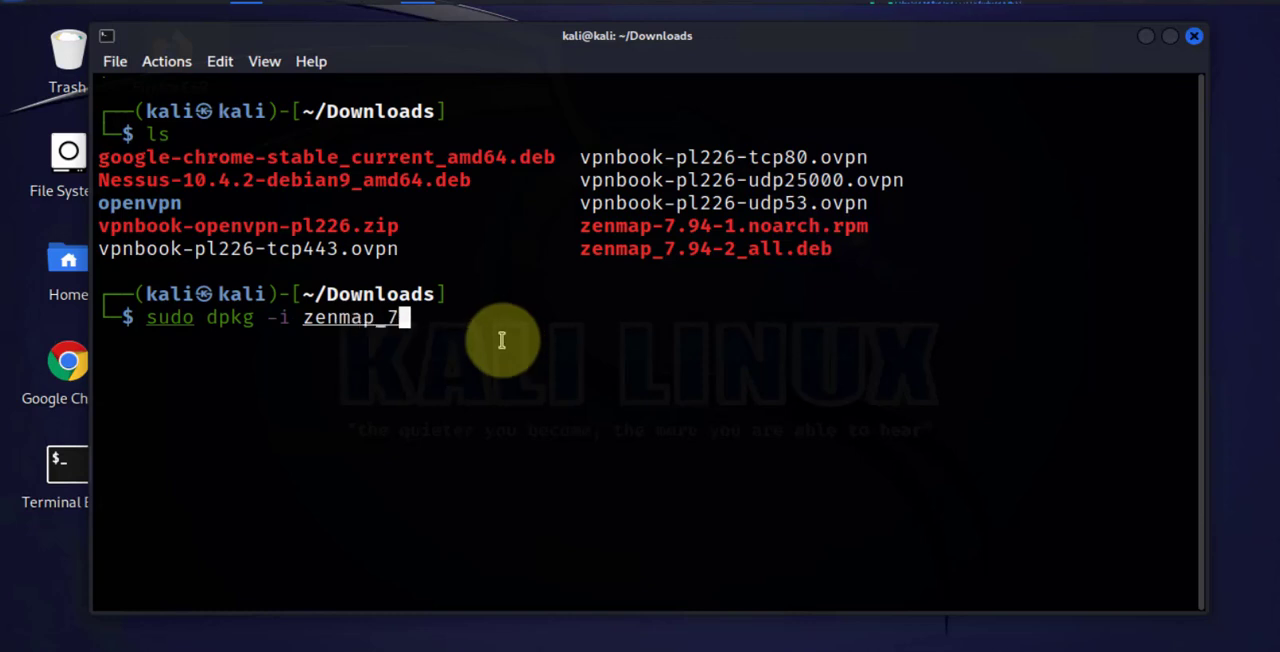
pyautogui.write('.9')
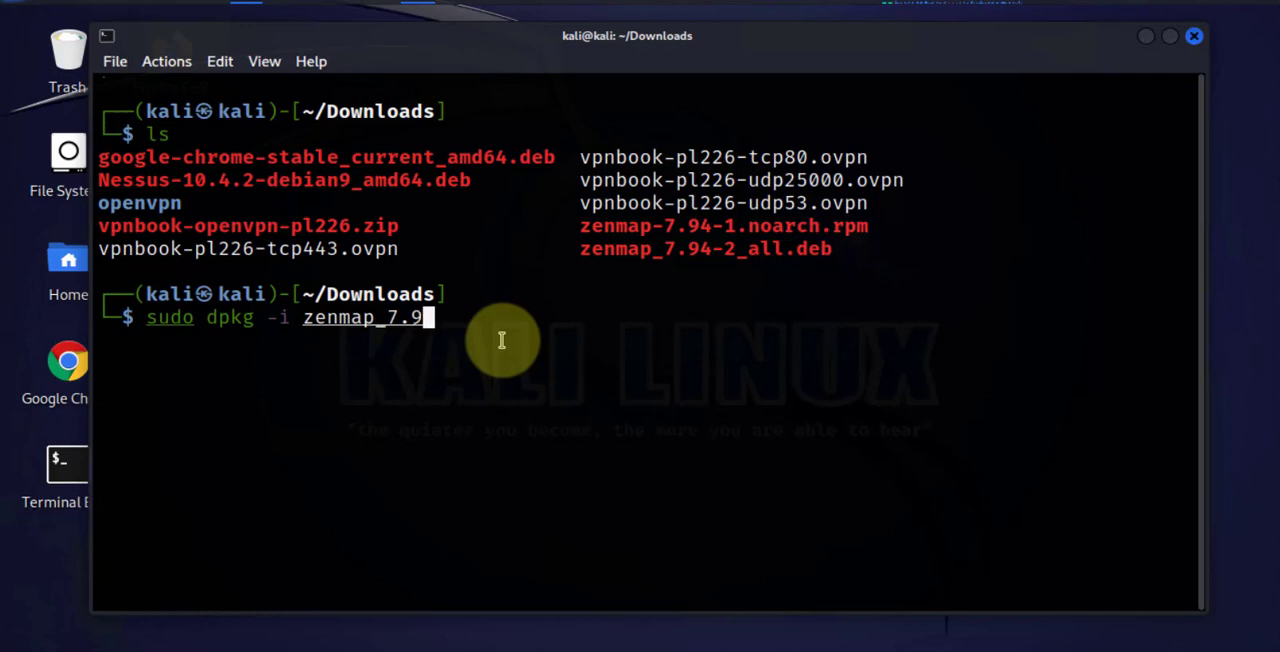
pyautogui.write('4')
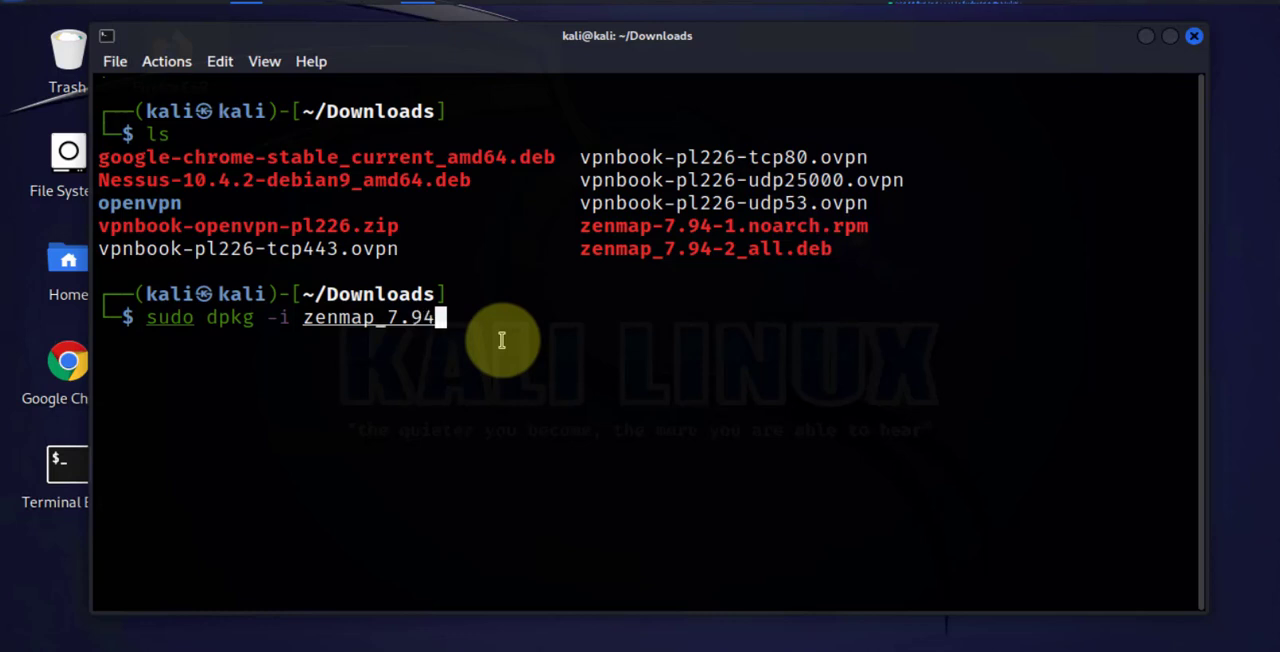
pyautogui.write('-2')
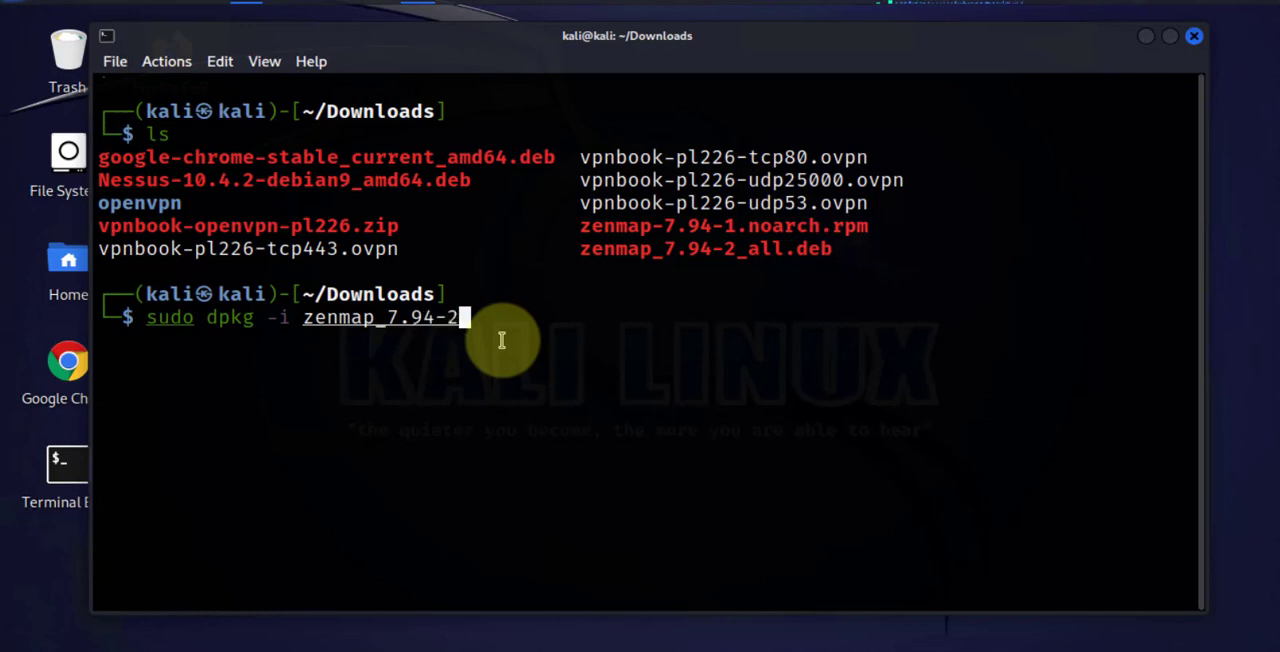
pyautogui.write('_all')
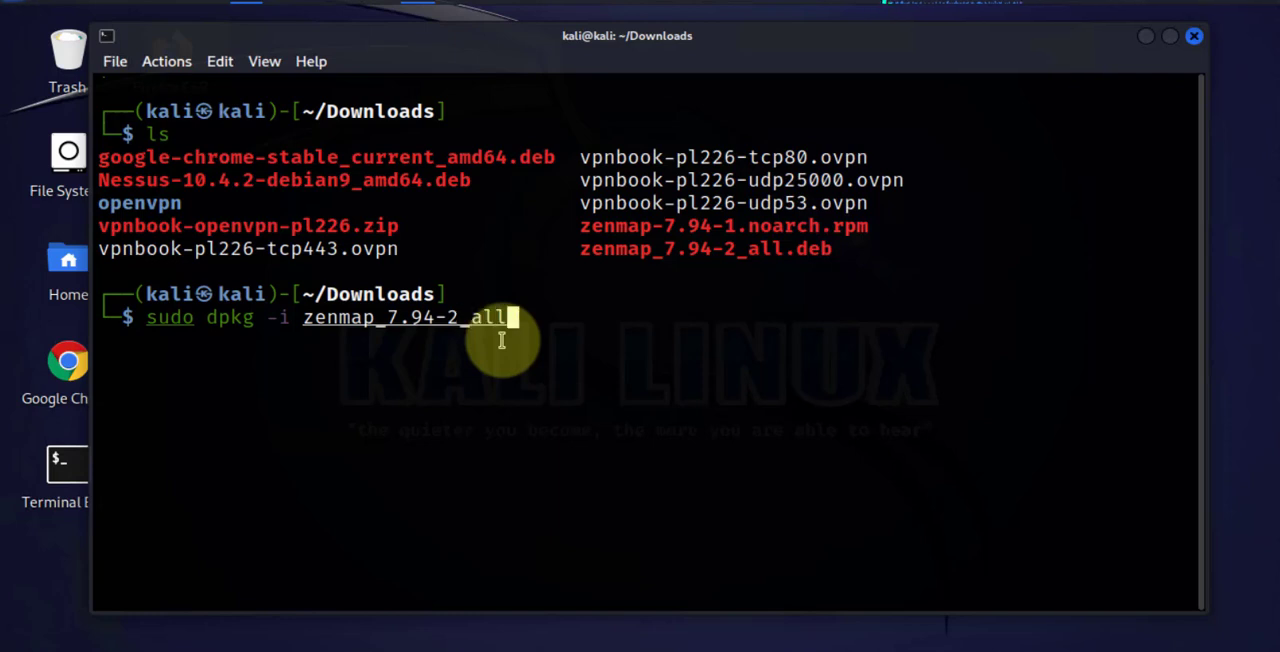
pyautogui.write('deb')
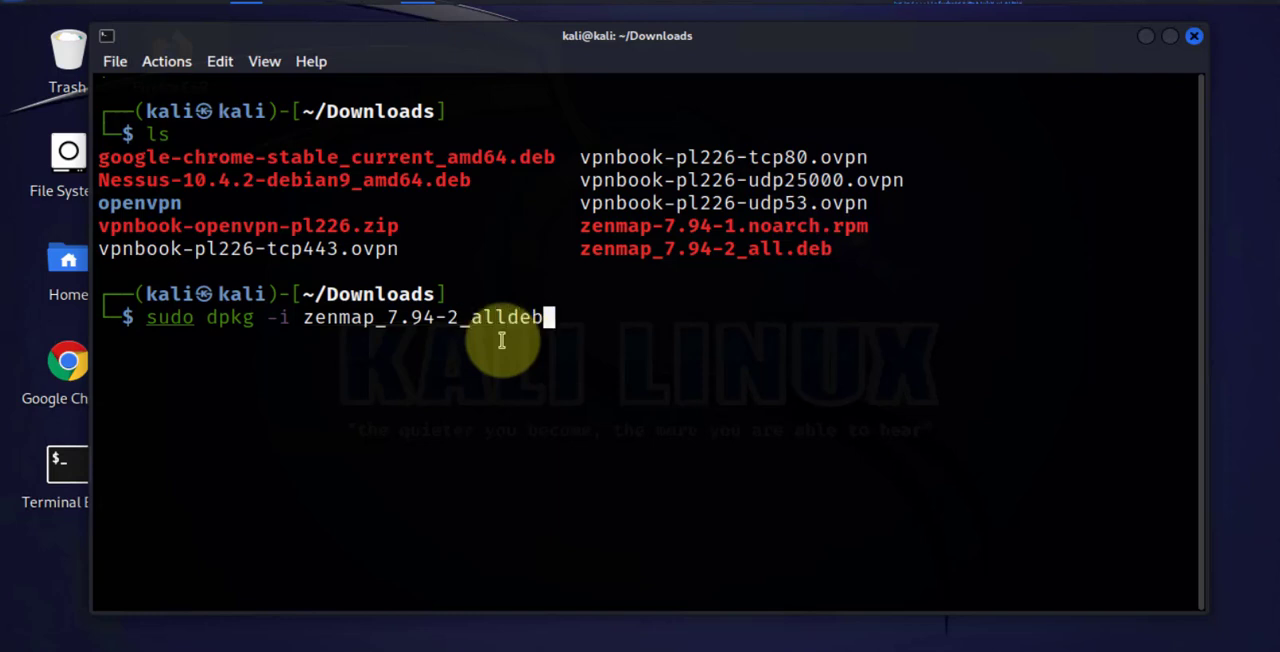
pyautogui.press('BackSpace')
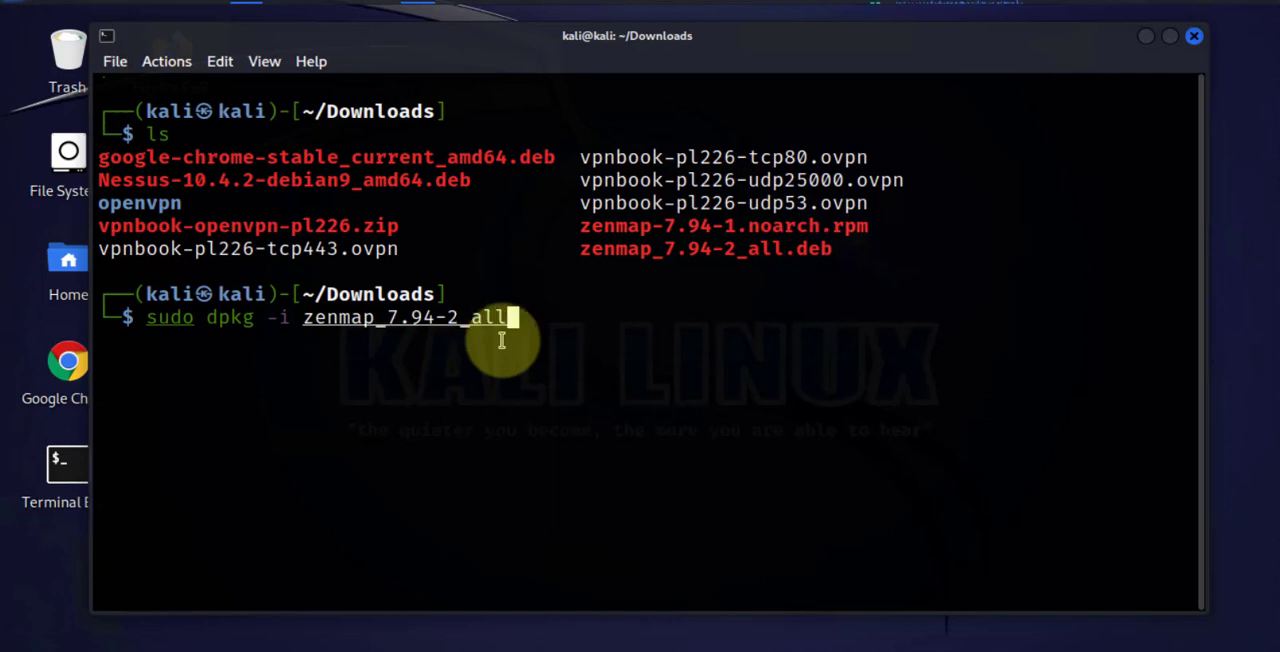
pyautogui.write('.deb')
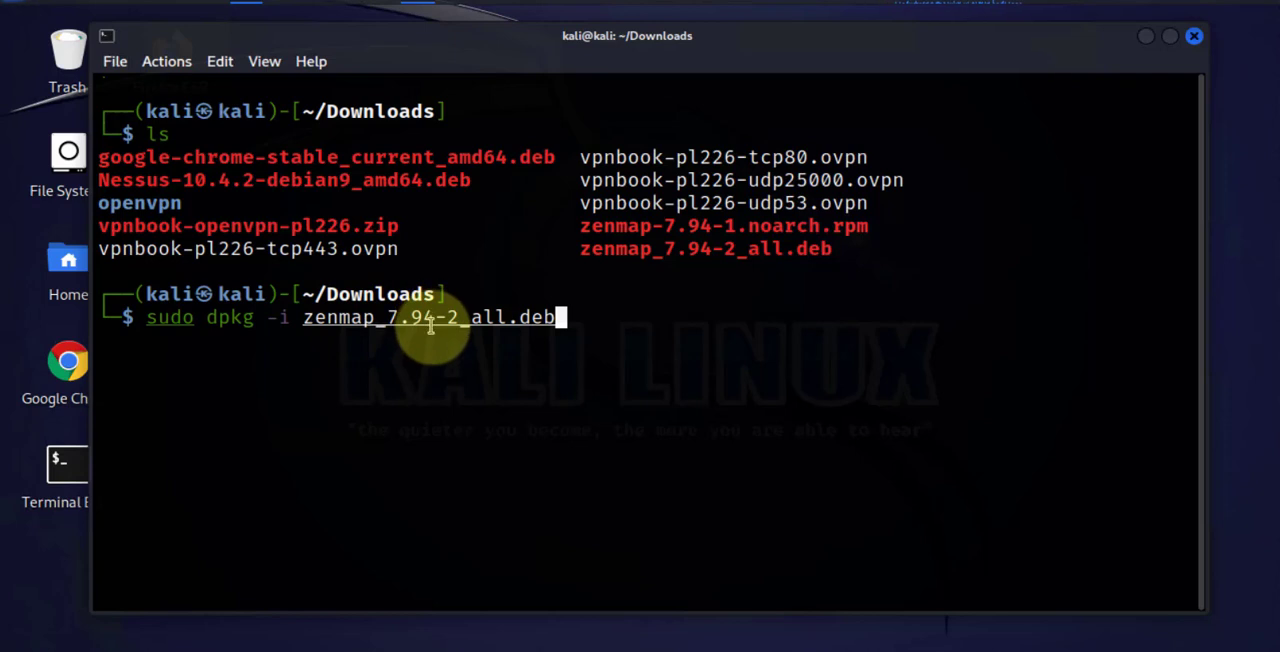
pyautogui.moveTo(584, 322)
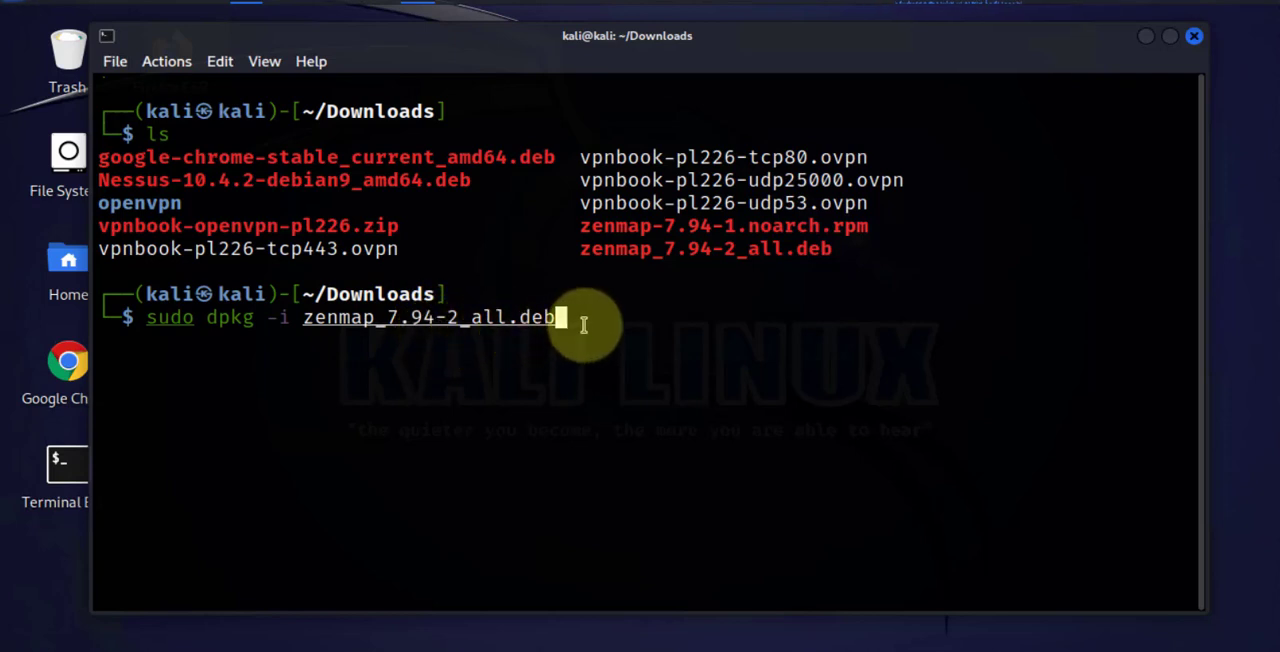
pyautogui.press('Return')
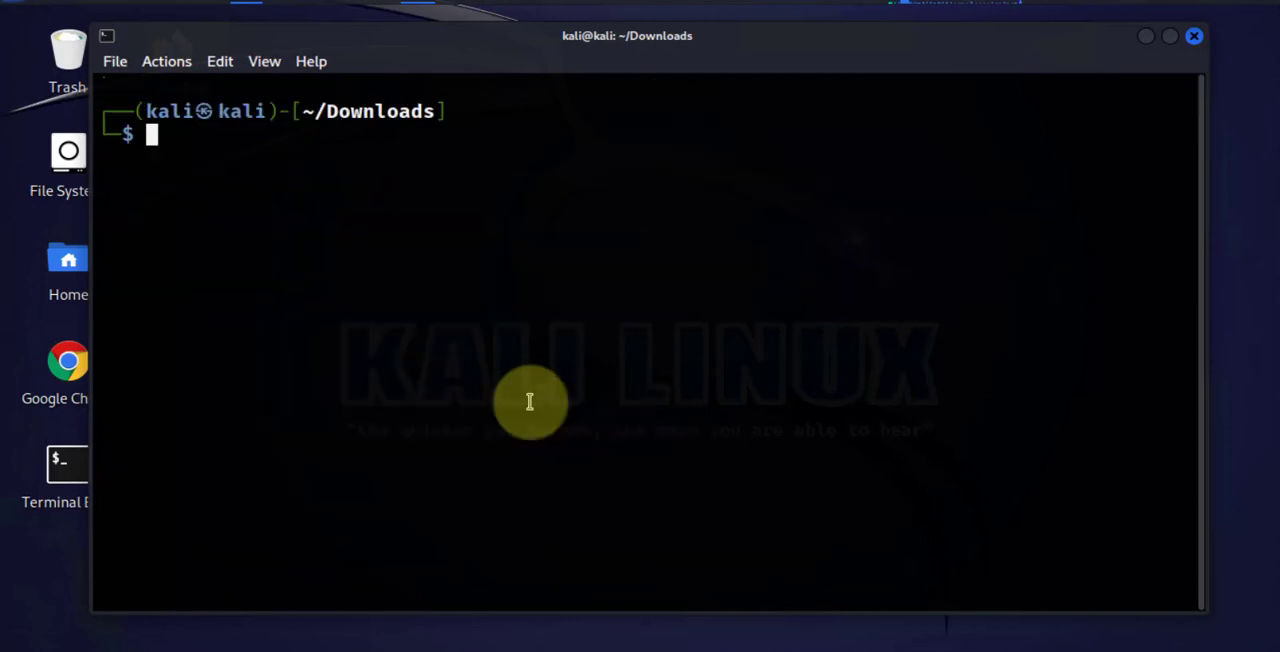
# Step: Launch zenmap from the prompt, bringing up its non-root user warning
pyautogui.write('zenmap')
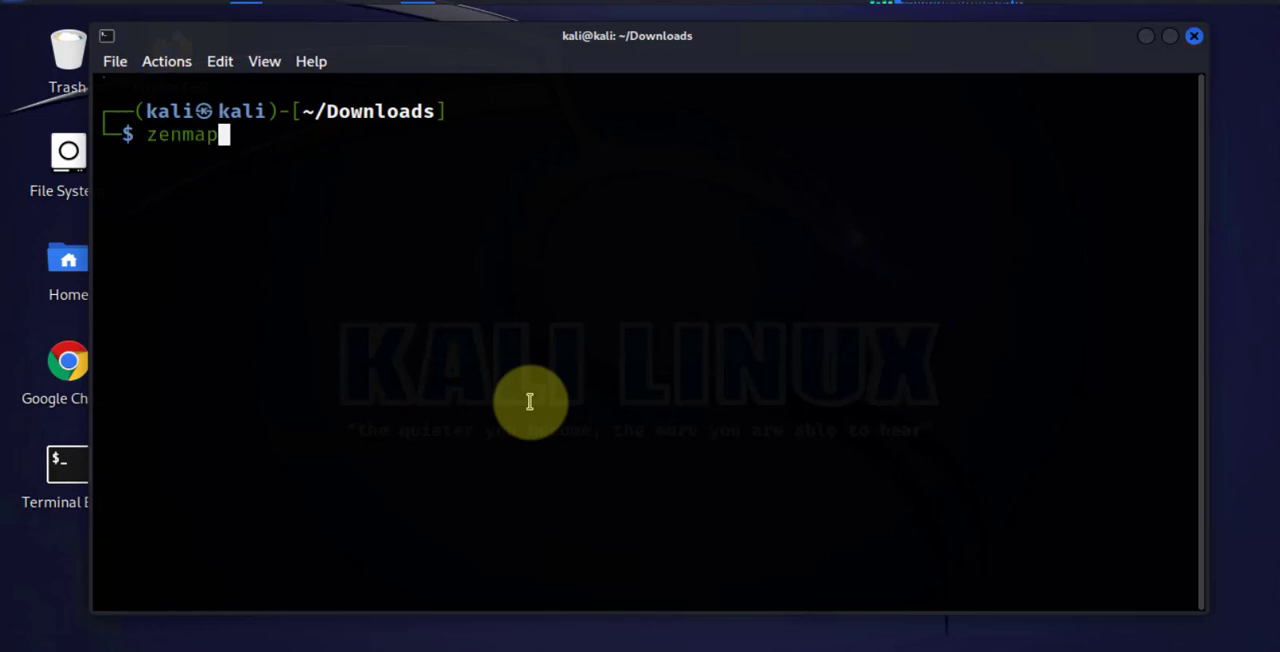
pyautogui.press('Return')
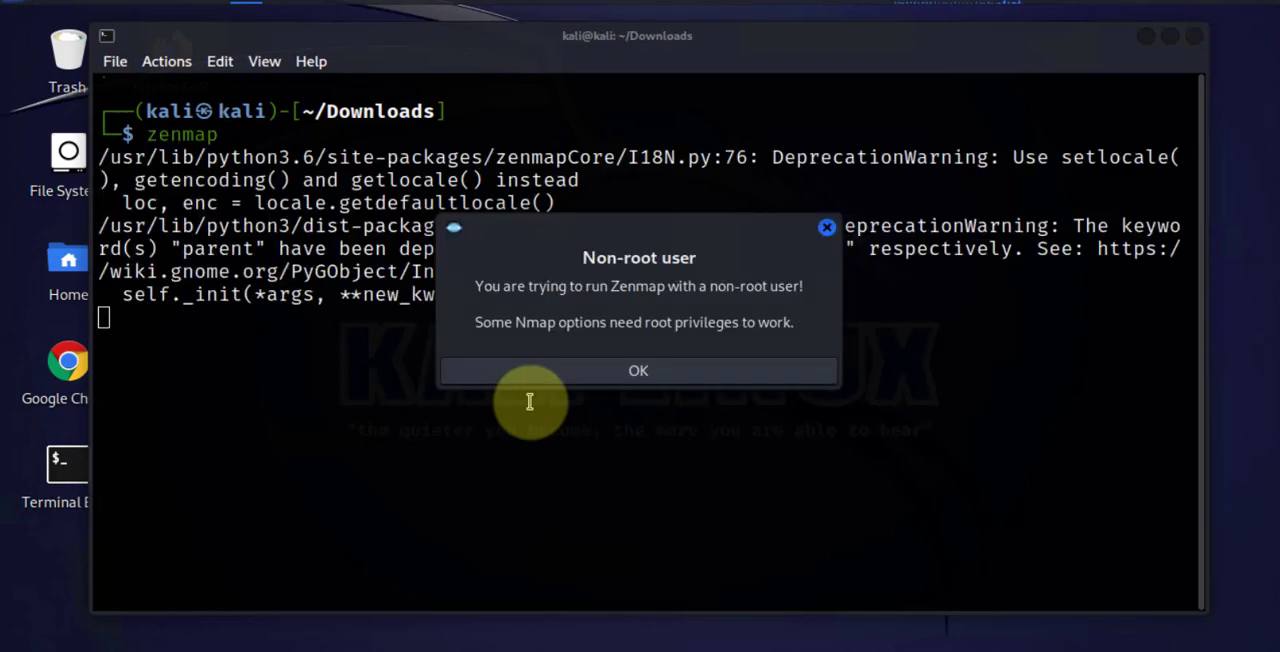
pyautogui.moveTo(620, 296)
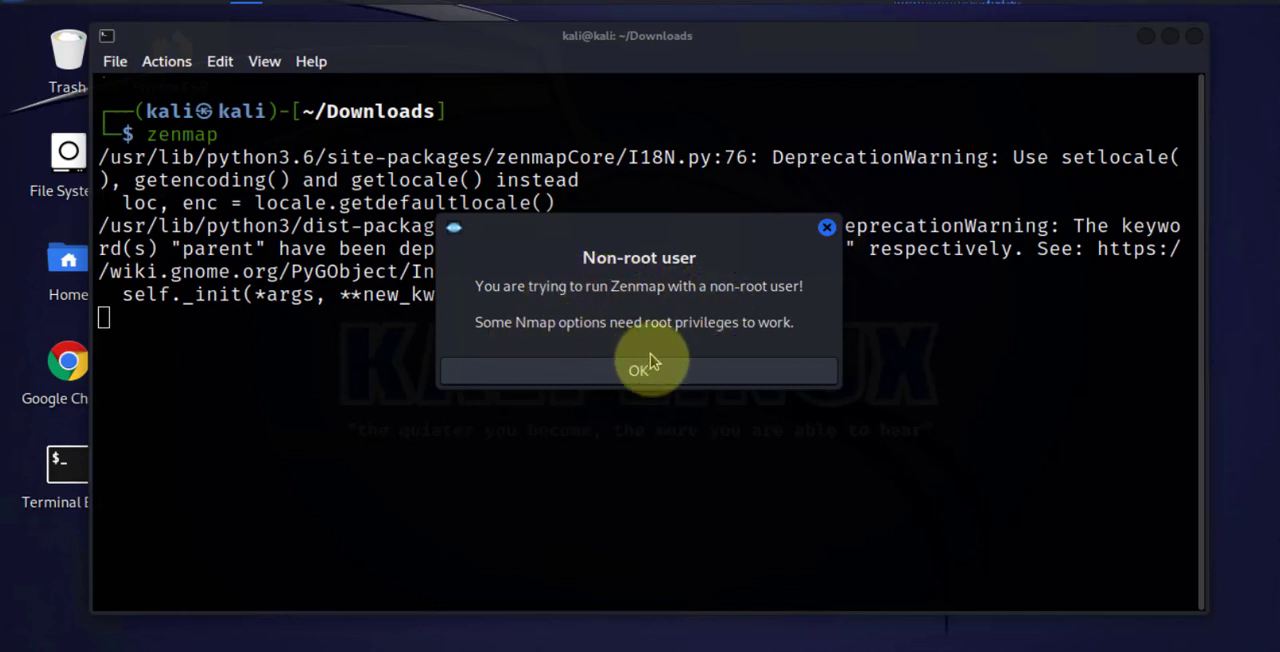
pyautogui.moveTo(500, 300)
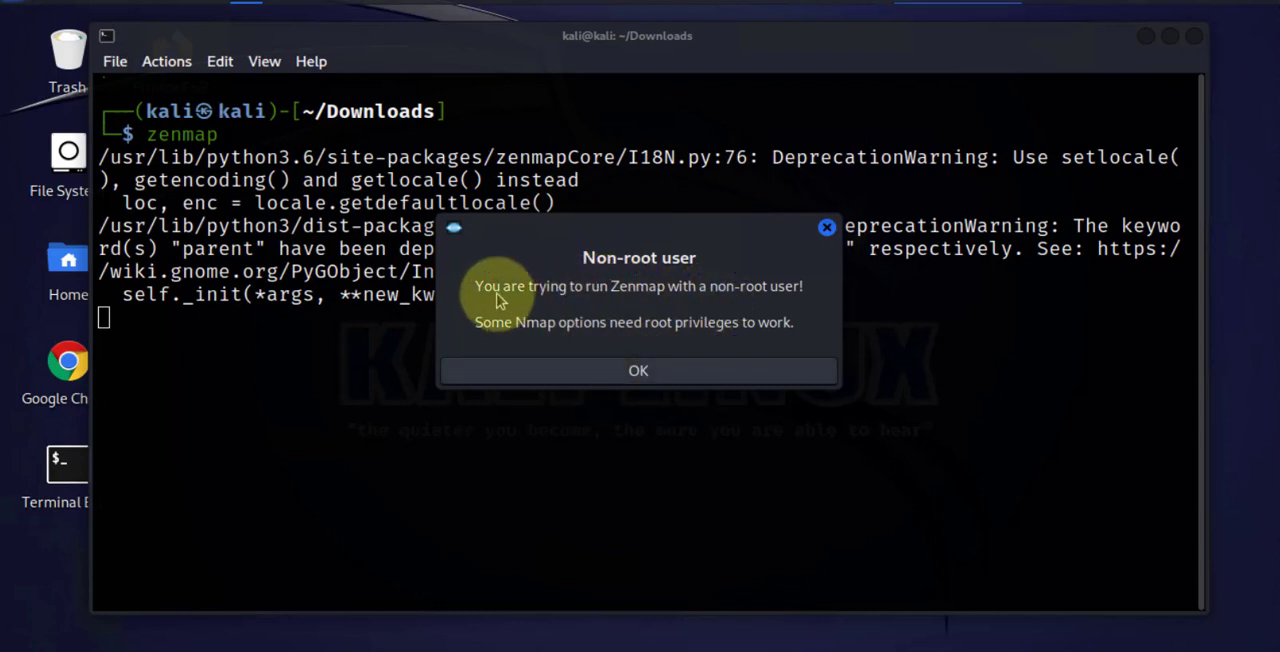
pyautogui.moveTo(656, 290)
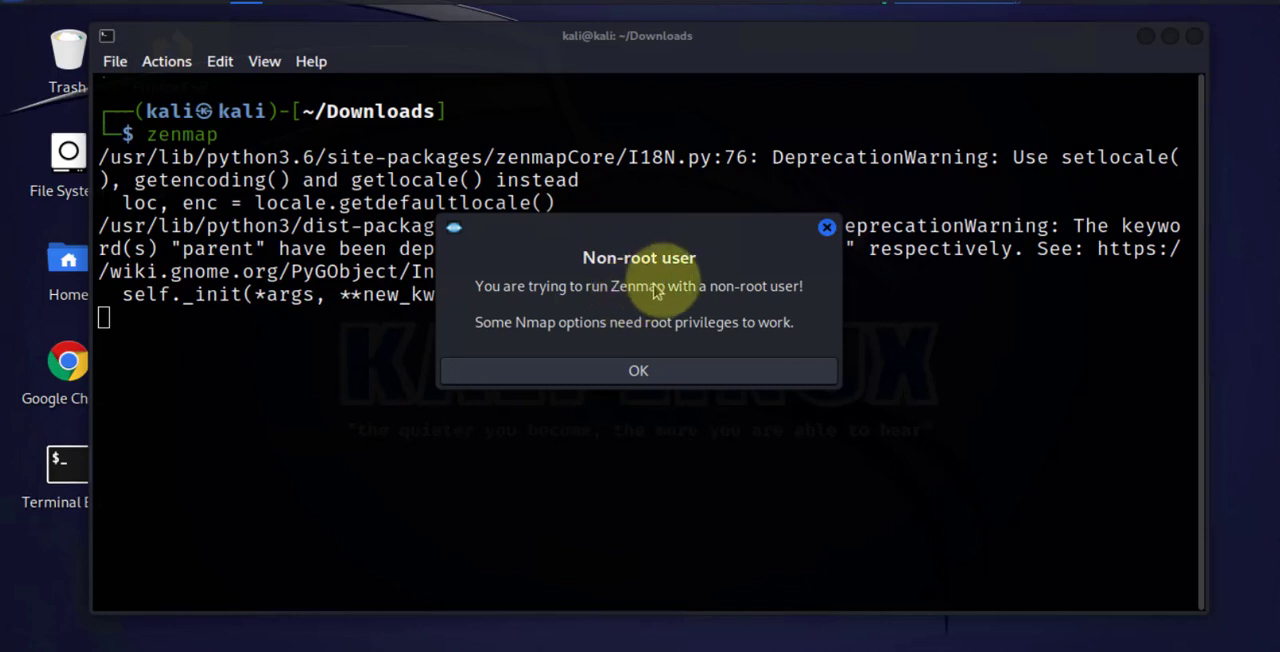
pyautogui.moveTo(688, 308)
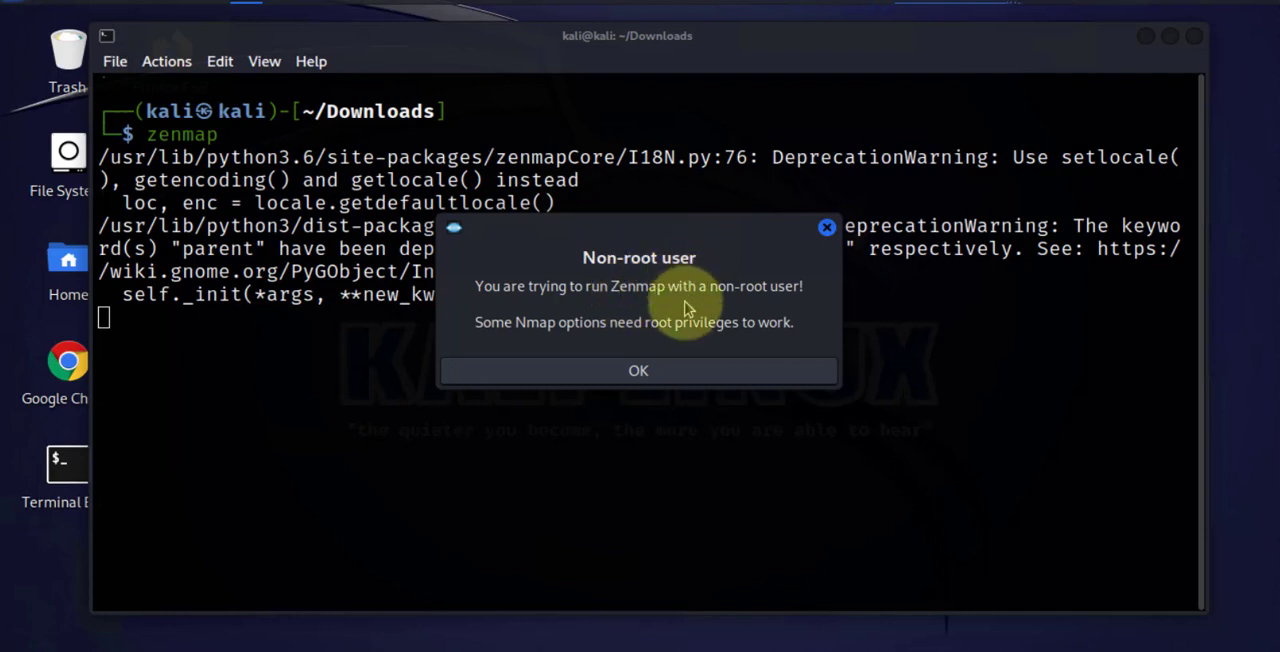
pyautogui.moveTo(556, 318)
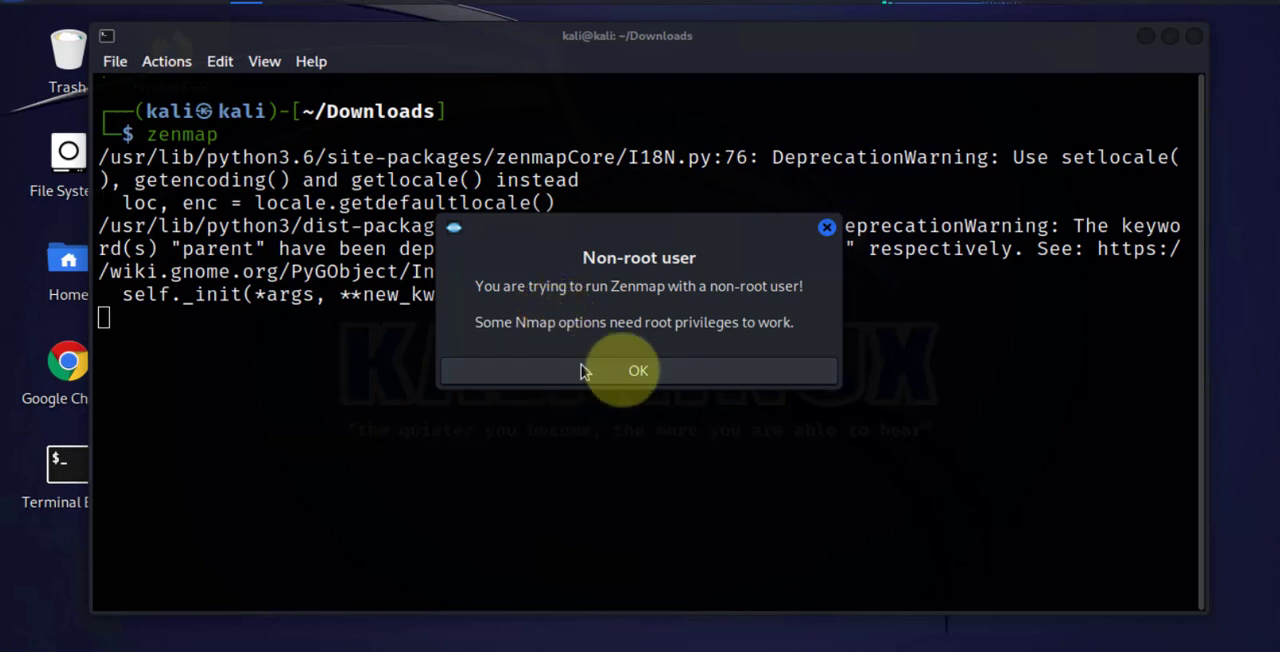
pyautogui.moveTo(560, 420)
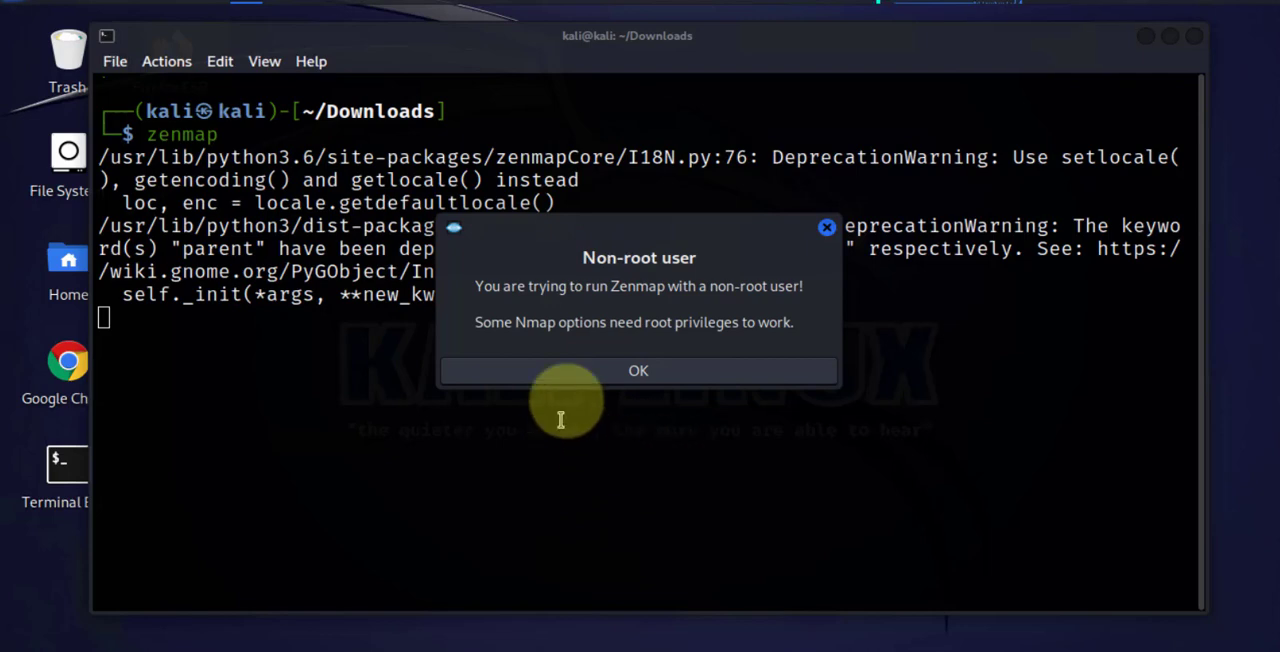
# Step: Dismiss the non-root warning, centre the Zenmap window and focus the Target field
pyautogui.click(638, 370)
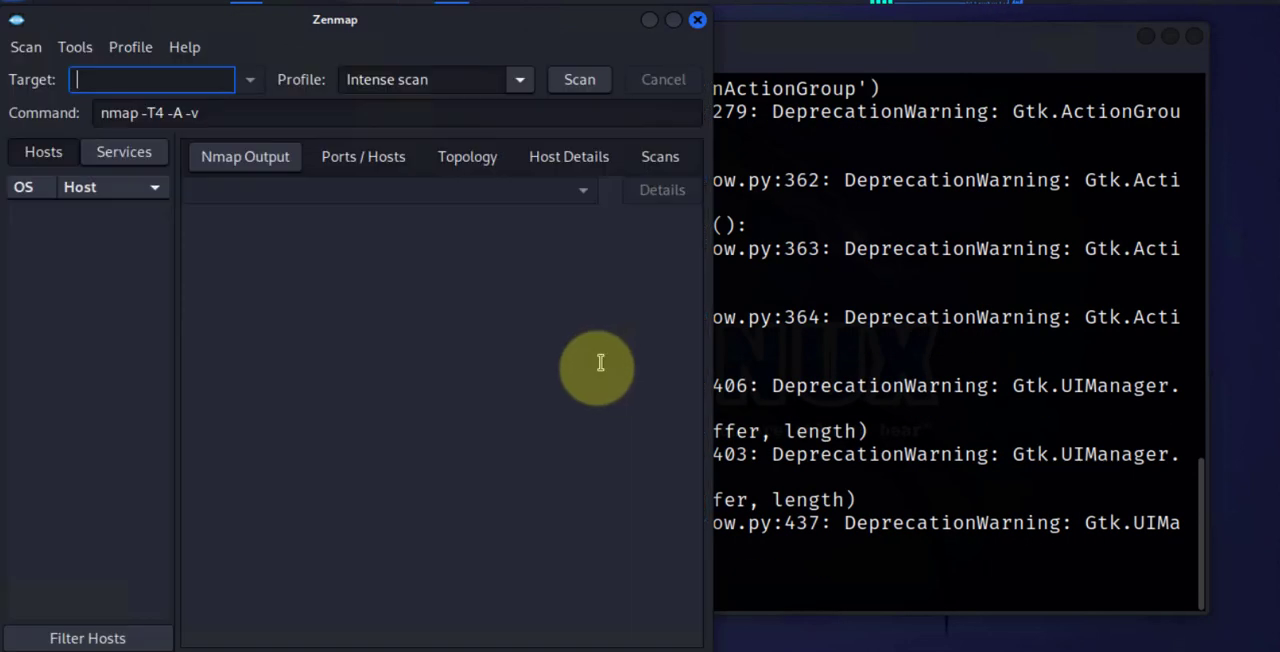
pyautogui.moveTo(336, 20); pyautogui.dragTo(540, 20)
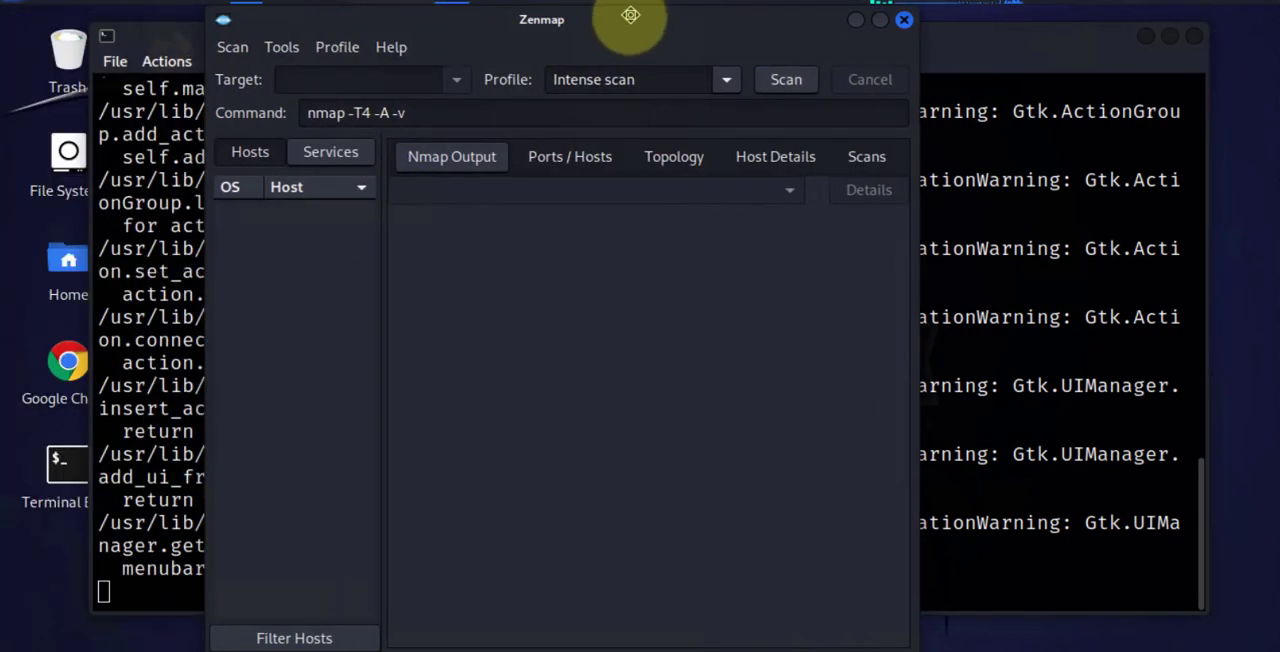
pyautogui.click(358, 80)
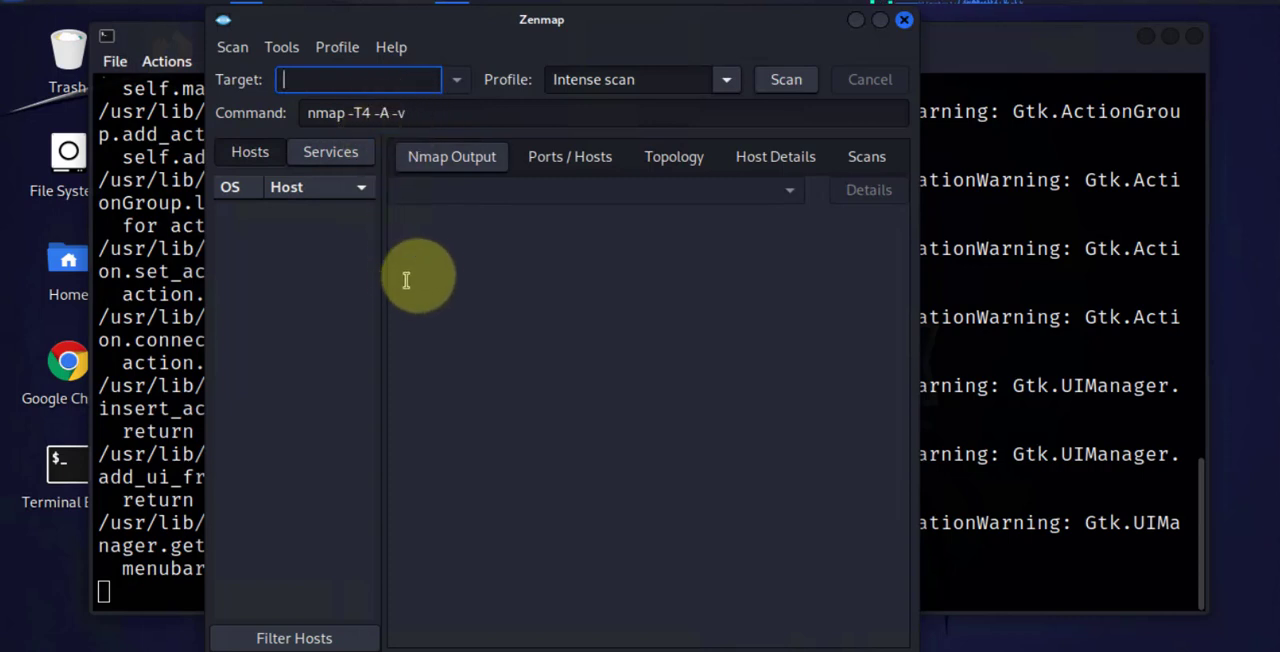
pyautogui.moveTo(500, 258)
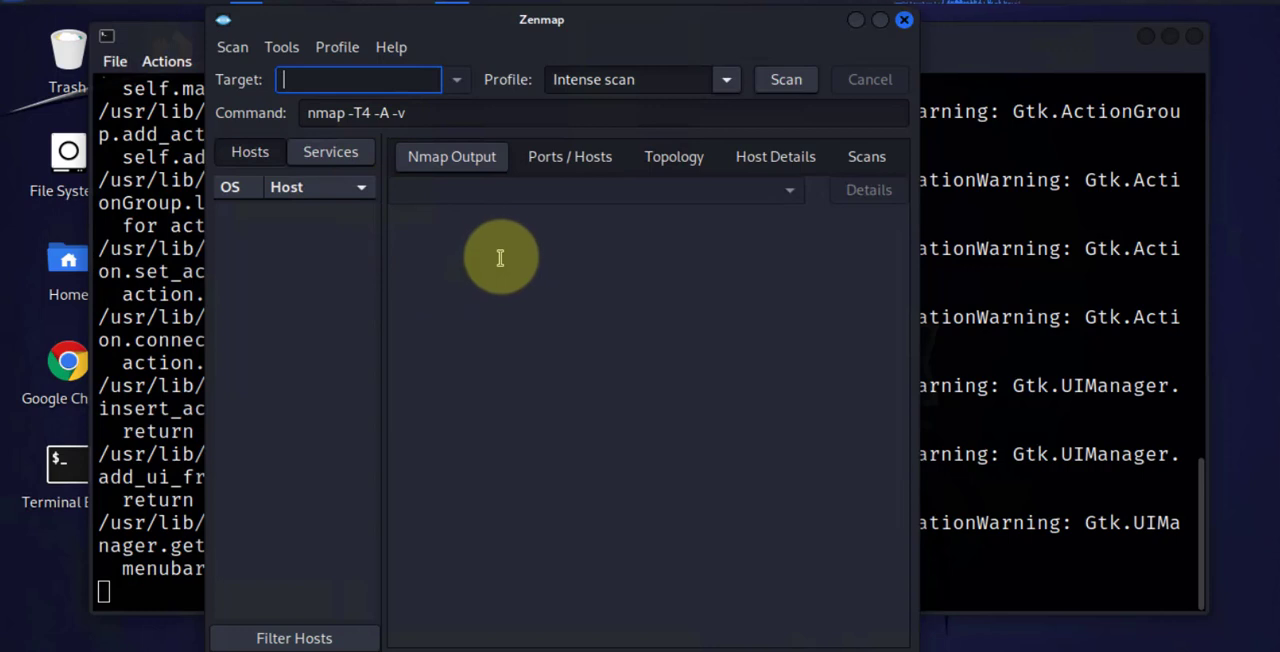
pyautogui.moveTo(500, 20)
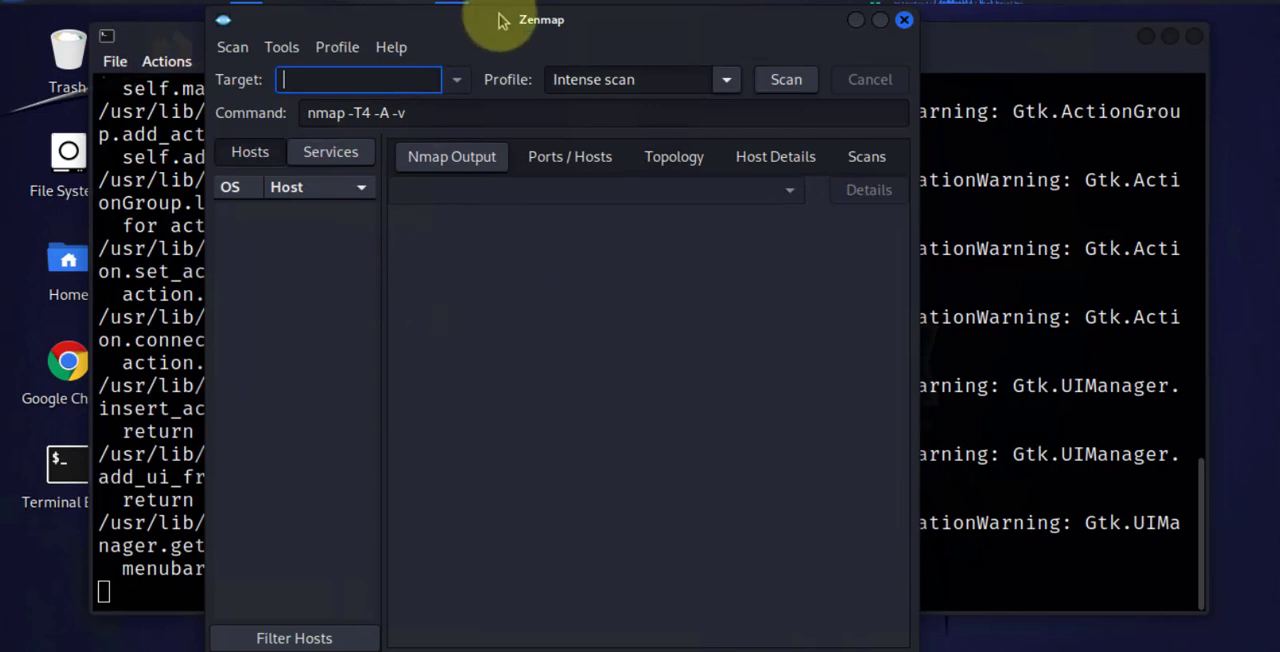
pyautogui.moveTo(452, 256)
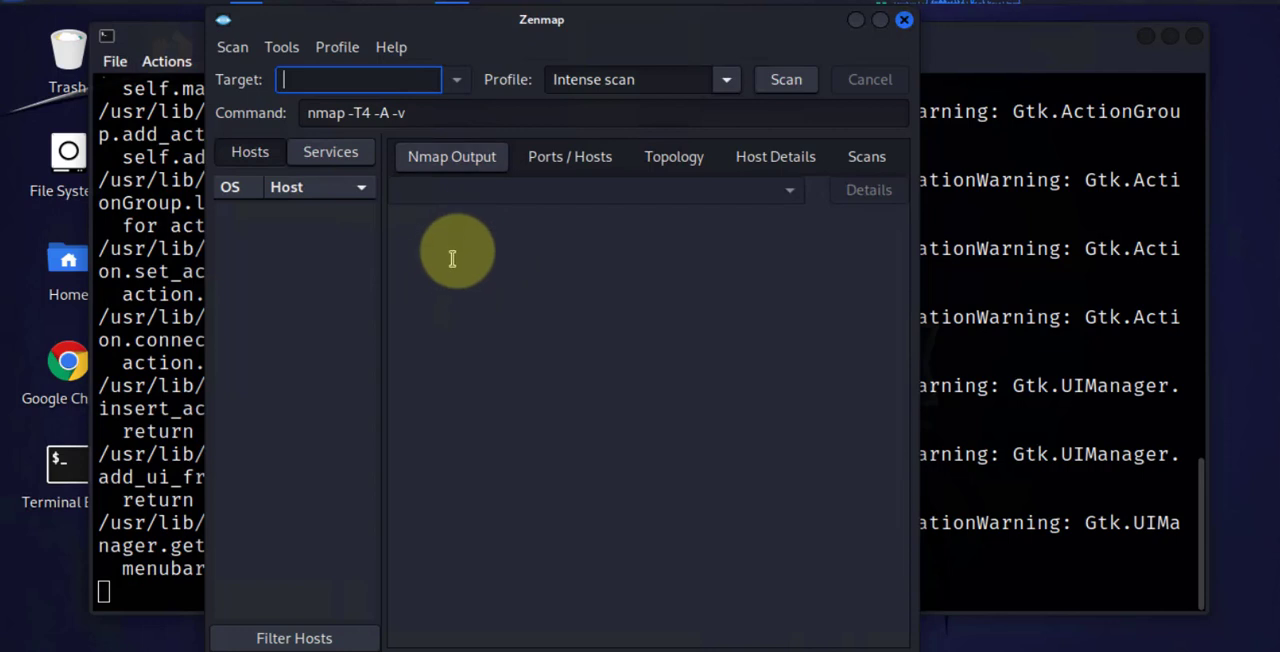
pyautogui.moveTo(536, 492)
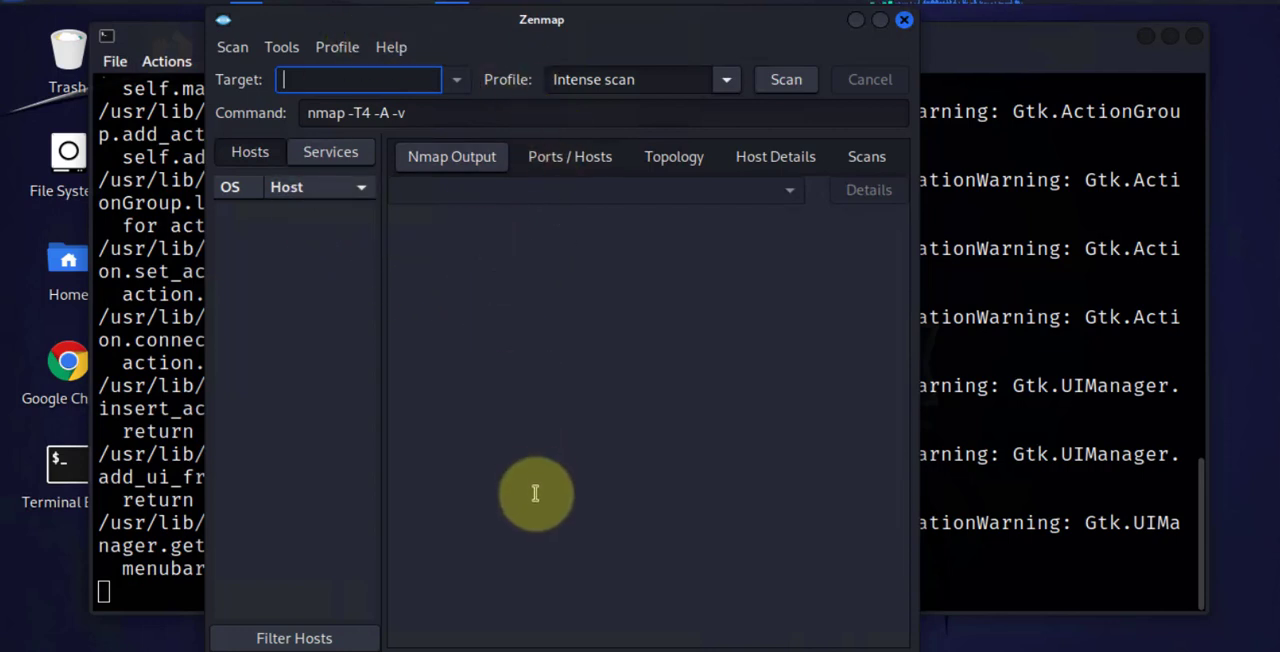
pyautogui.moveTo(562, 354)
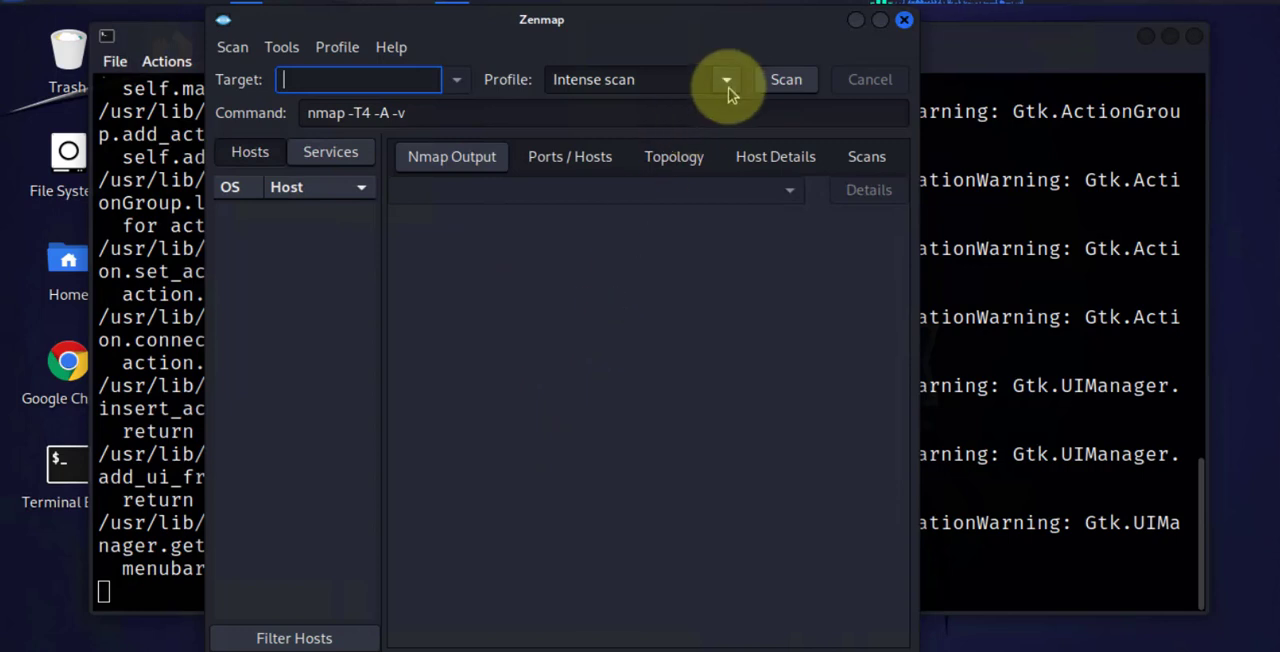
# Step: Switch the profile to Ping scan, then Quick scan, giving the command nmap -T4 -F
pyautogui.click(726, 80)
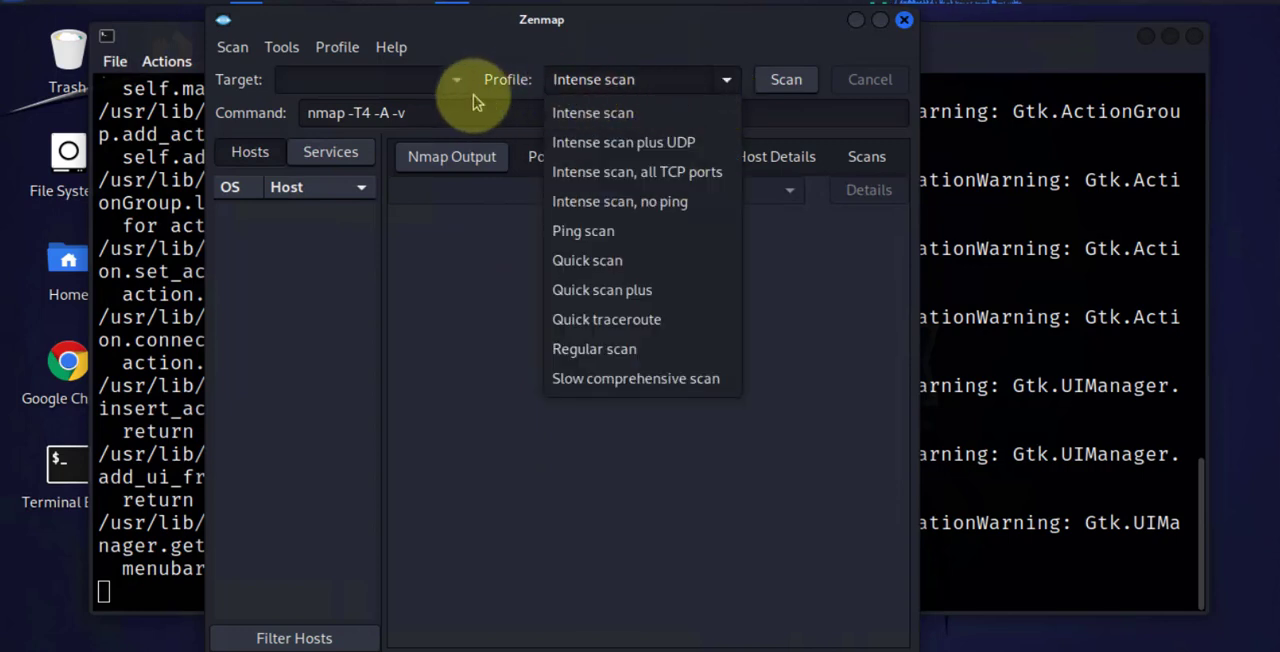
pyautogui.moveTo(584, 230)
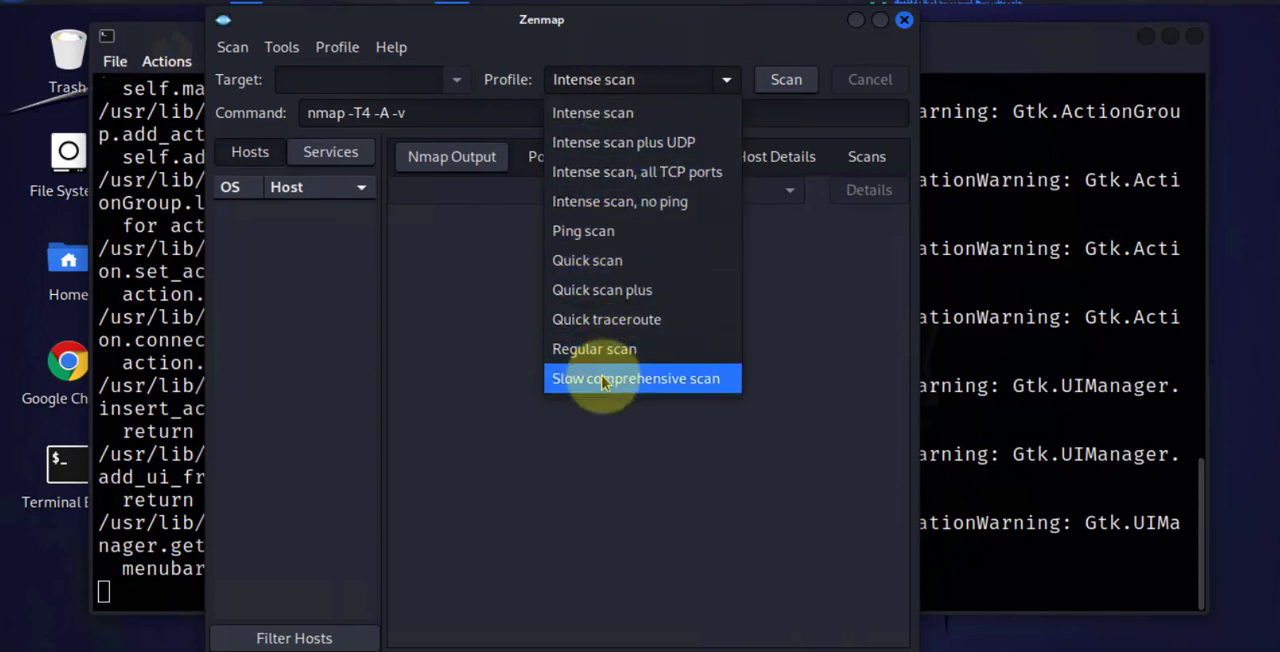
pyautogui.moveTo(396, 124)
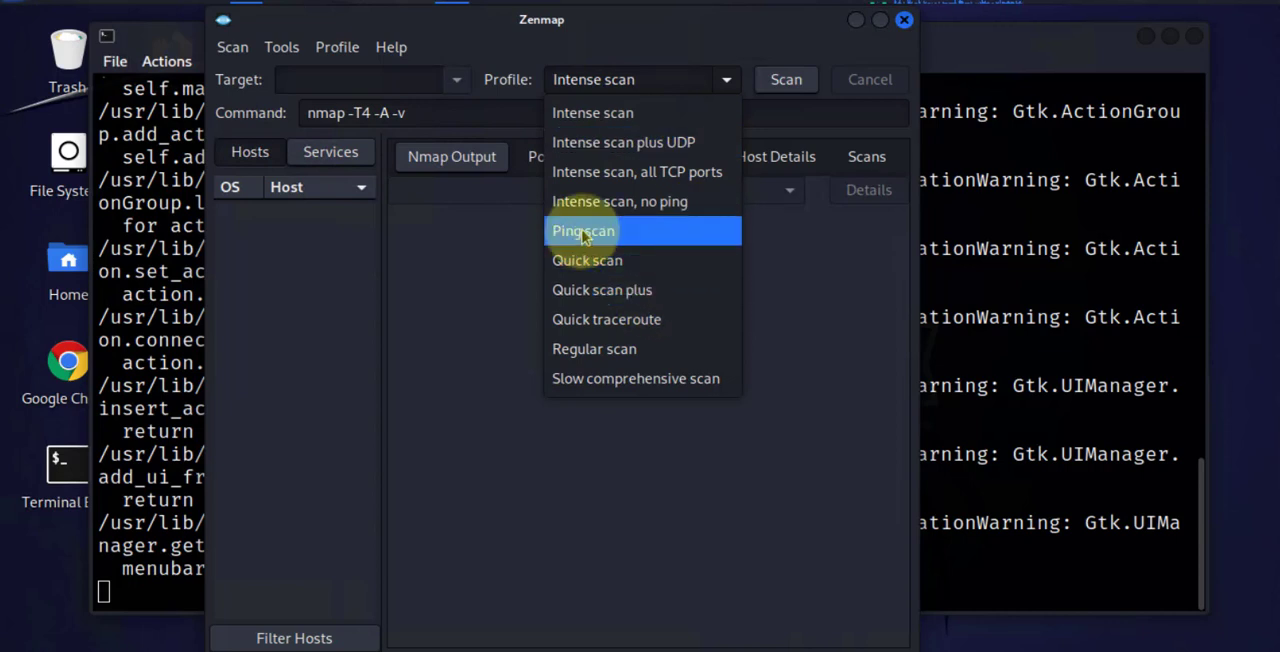
pyautogui.click(584, 230)
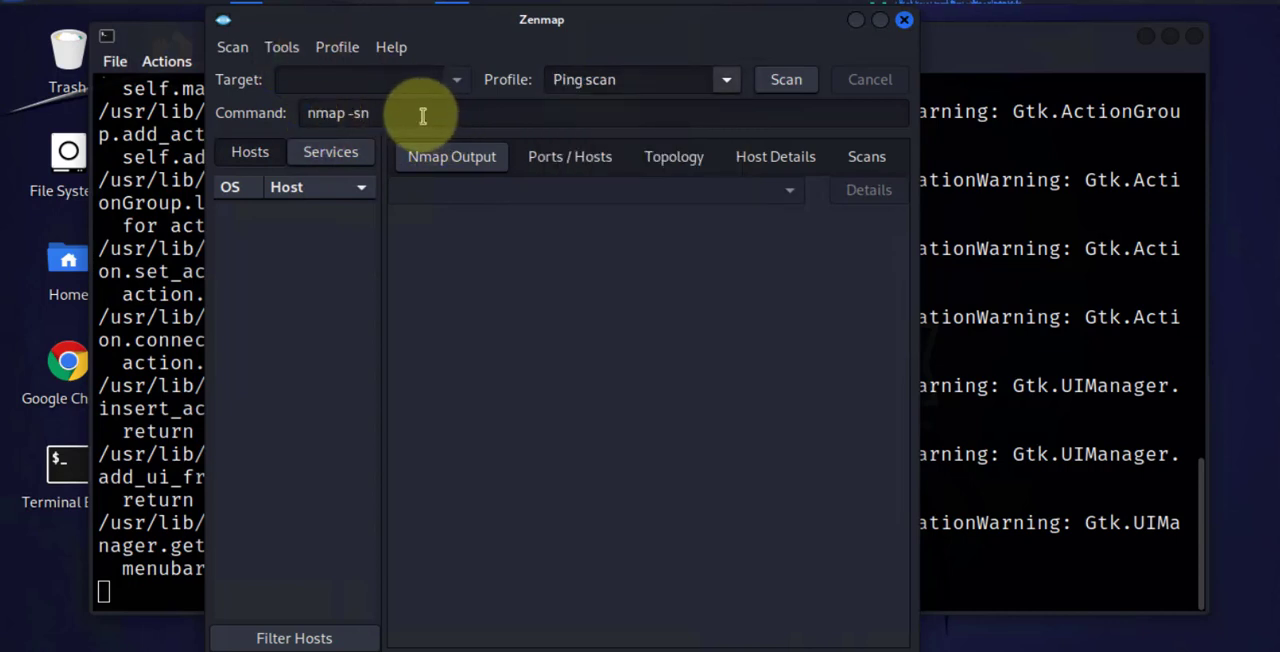
pyautogui.moveTo(260, 100)
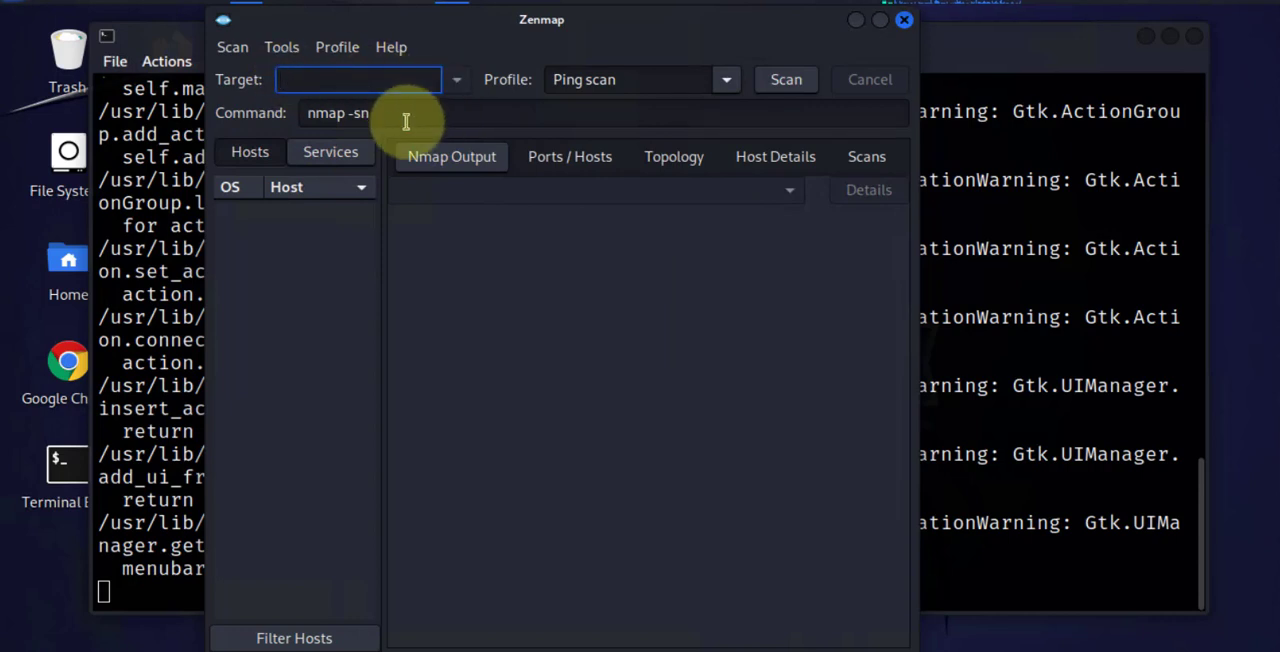
pyautogui.click(726, 80)
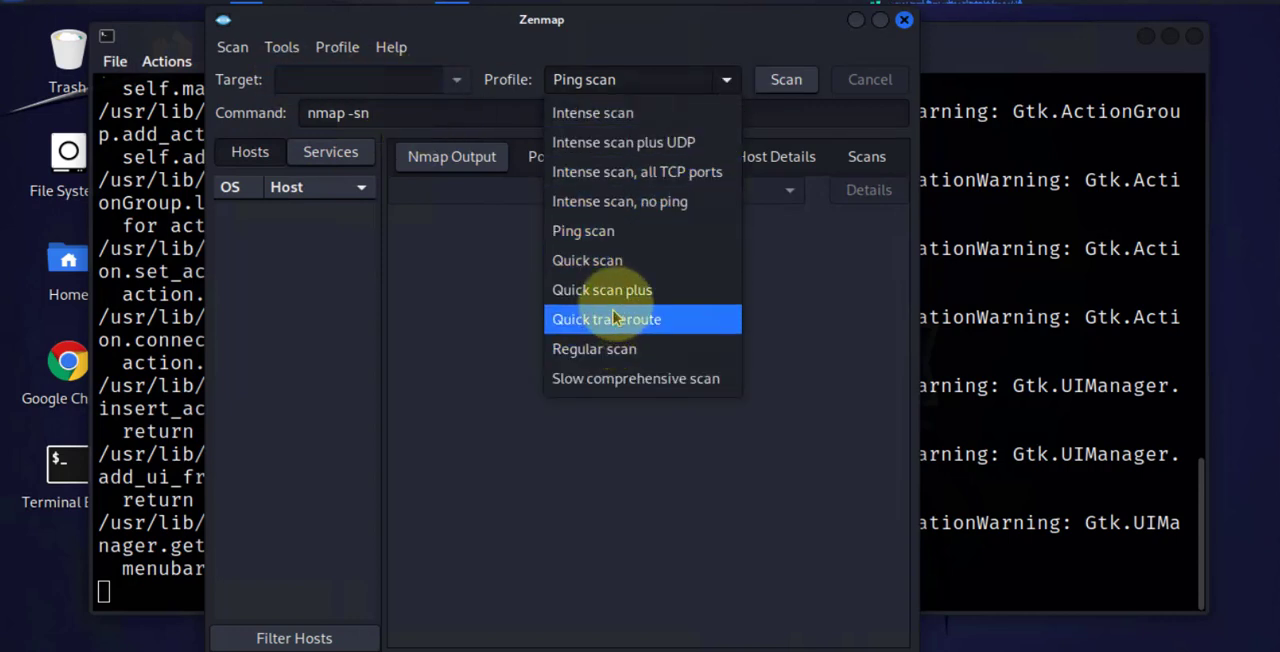
pyautogui.click(588, 260)
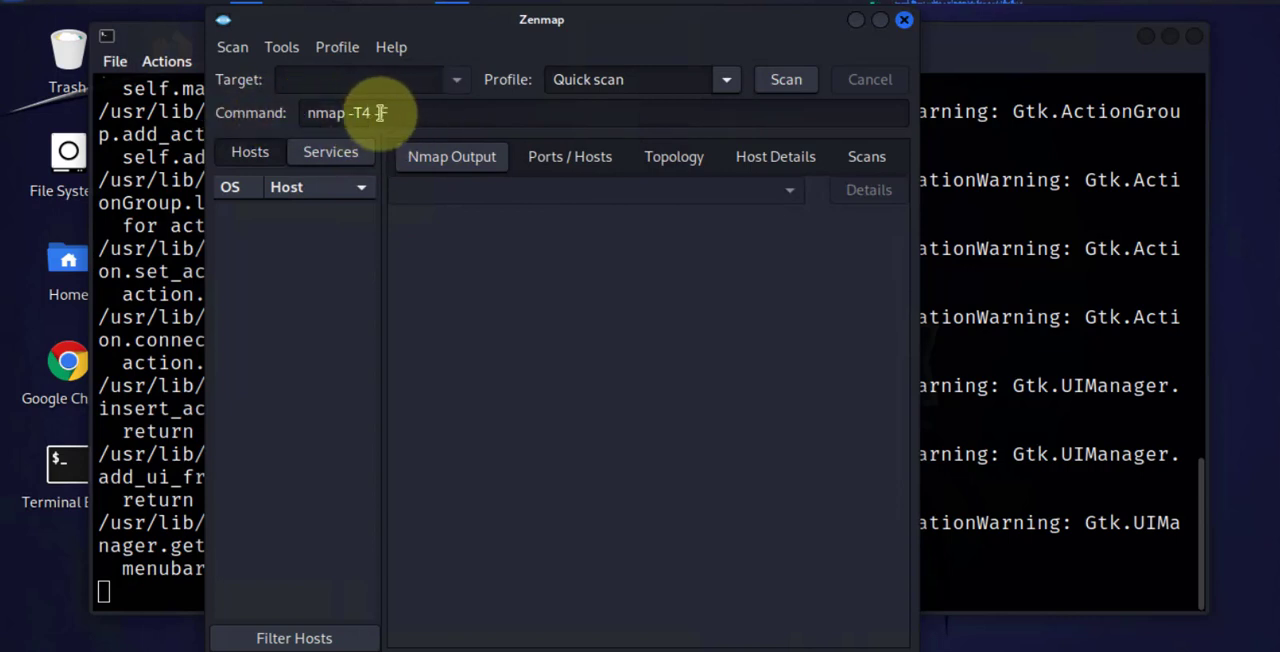
pyautogui.write('-F')
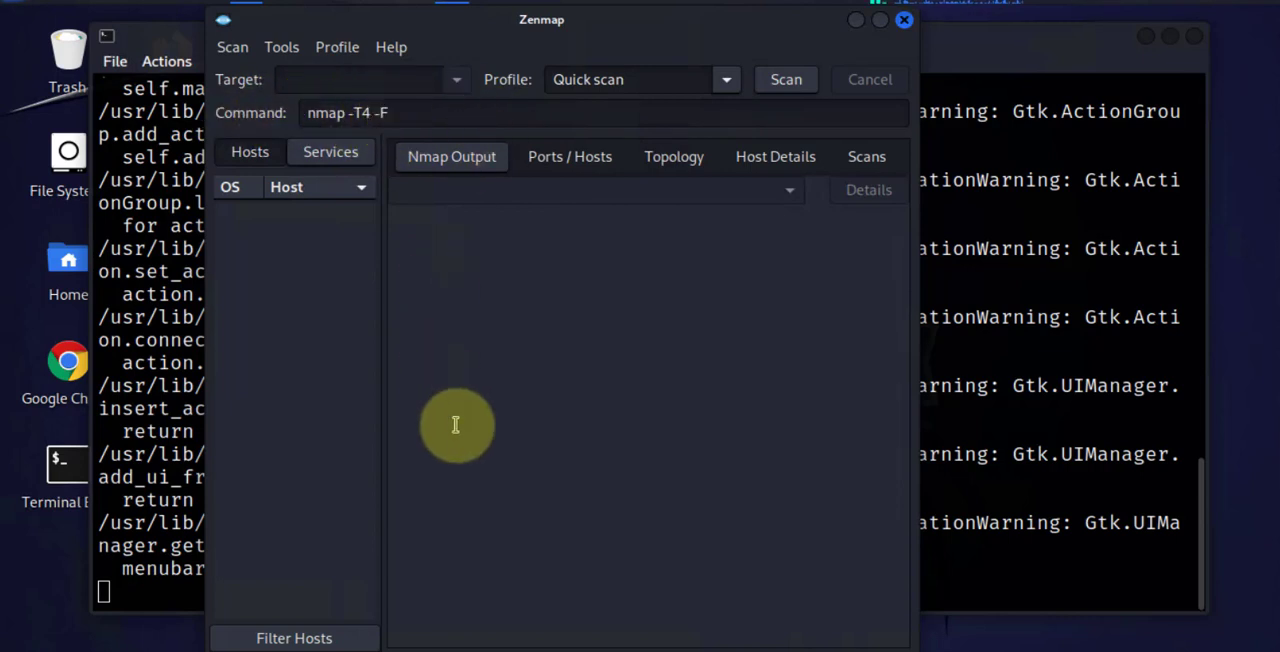
pyautogui.moveTo(344, 136)
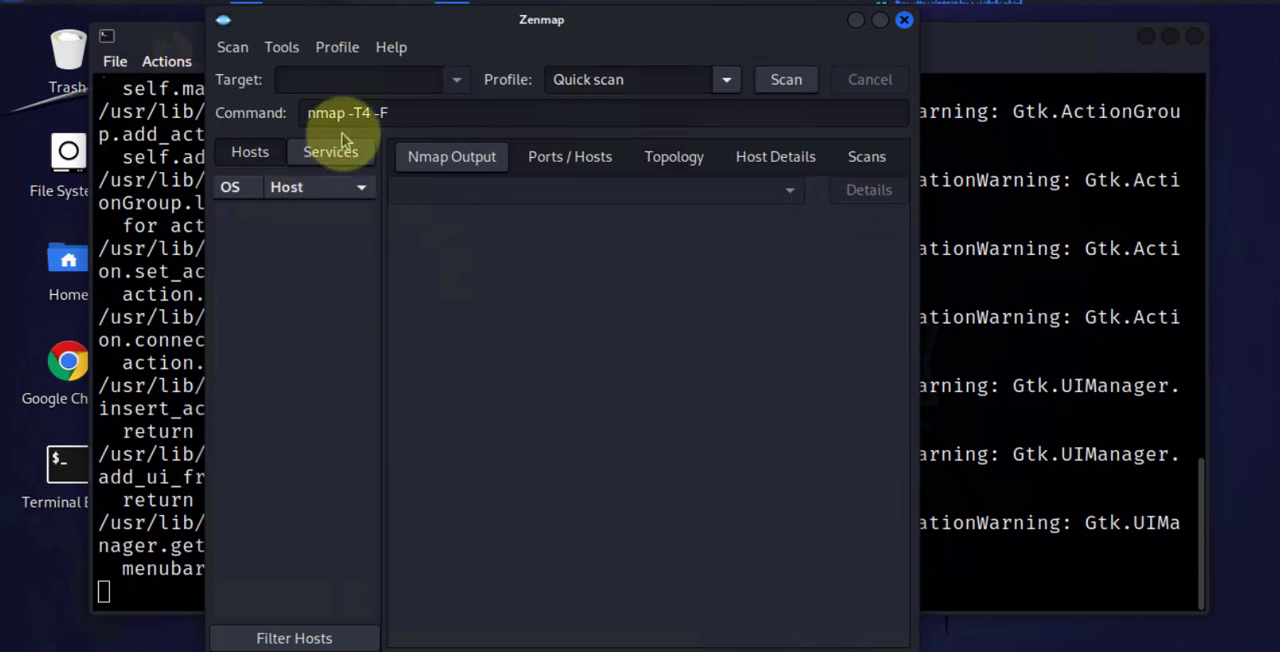
pyautogui.moveTo(956, 180)
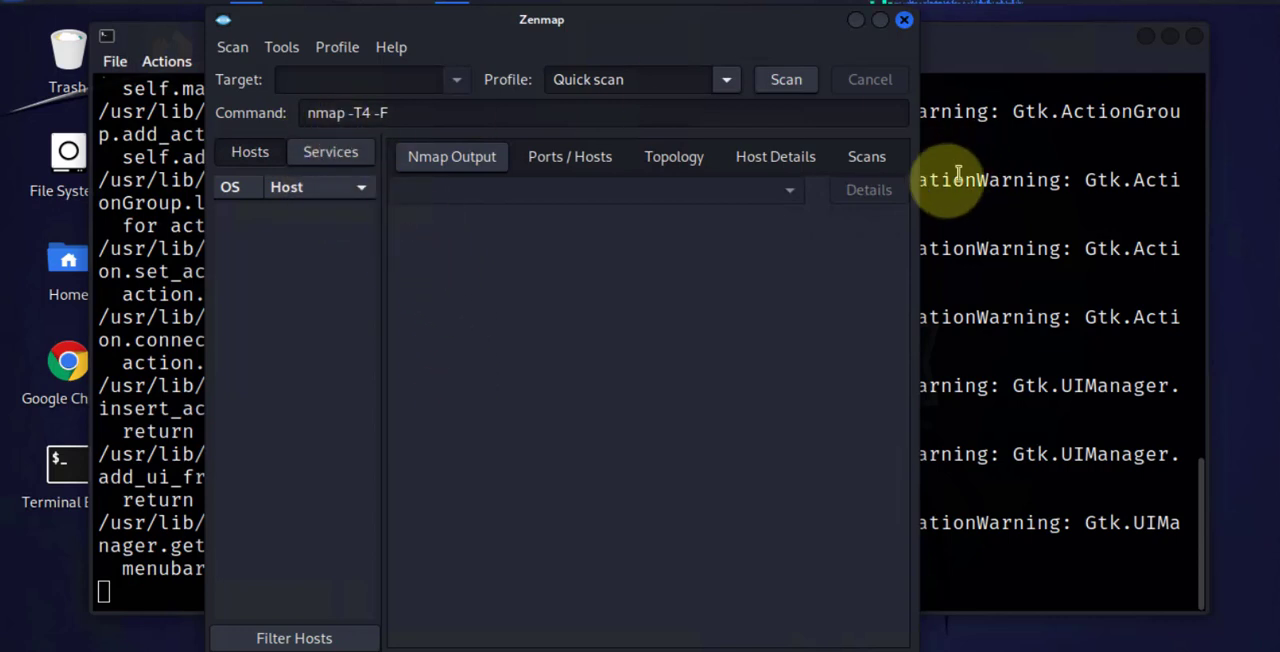
pyautogui.moveTo(828, 106)
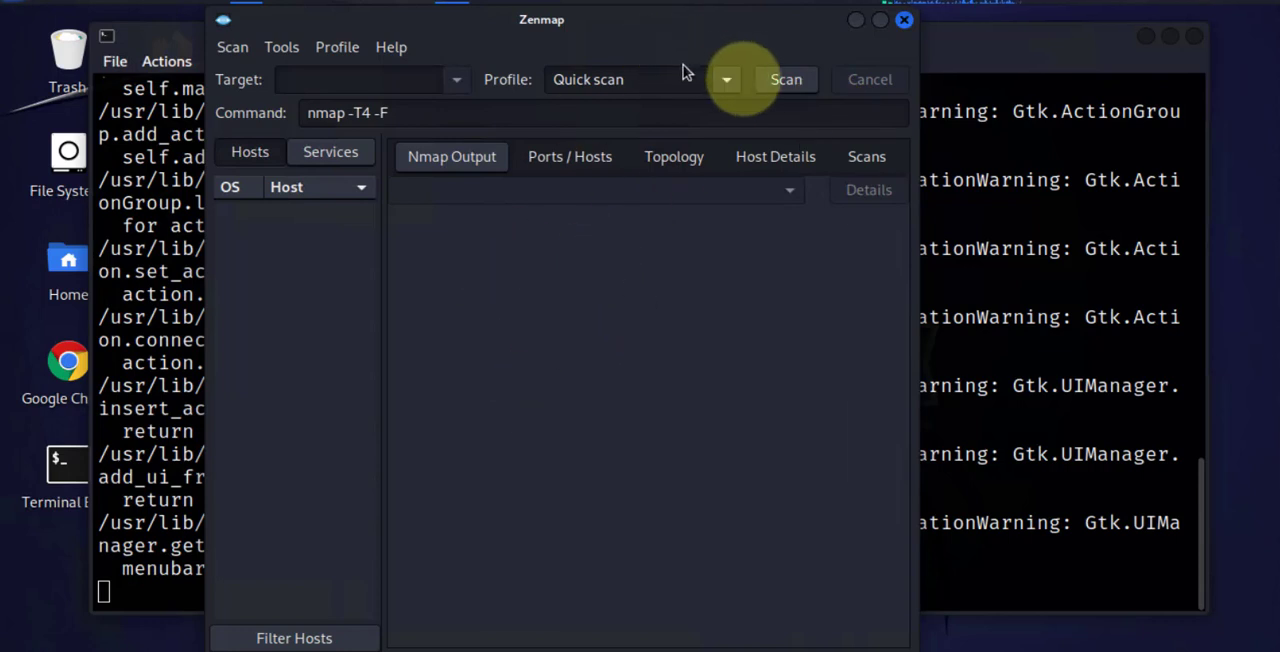
pyautogui.moveTo(792, 340)
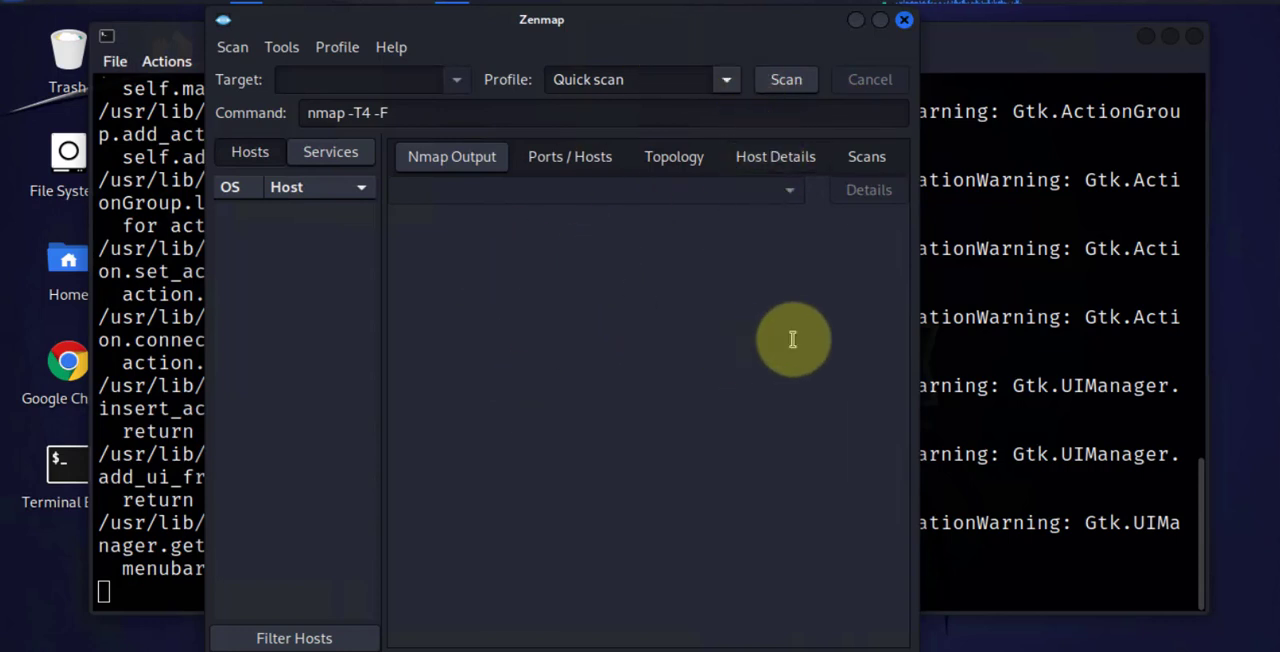
pyautogui.moveTo(812, 274)
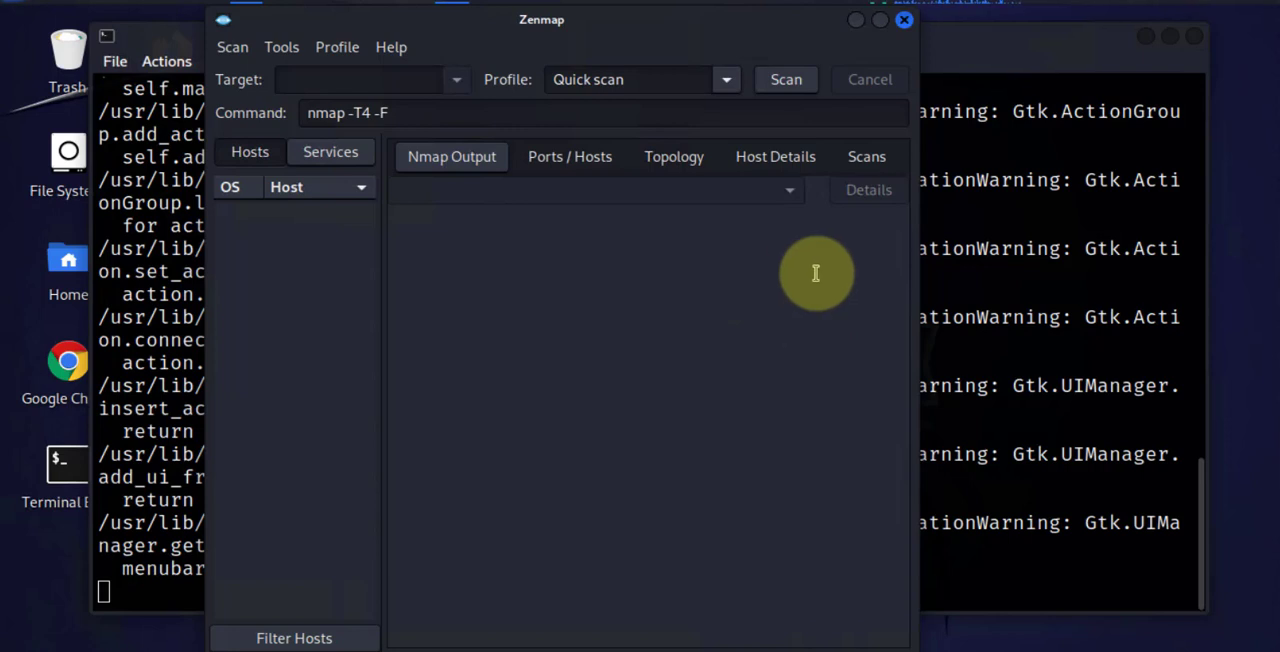
pyautogui.moveTo(830, 316)
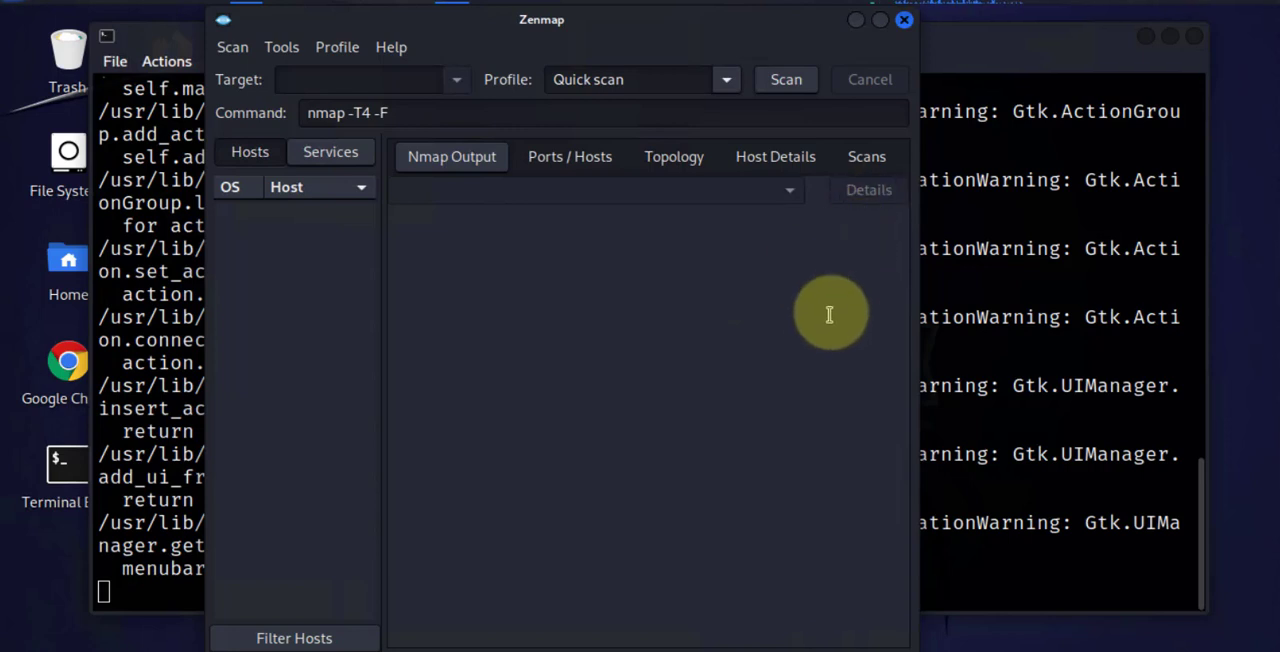
pyautogui.moveTo(828, 324)
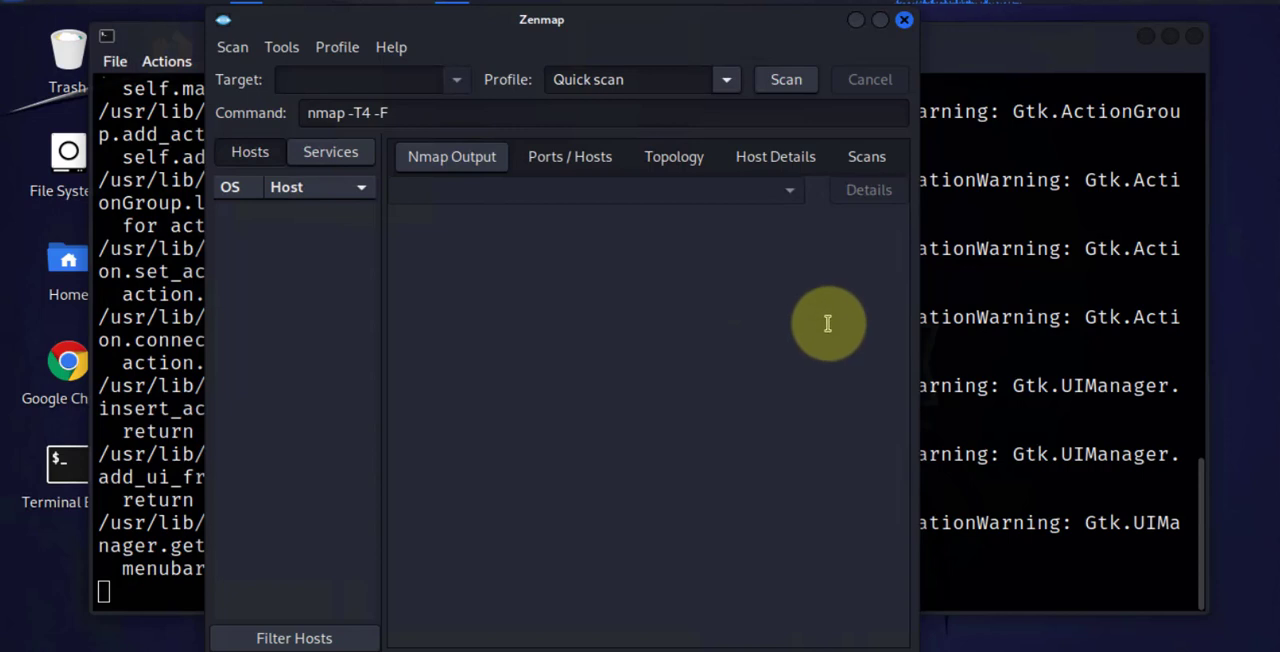
pyautogui.moveTo(872, 328)
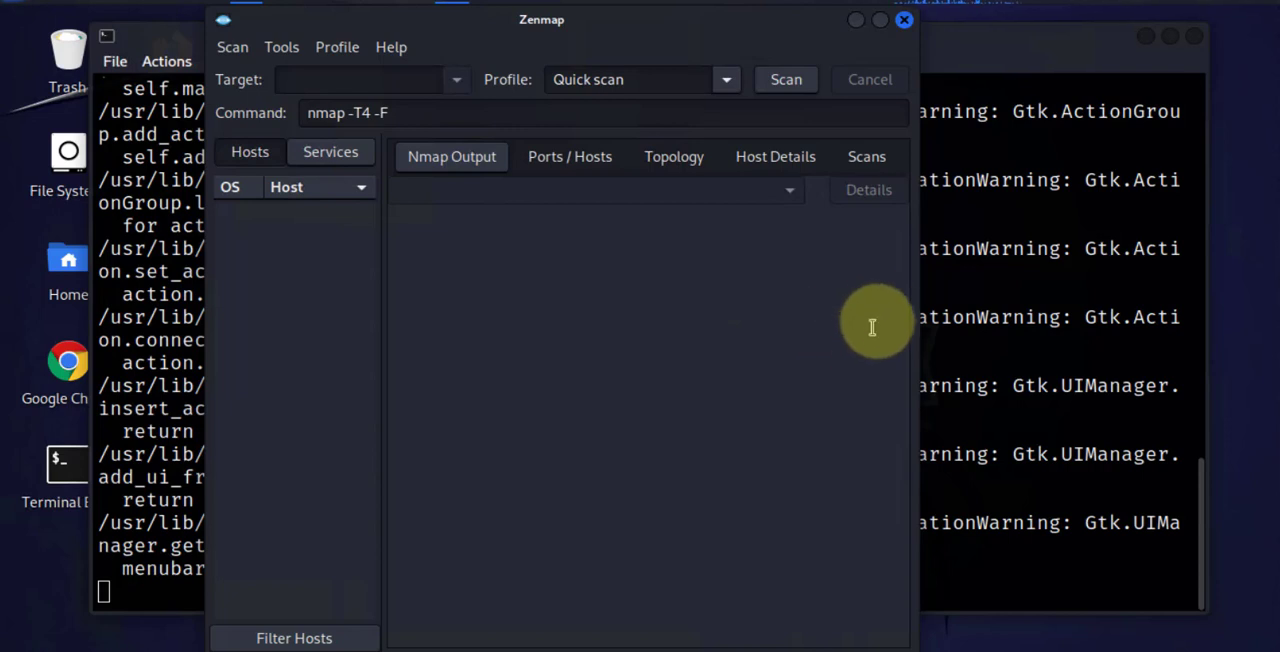